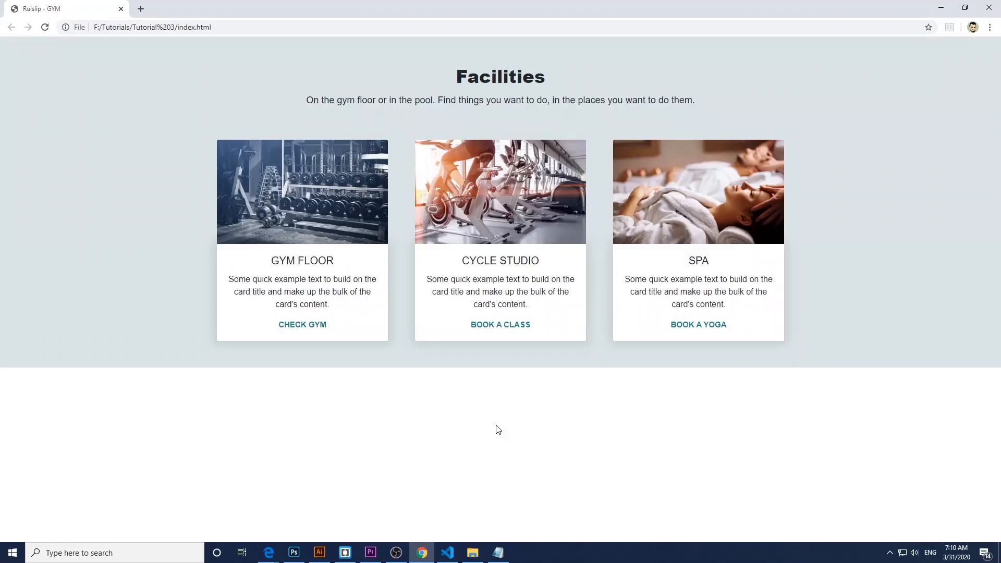
pyautogui.moveTo(486, 423)
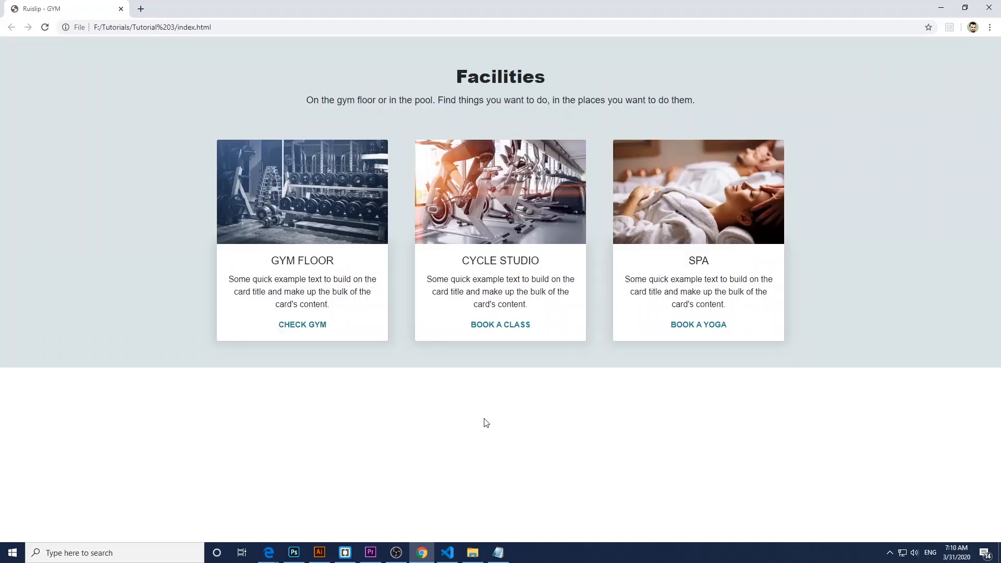
pyautogui.moveTo(404, 242)
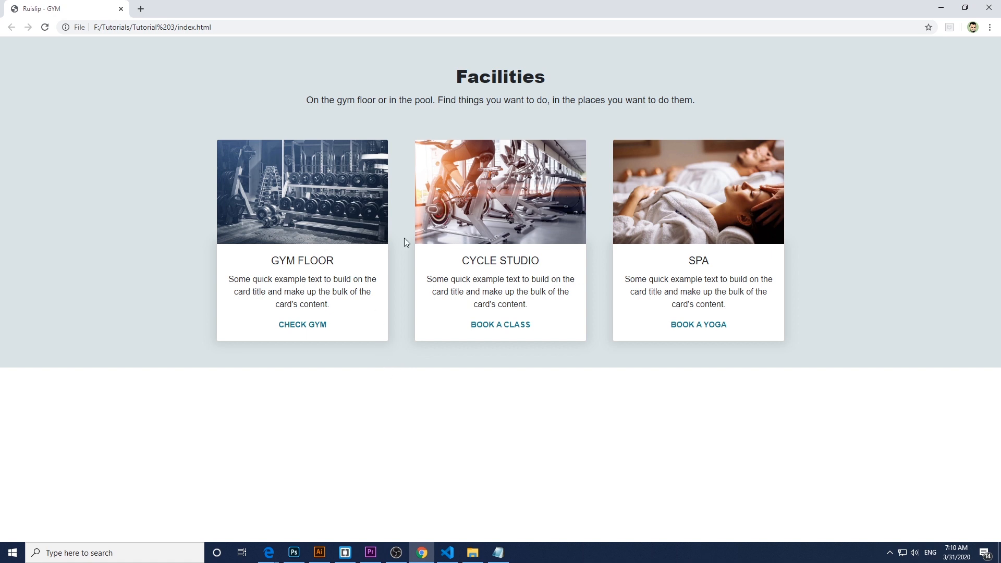
pyautogui.moveTo(285, 174)
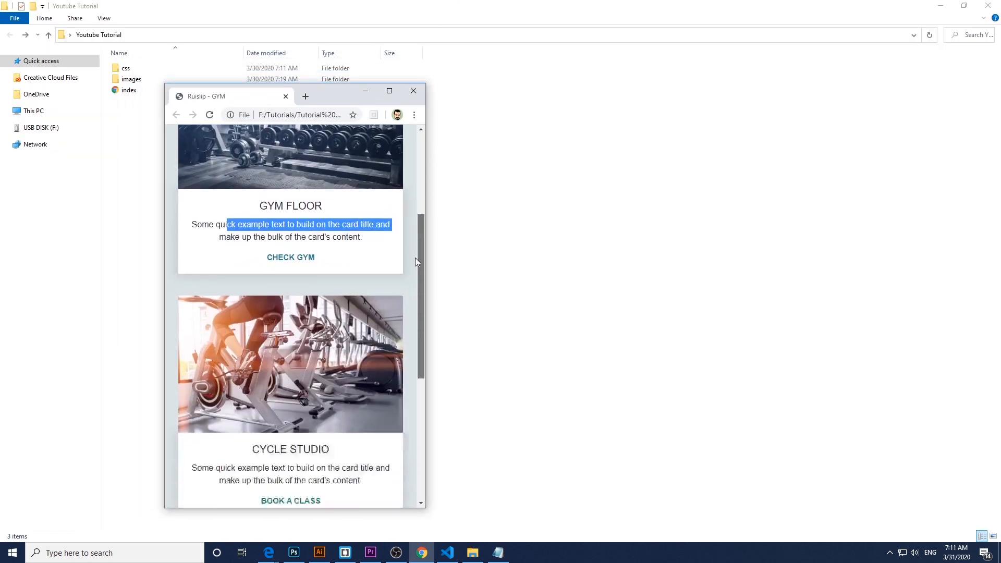
# Step: Scroll through the finished Facilities cards page, then minimize Chrome to show the project folder
pyautogui.scroll(-3)
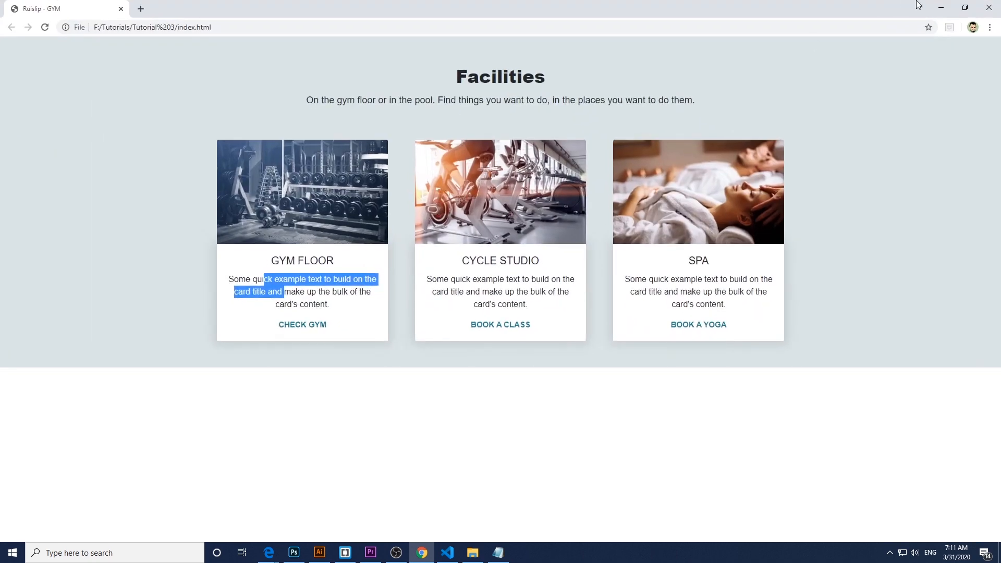
pyautogui.click(472, 553)
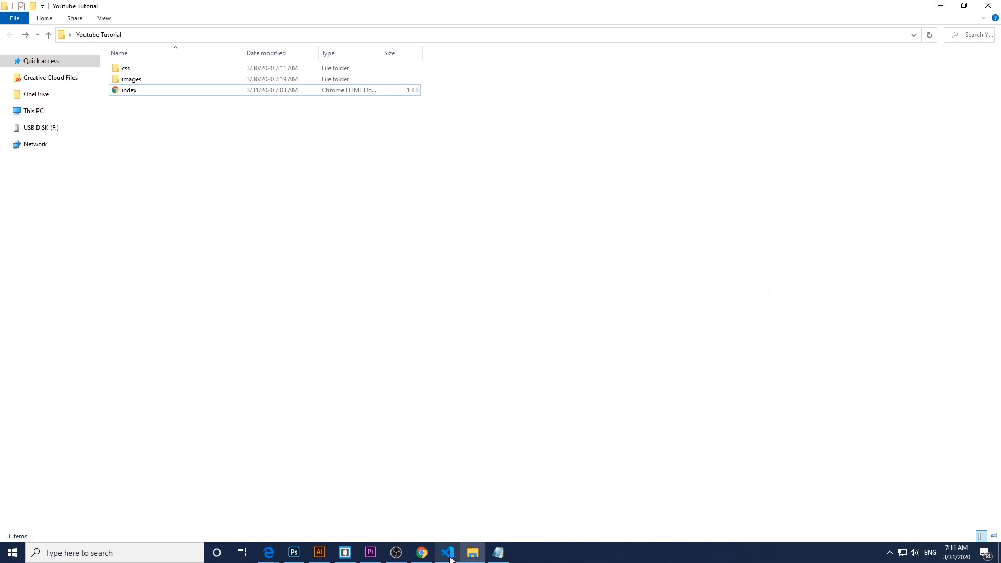
# Step: Bring up index.html in VS Code and put the cursor inside its empty body
pyautogui.click(447, 557)
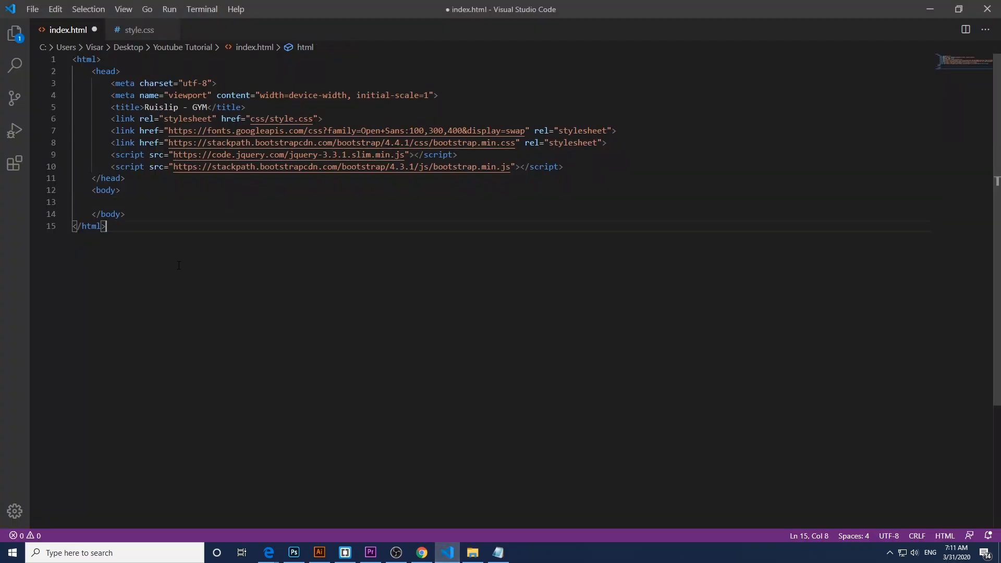
pyautogui.moveTo(138, 29)
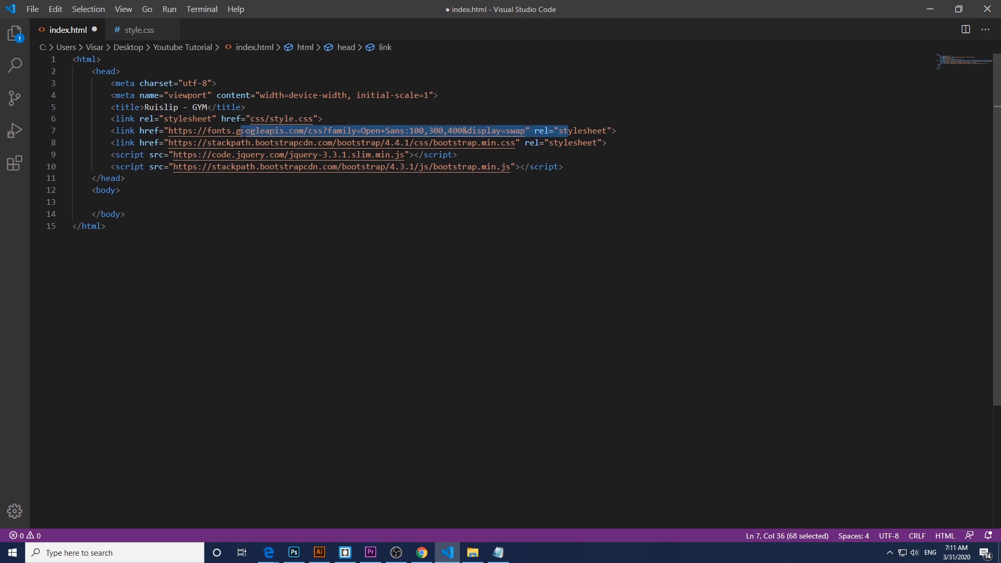
pyautogui.click(603, 142)
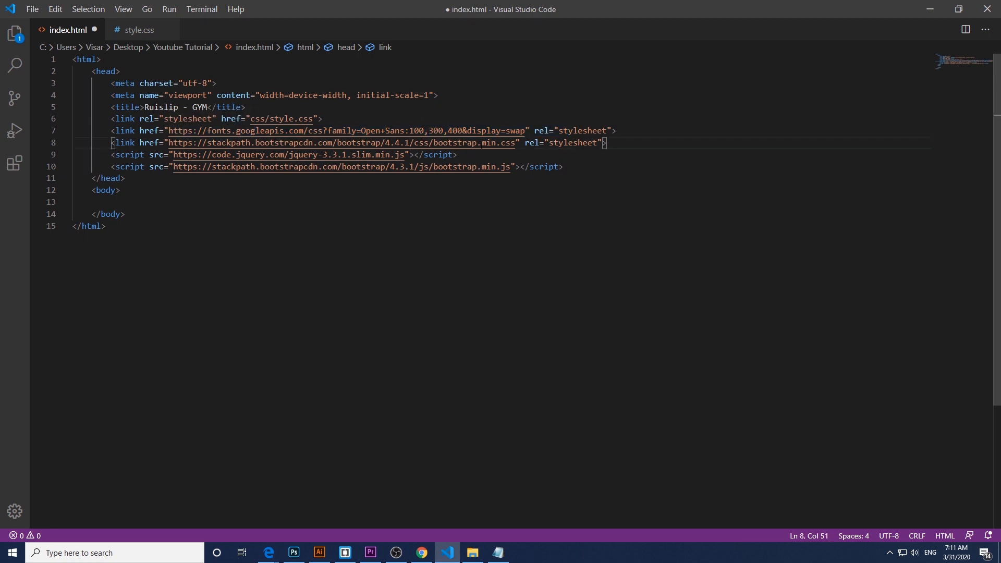
pyautogui.click(124, 179)
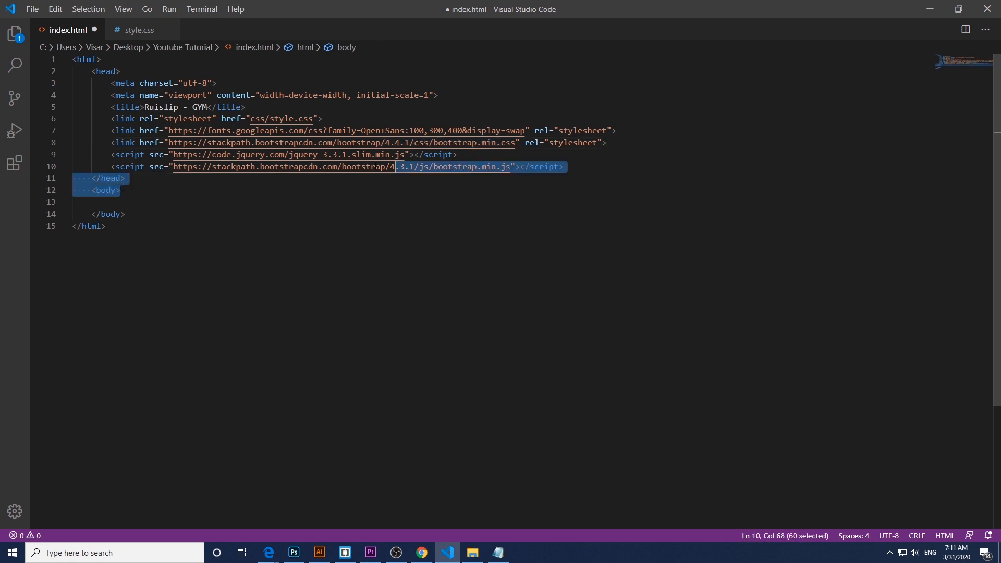
pyautogui.click(190, 214)
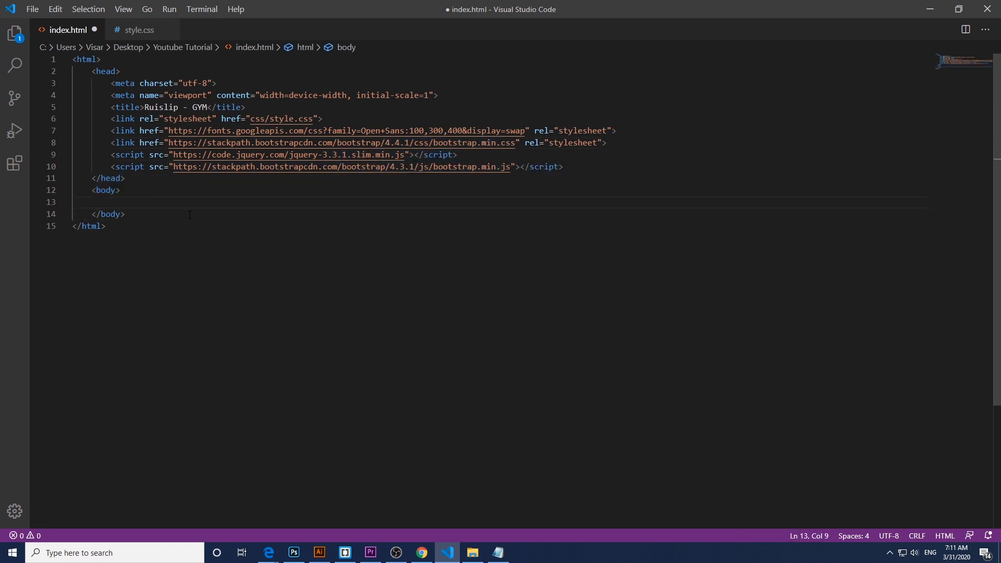
# Step: Add section#facilities with a .container inside the body using Emmet
pyautogui.write('section')
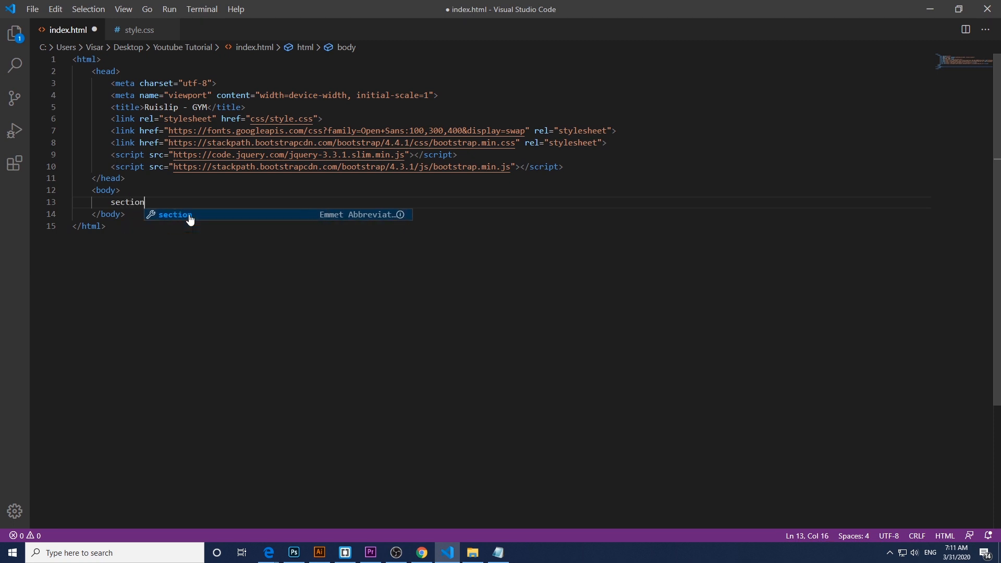
pyautogui.write('#')
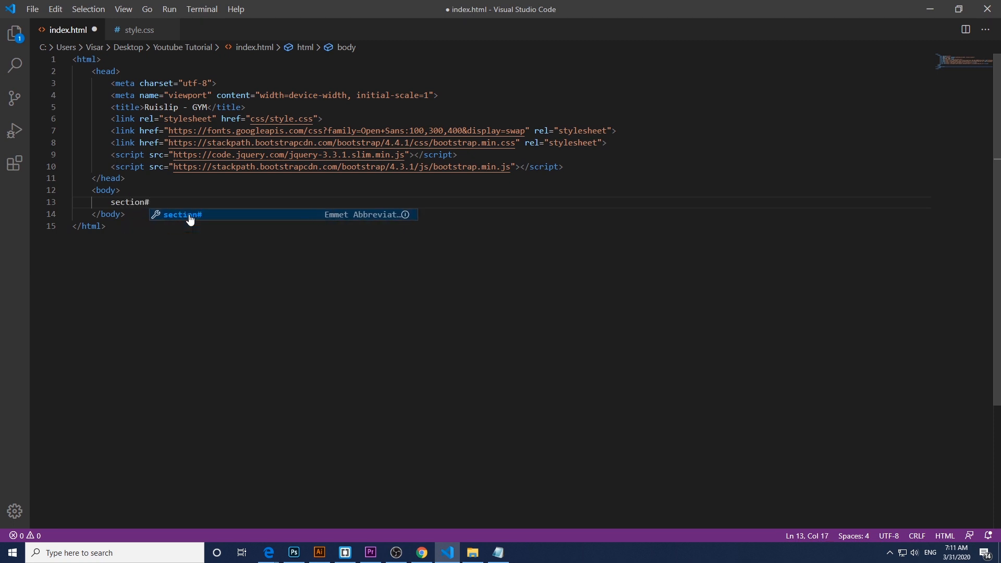
pyautogui.write('fa')
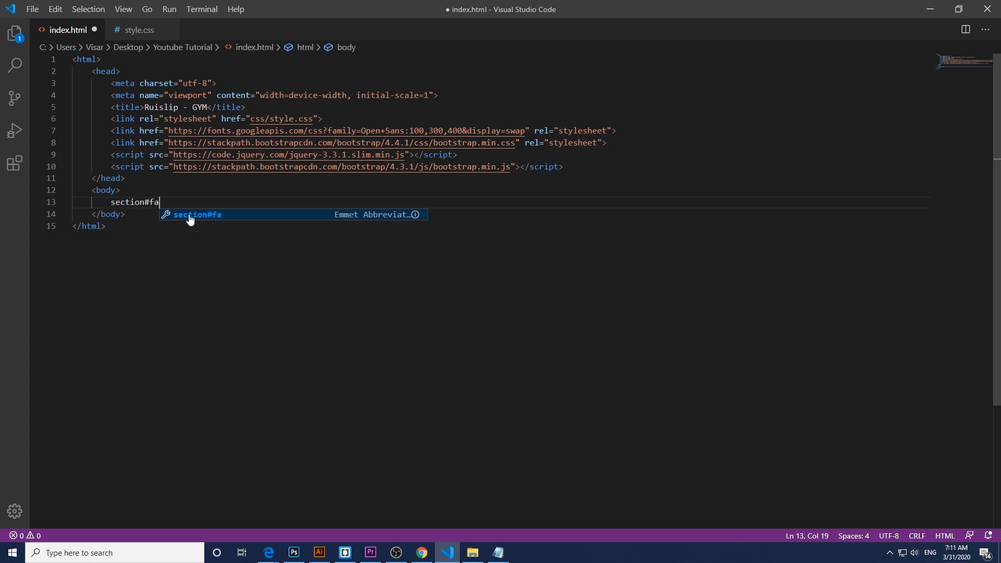
pyautogui.write('cilities">')
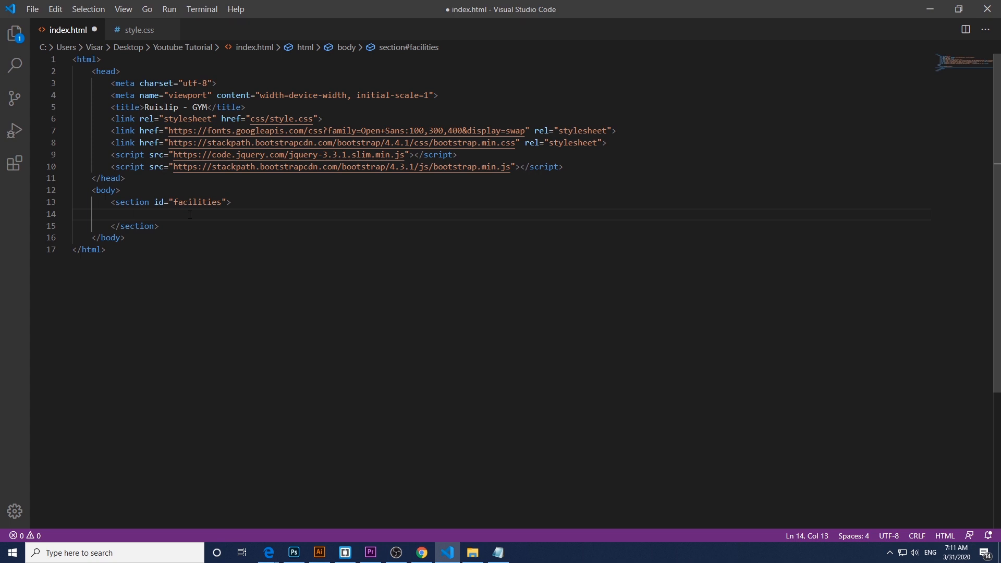
pyautogui.write('.container">')
pyautogui.write('<div class="title"></div>')
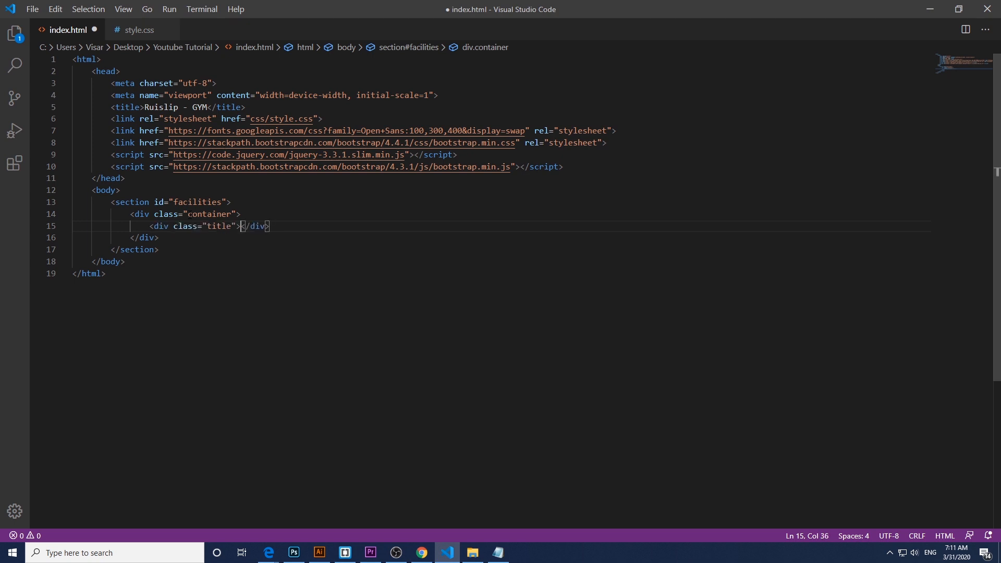
# Step: Add a title block with an h1 reading 'facilities'
pyautogui.press('Enter')
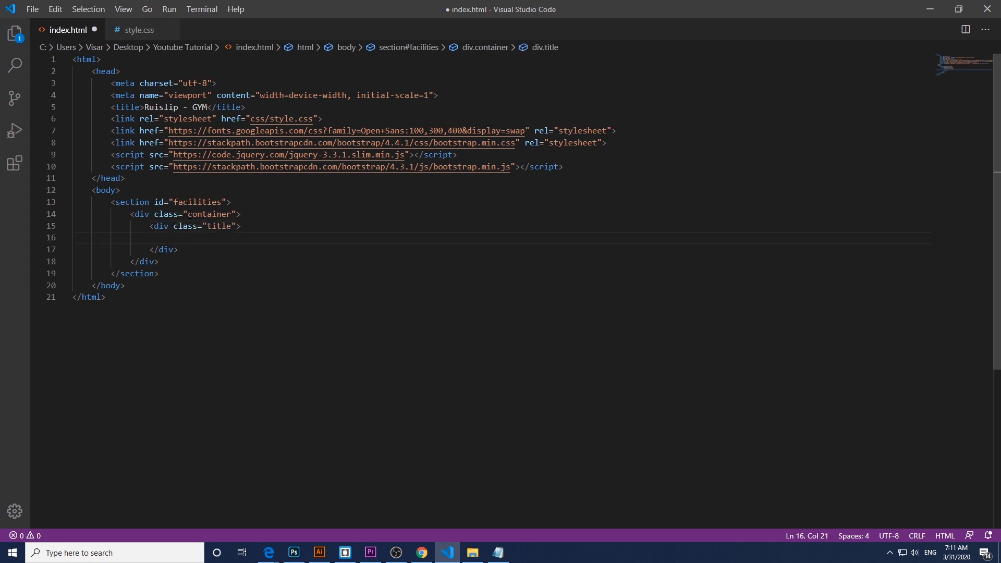
pyautogui.write('h1')
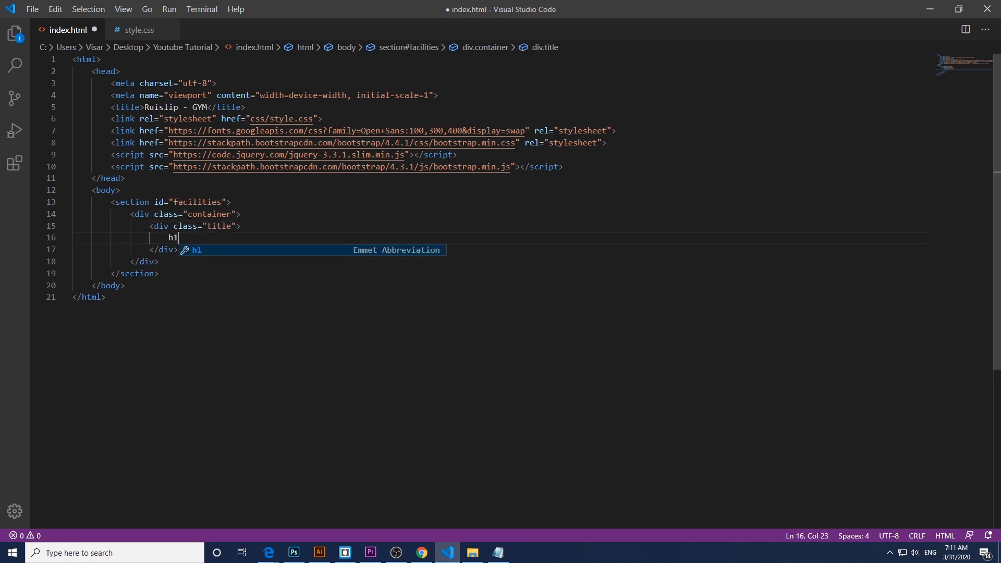
pyautogui.write('Facilities</h1>')
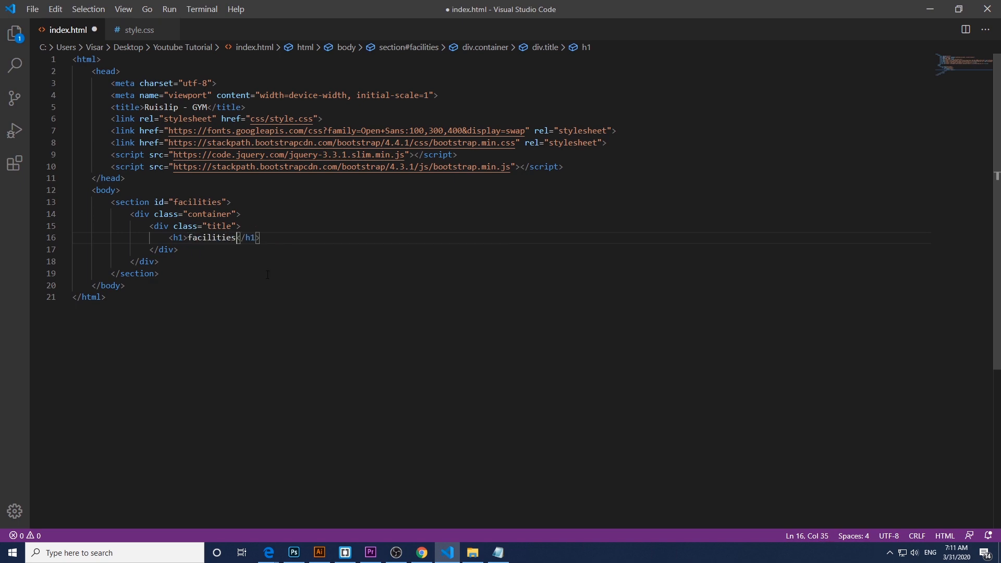
pyautogui.click(420, 552)
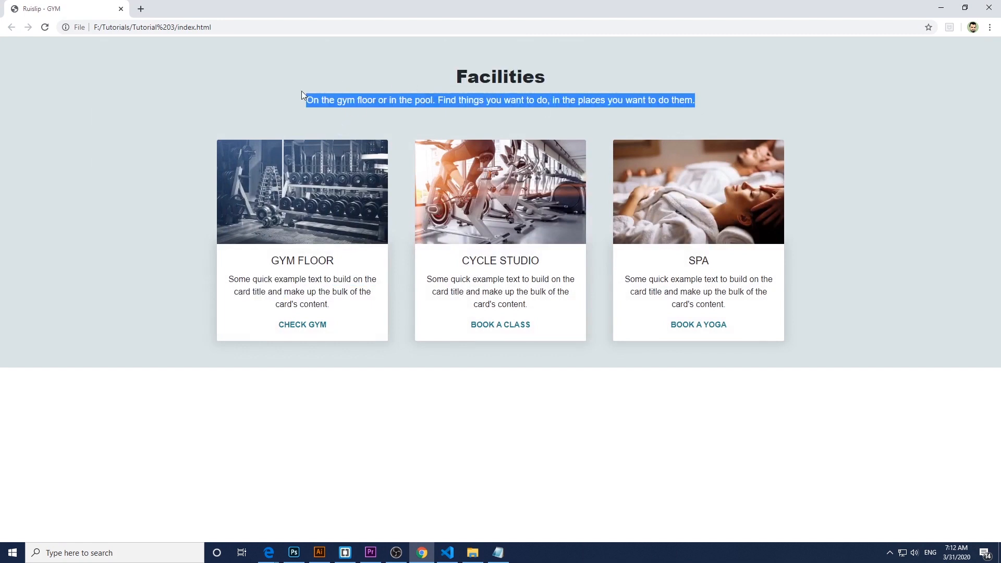
# Step: Add a paragraph 'On the gym floor or in the pool...' under the heading and save
pyautogui.click(447, 552)
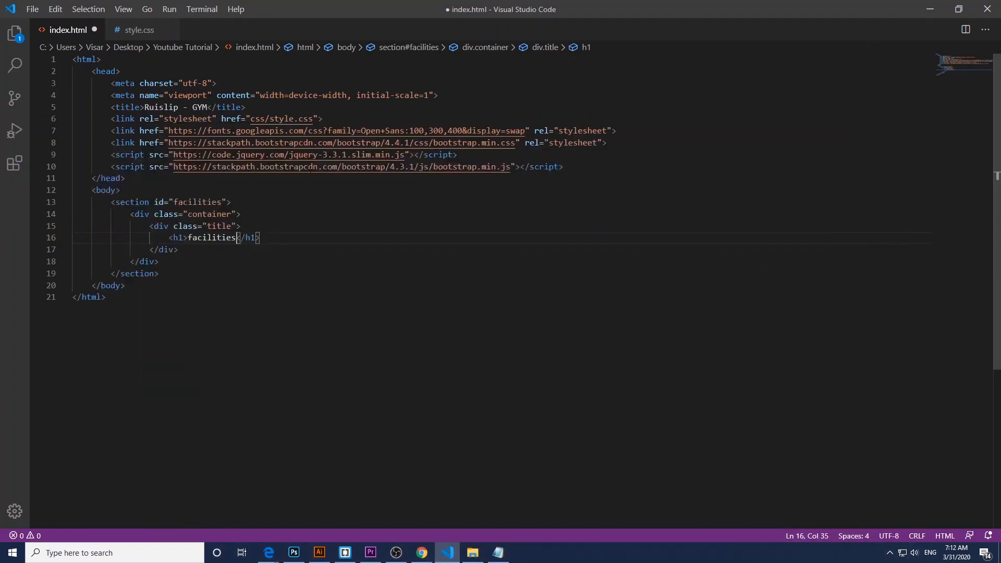
pyautogui.write('p')
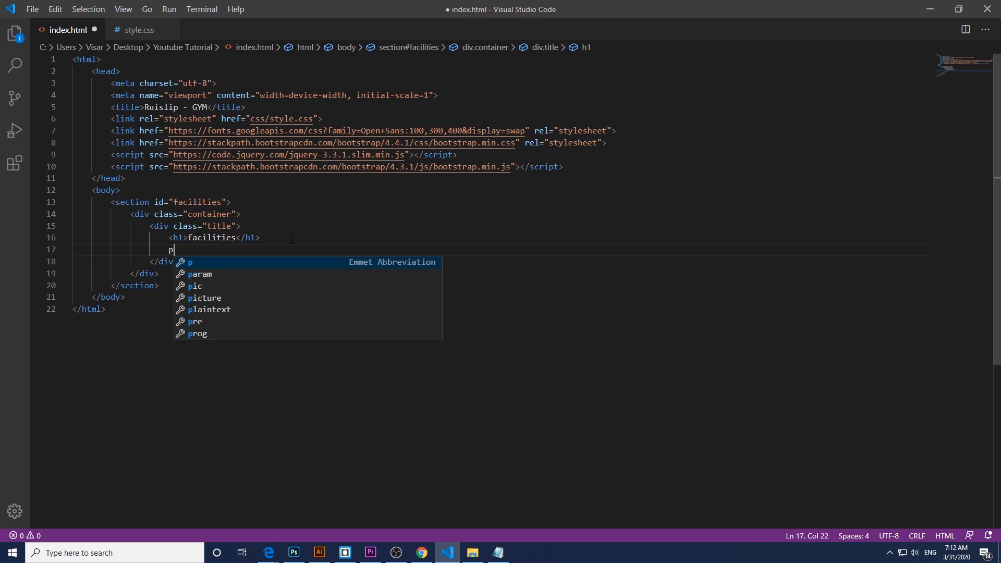
pyautogui.write('>On the gym floor or in the pool. Find things you want to do, in the places you want to do them.</p>')
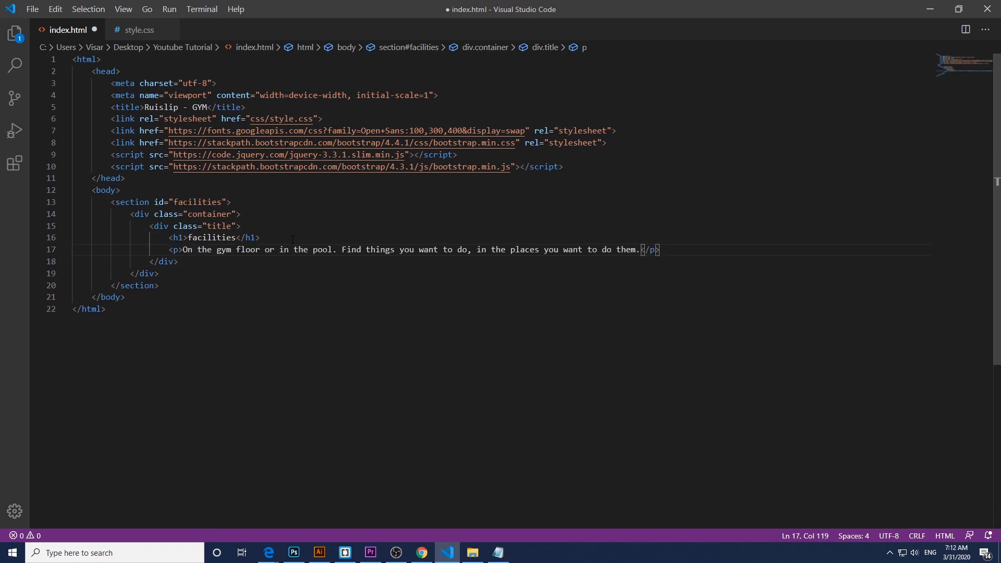
pyautogui.press('ctrl+s')
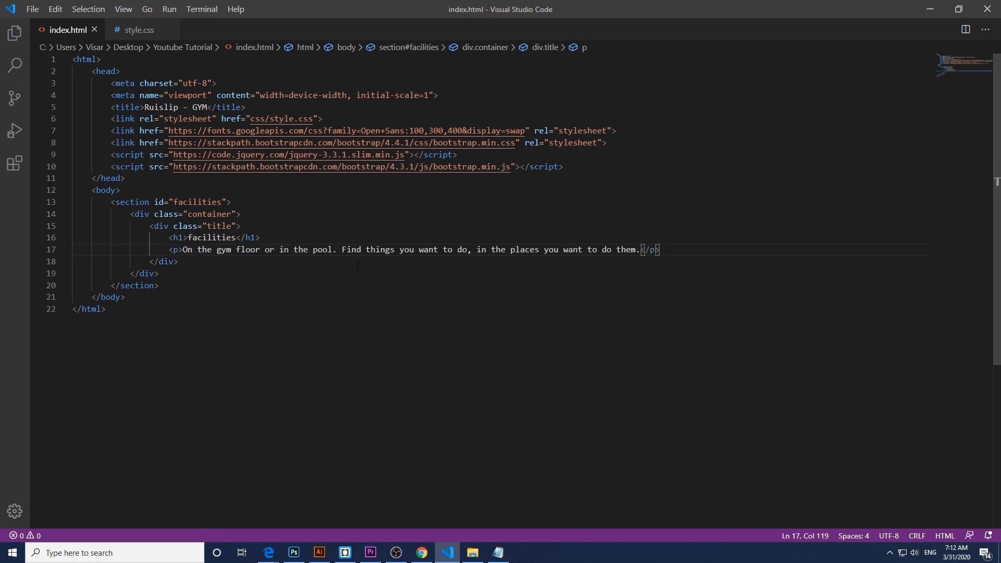
pyautogui.click(179, 261)
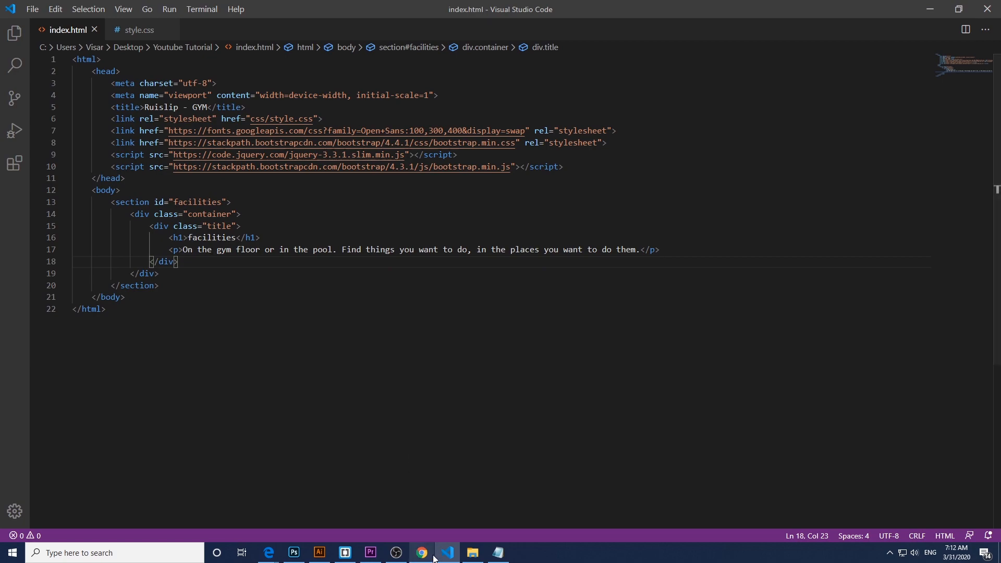
# Step: Open index.html from the project folder in Chrome to preview the heading and tagline
pyautogui.click(471, 557)
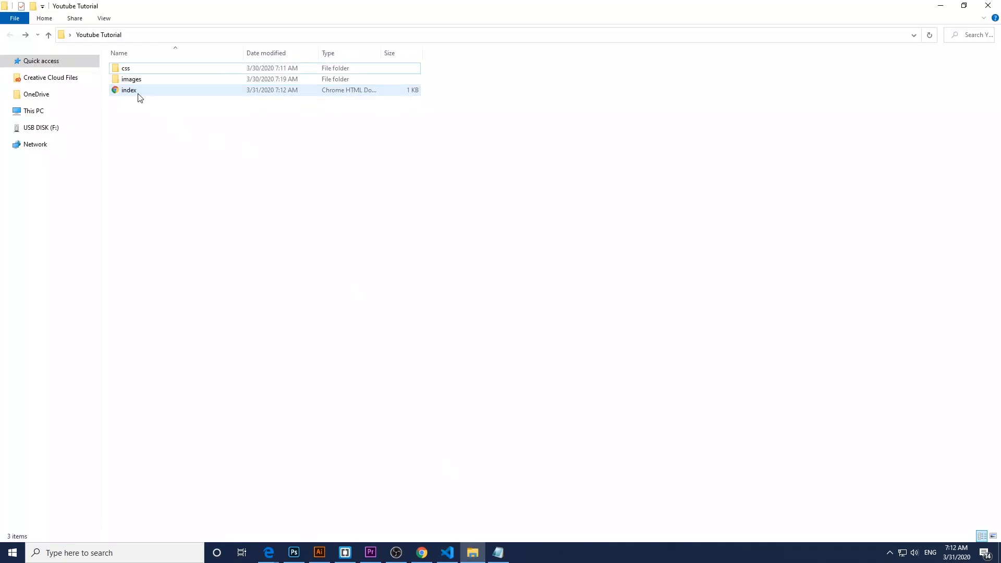
pyautogui.doubleClick(129, 90)
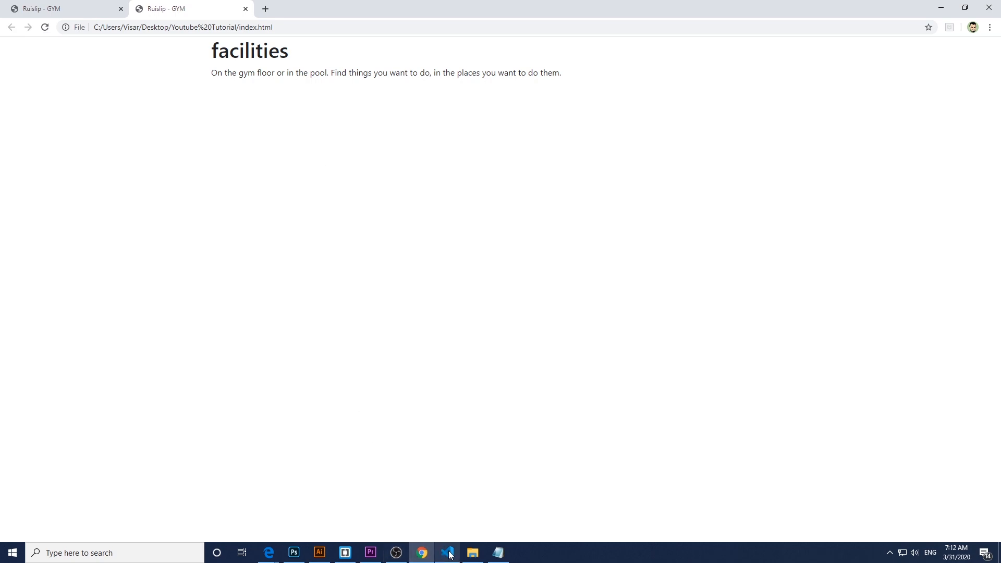
pyautogui.click(447, 552)
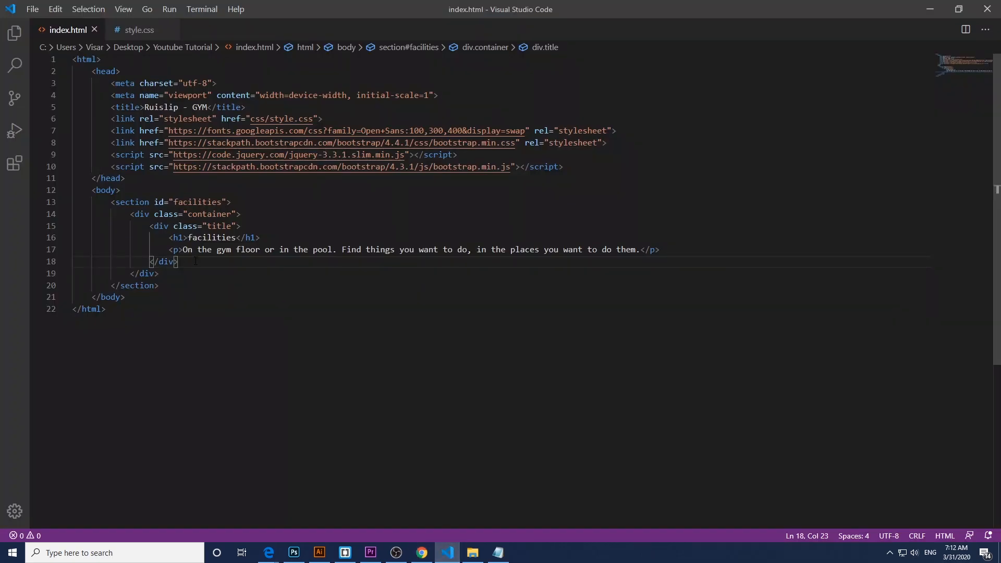
# Step: Add a col-md-4 column holding a card.text-center div, saving along the way
pyautogui.press('Enter')
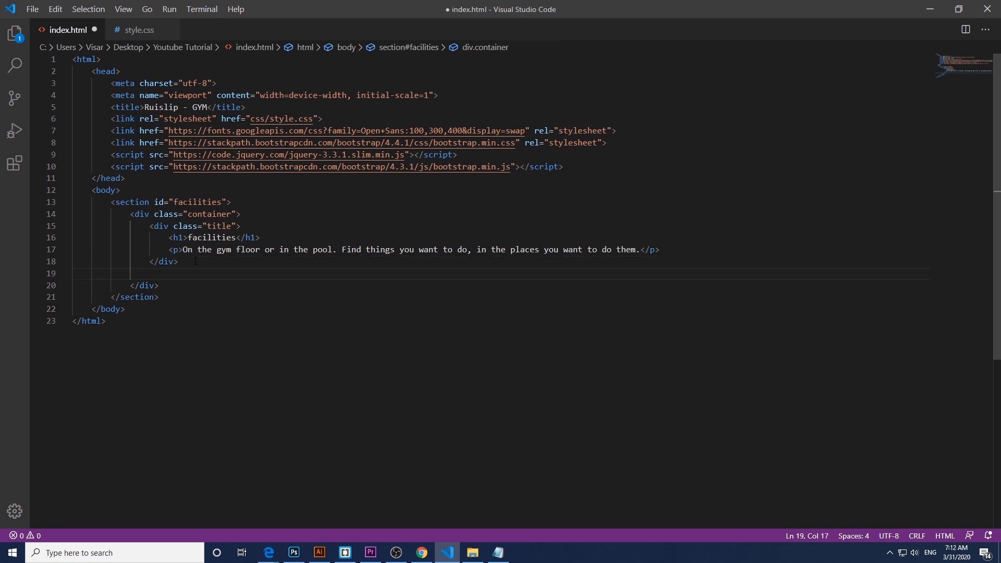
pyautogui.write('.')
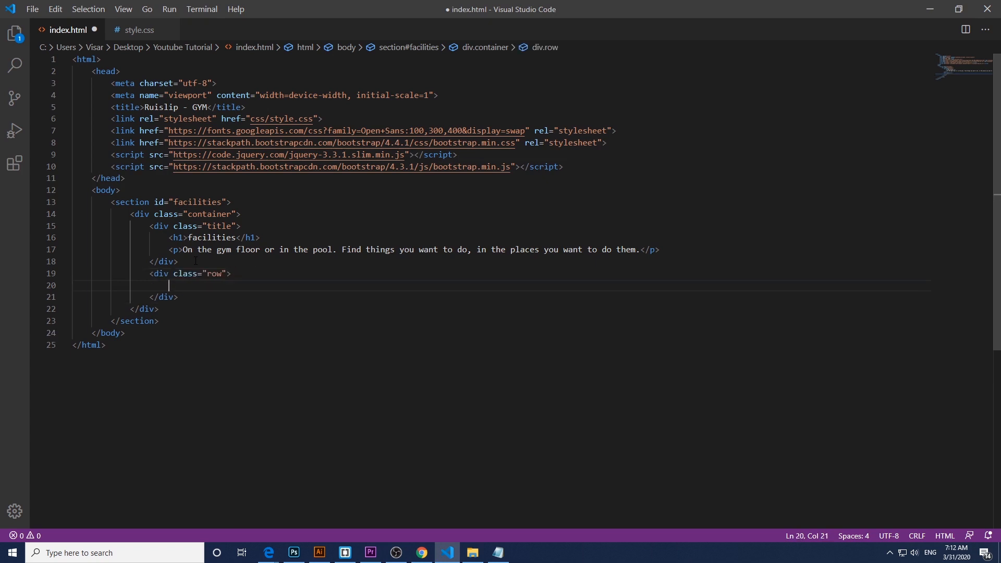
pyautogui.press('ctrl+s')
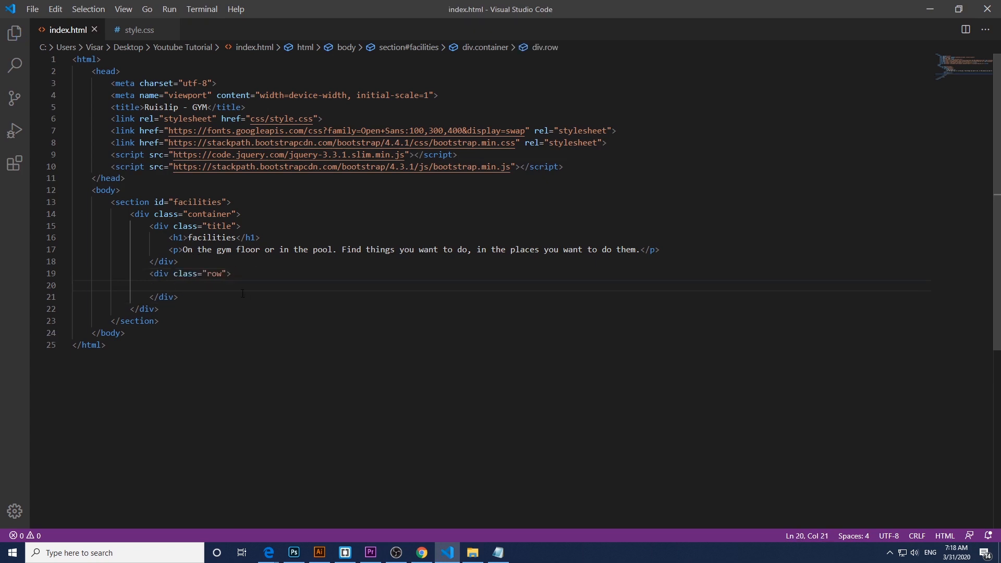
pyautogui.write('.')
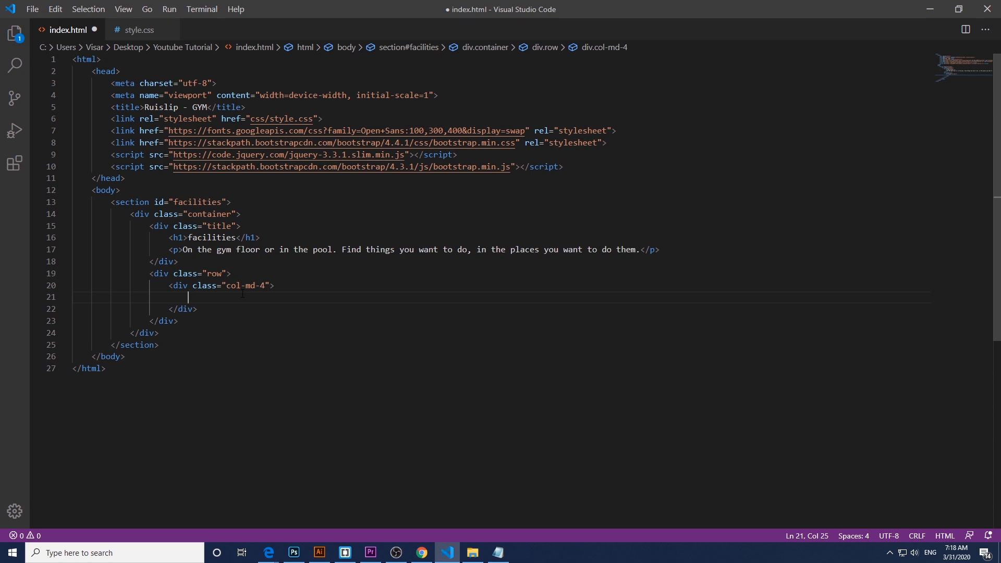
pyautogui.write('.car')
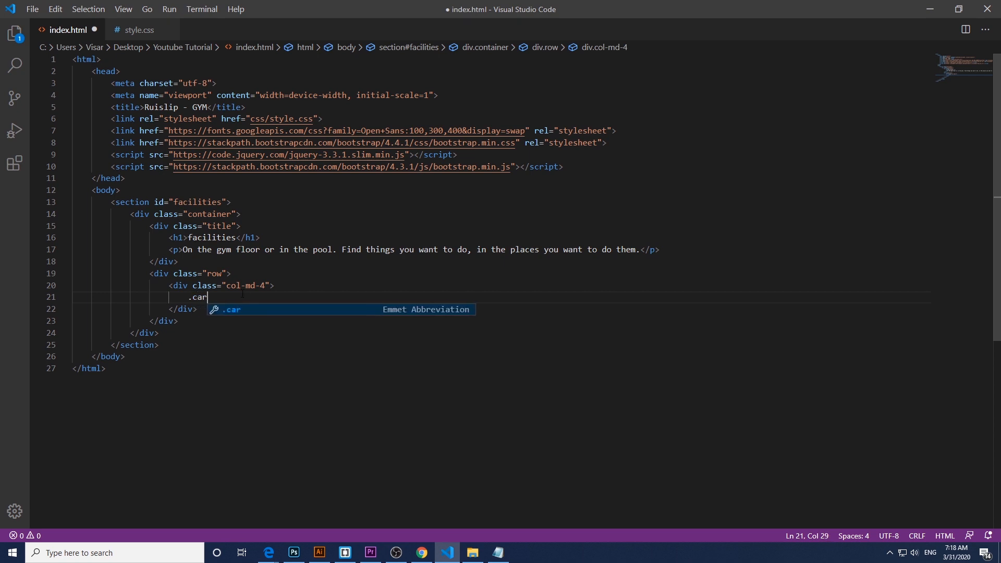
pyautogui.write('d.')
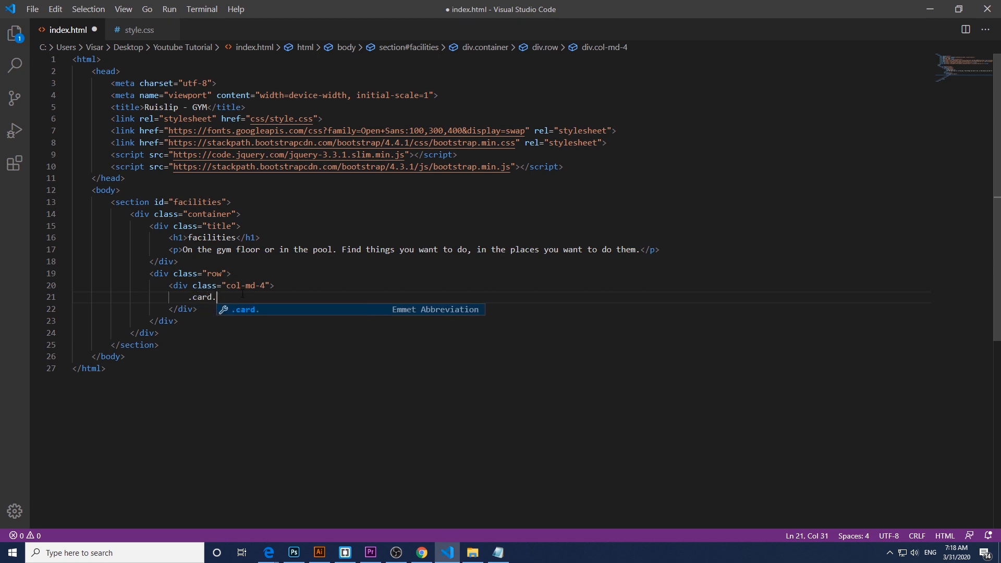
pyautogui.write('text-center">')
pyautogui.write('<img src="" alt="">')
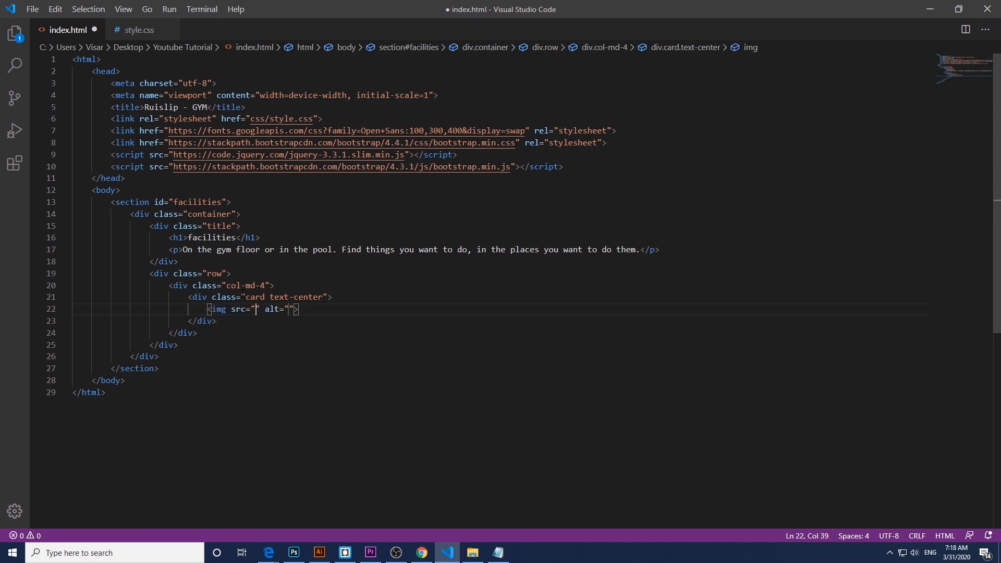
# Step: Add the images/gym.jpg card-img-top image and a card-body containing an h5
pyautogui.write('images')
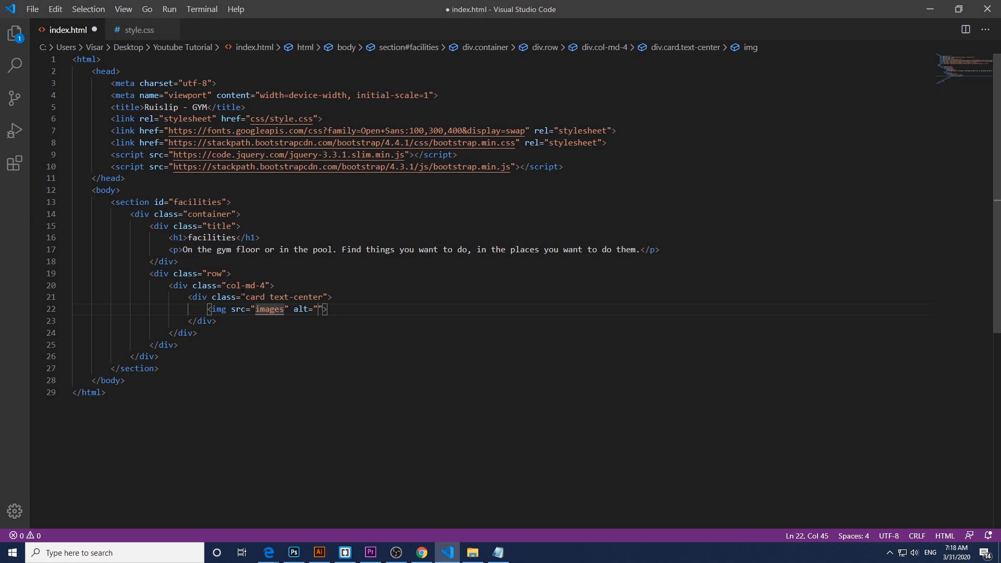
pyautogui.write('/gym.')
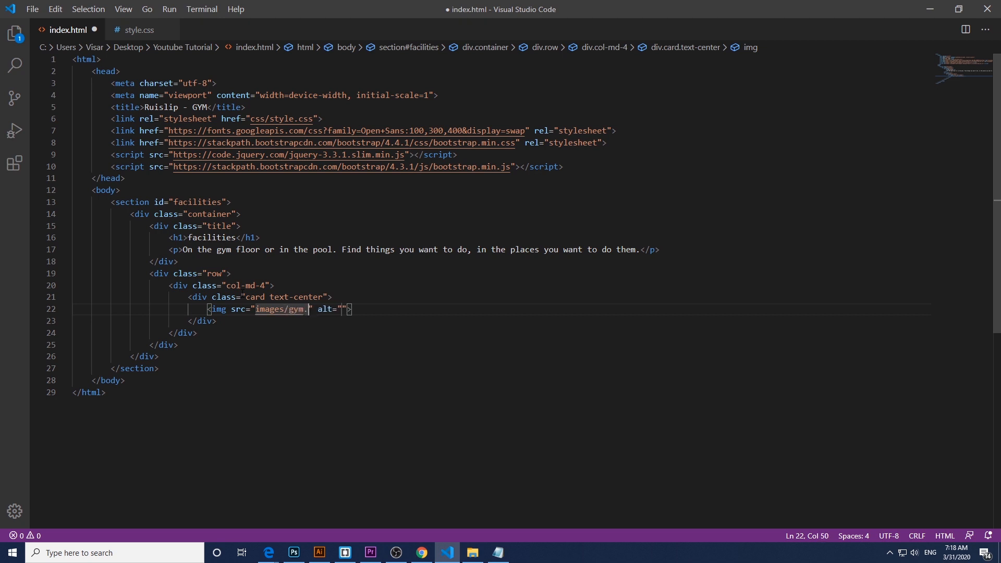
pyautogui.write('jpg')
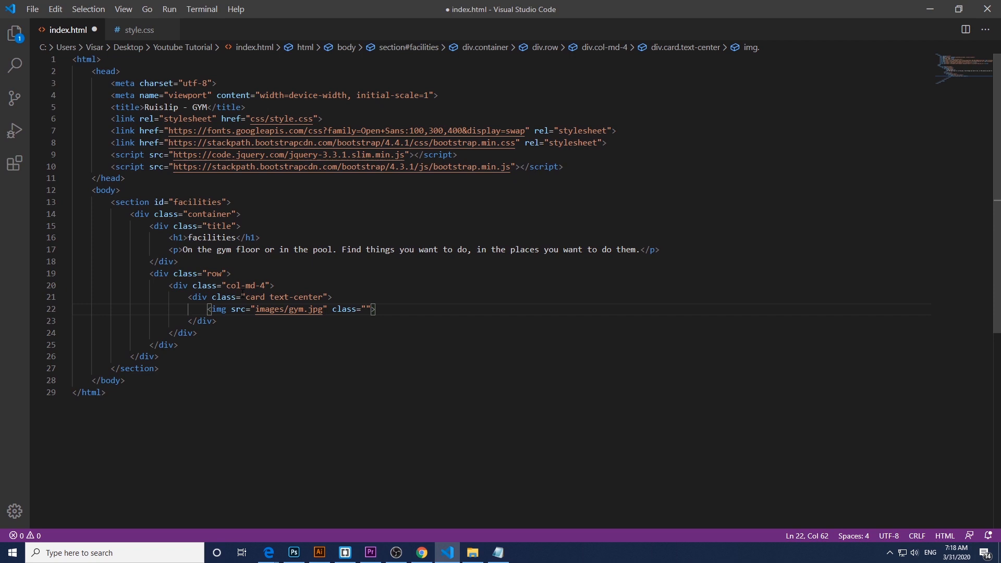
pyautogui.write('card-img-top')
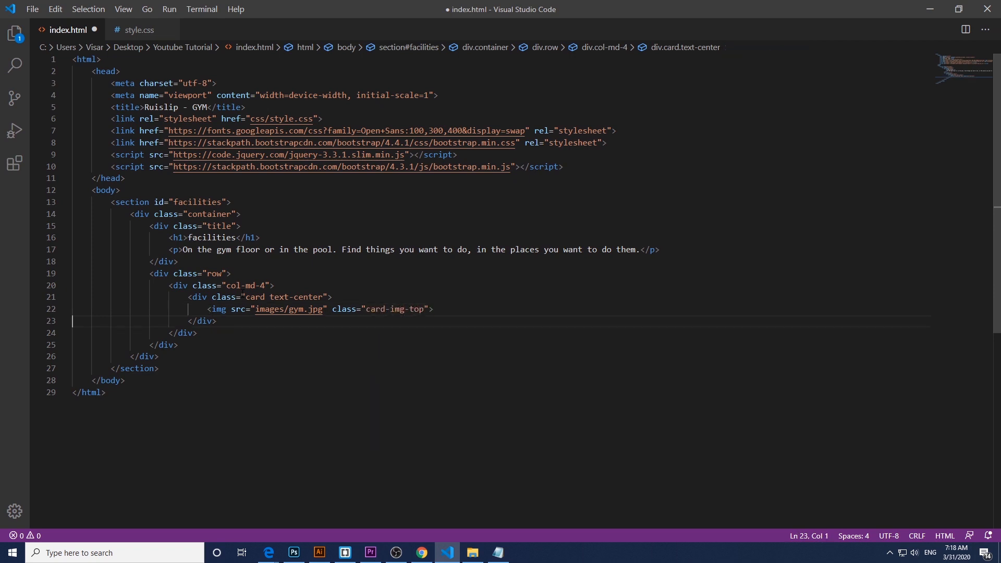
pyautogui.click(433, 309)
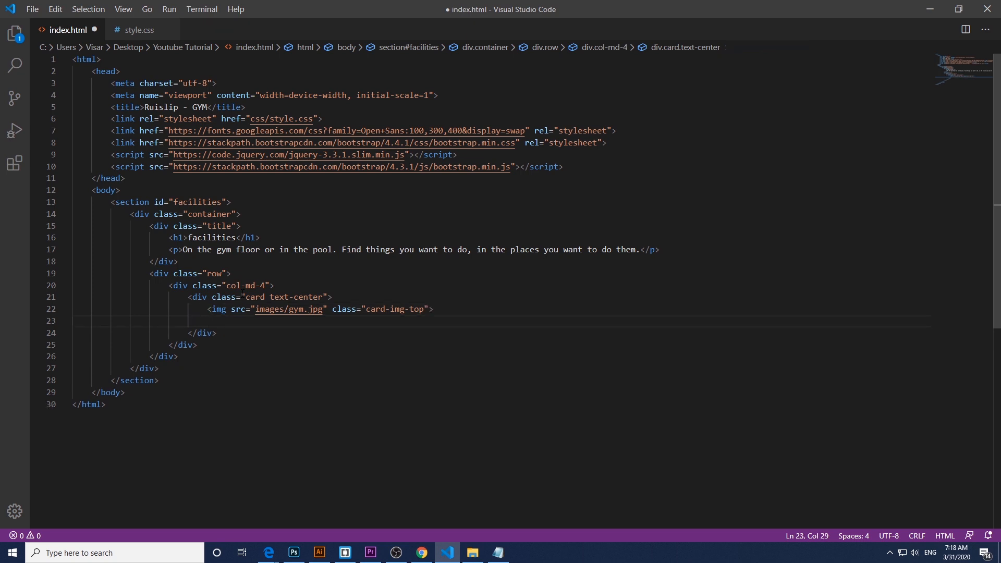
pyautogui.write('.card-')
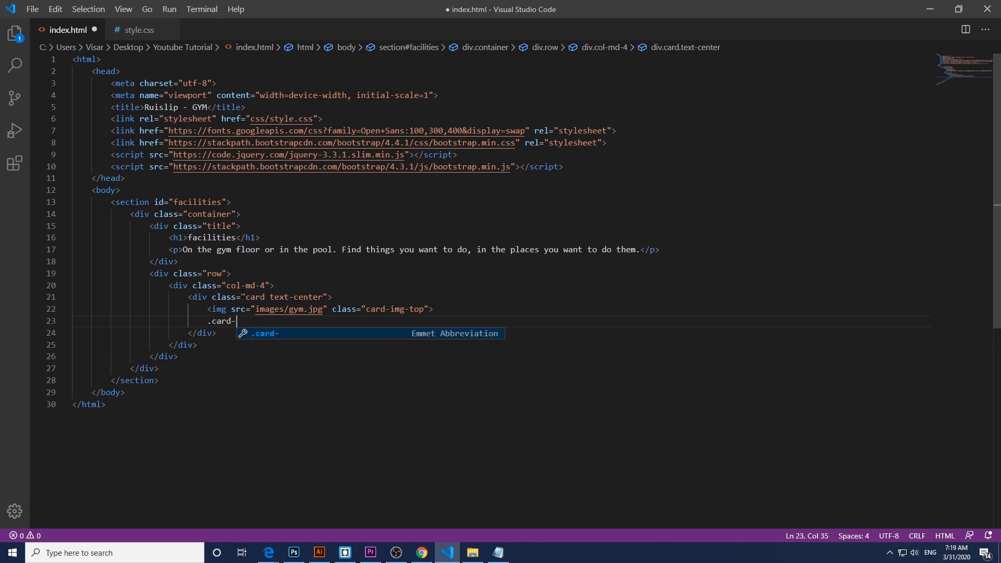
pyautogui.write('body">')
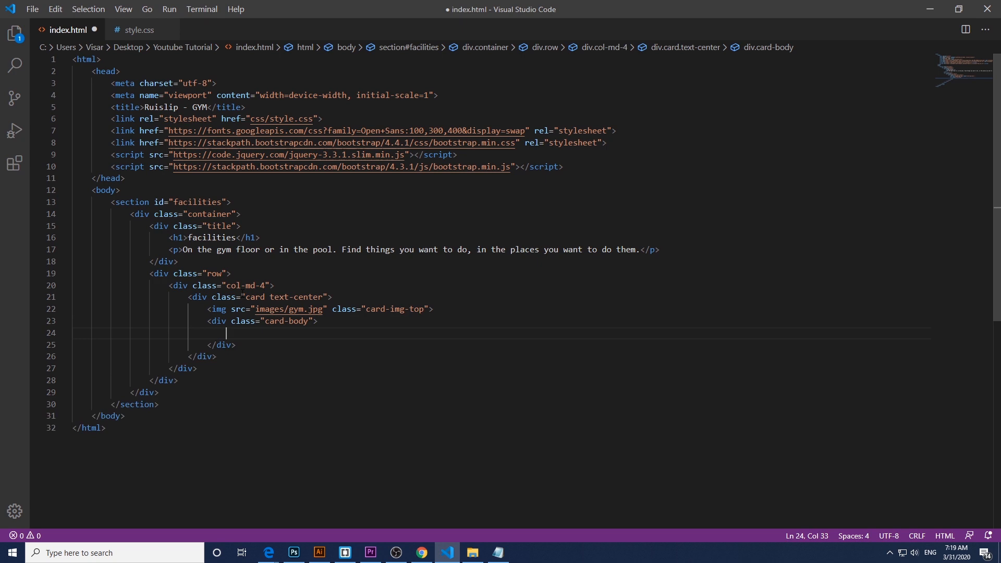
pyautogui.write('h')
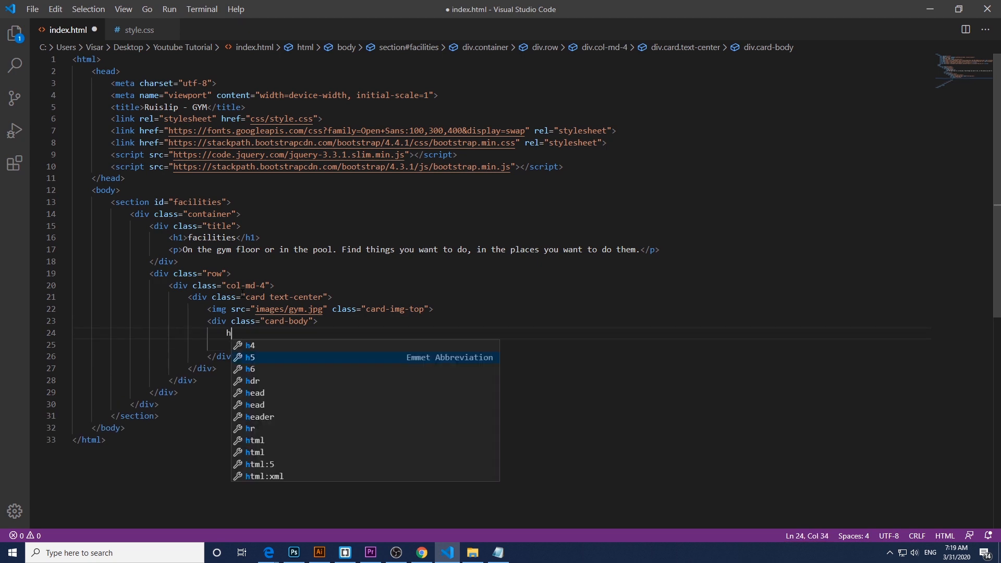
pyautogui.write('5></h5>')
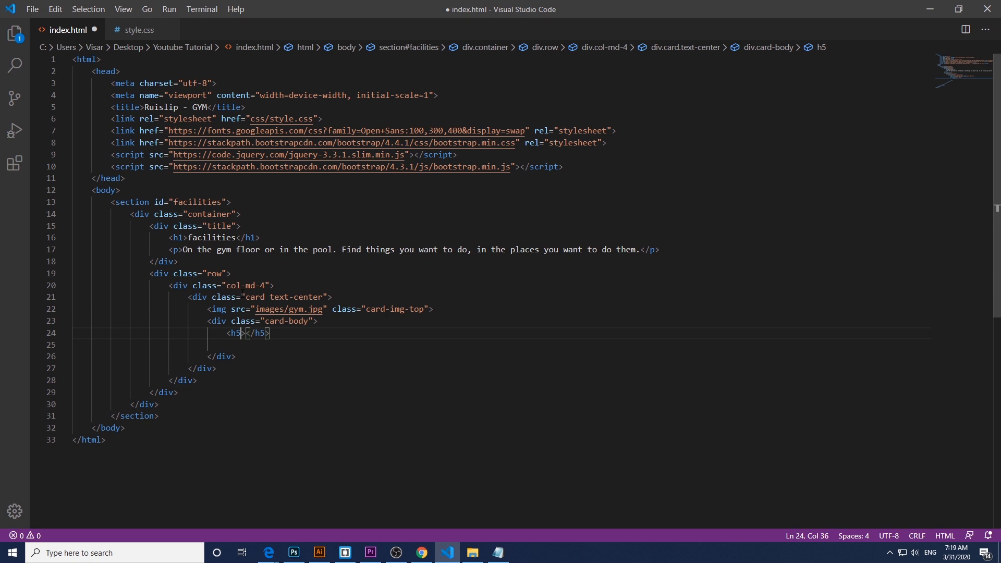
# Step: Give the h5 the card-title class and the GYM FLOOR title text
pyautogui.write('c;as')
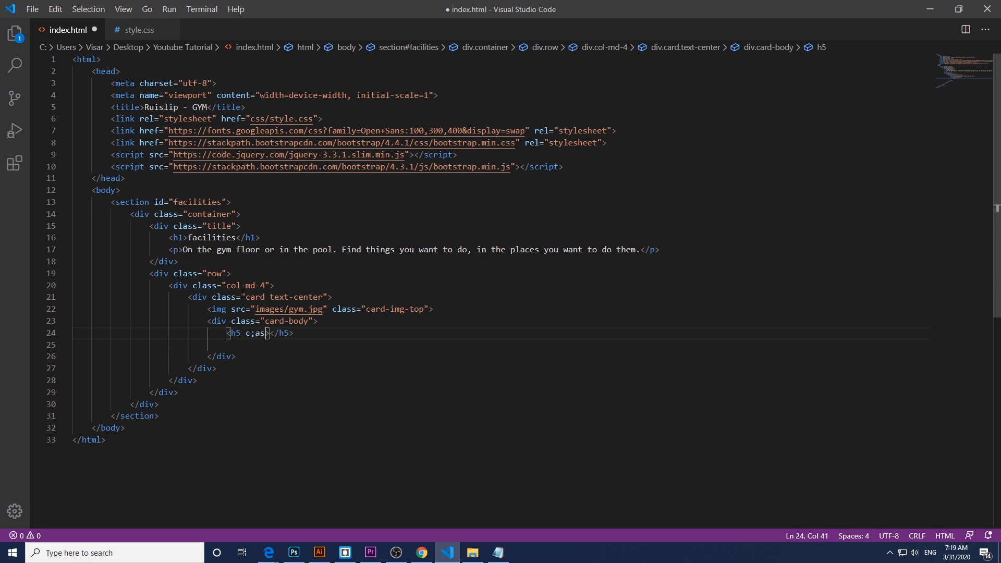
pyautogui.write('class="')
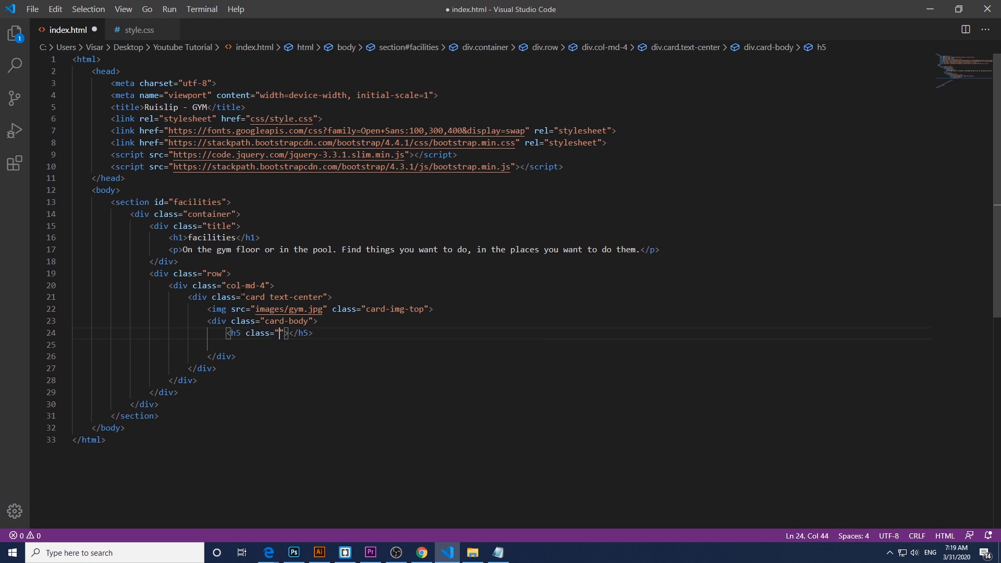
pyautogui.write('card-titl')
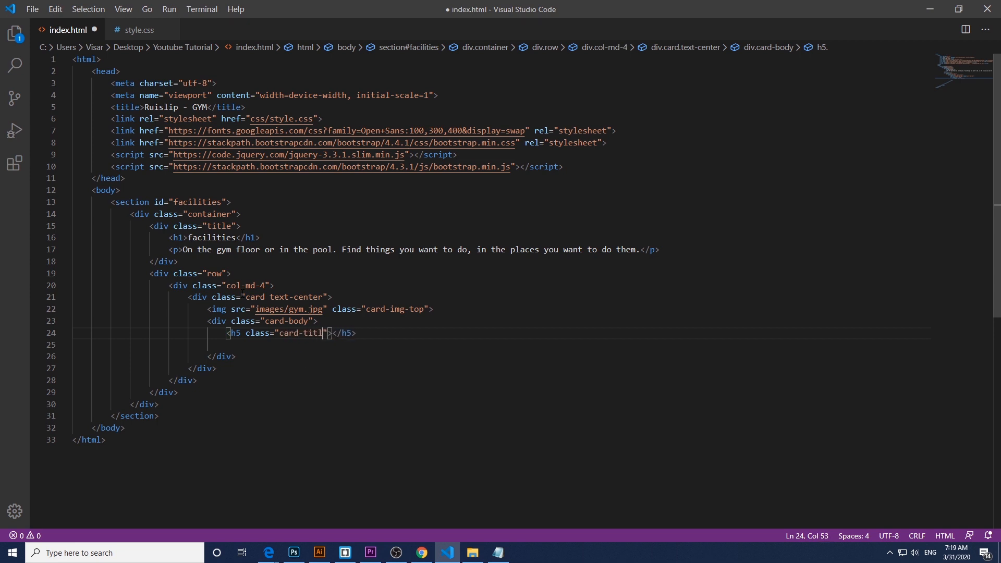
pyautogui.write('e">')
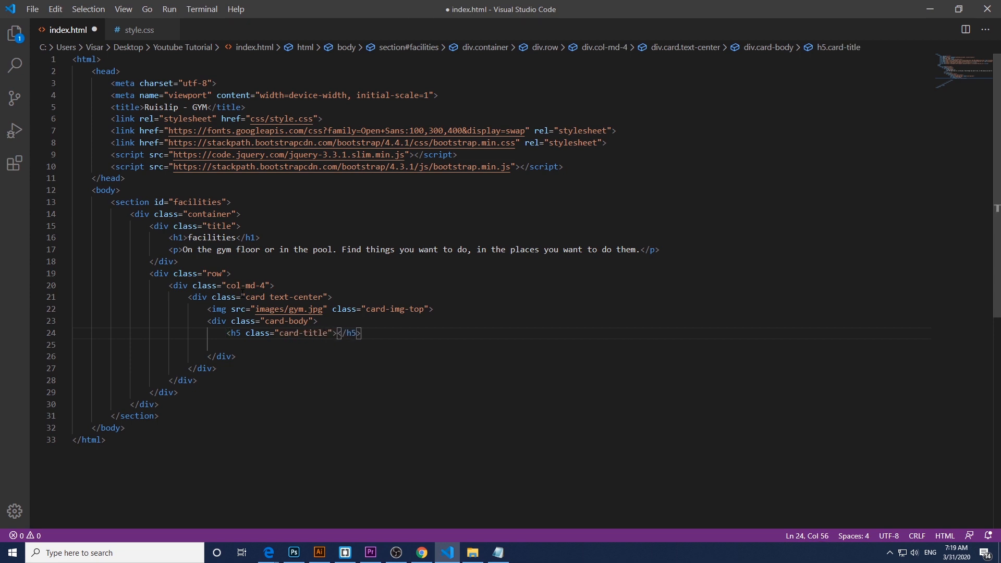
pyautogui.write('GYM GLOOR')
pyautogui.click(501, 345)
pyautogui.write('<p></p>')
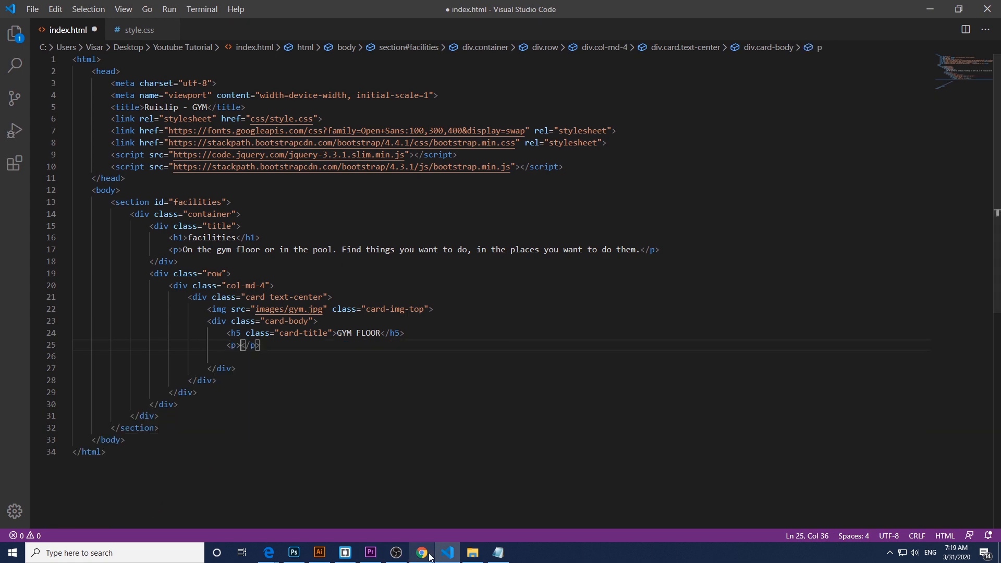
# Step: Add a card-text paragraph with sample text and a 'CHECK GYM' link to '#'
pyautogui.click(420, 552)
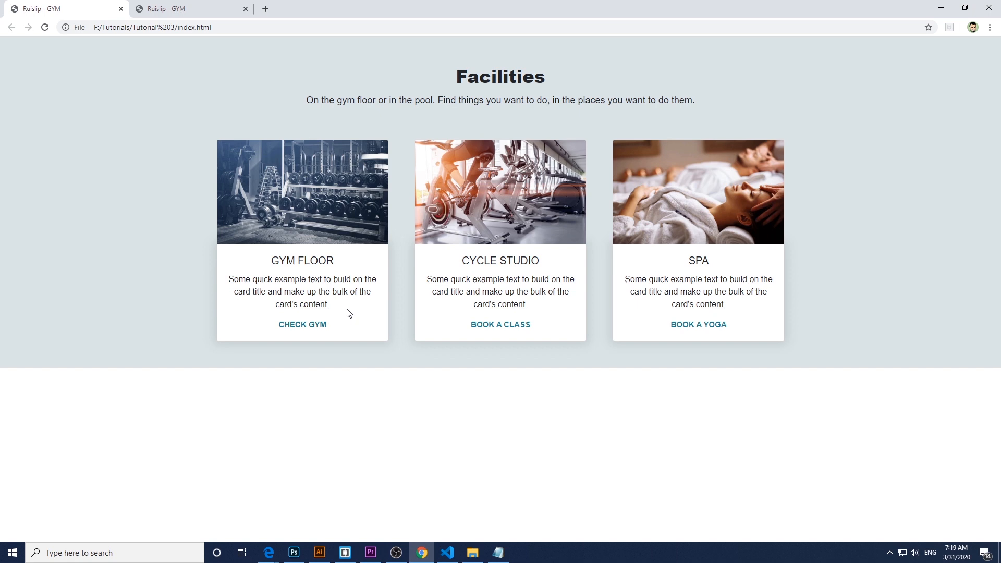
pyautogui.click(186, 8)
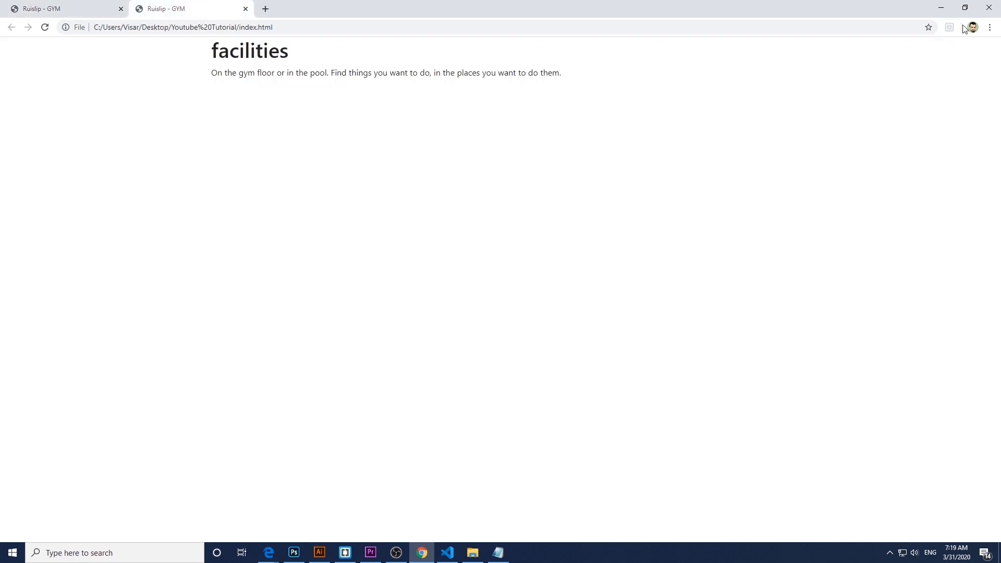
pyautogui.click(446, 553)
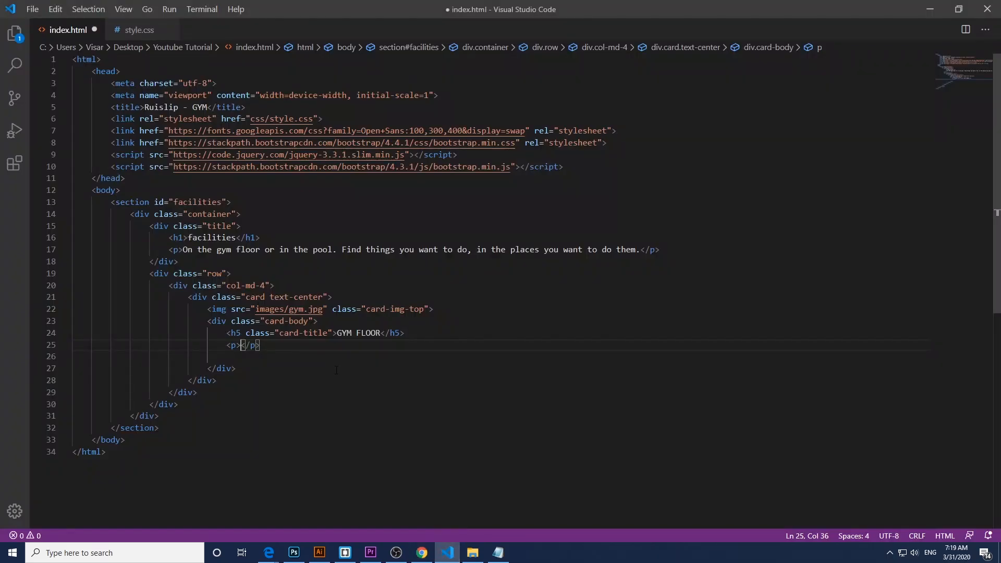
pyautogui.write("Some quick example text to build on the card title and make up the bulk of the card's content.")
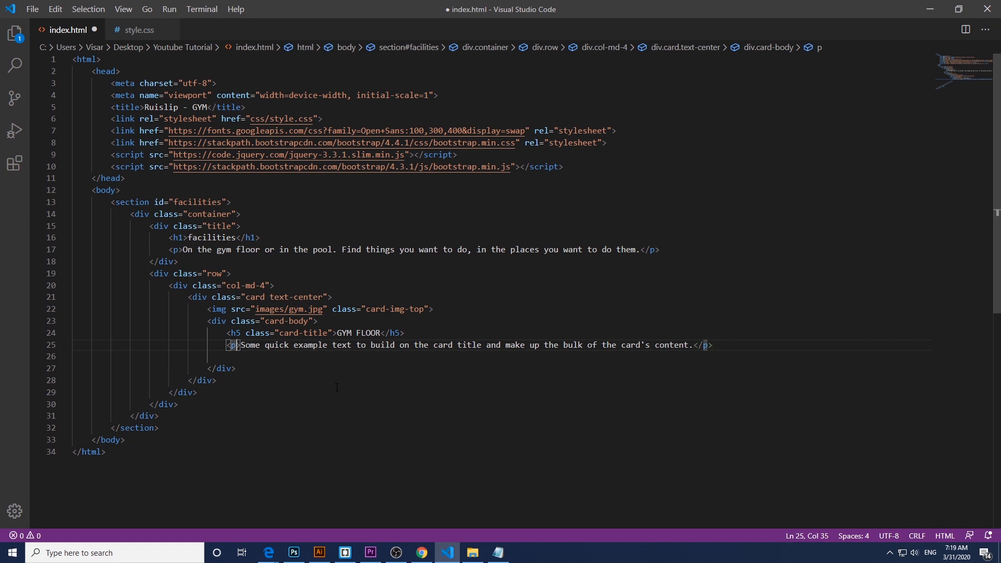
pyautogui.write('class="')
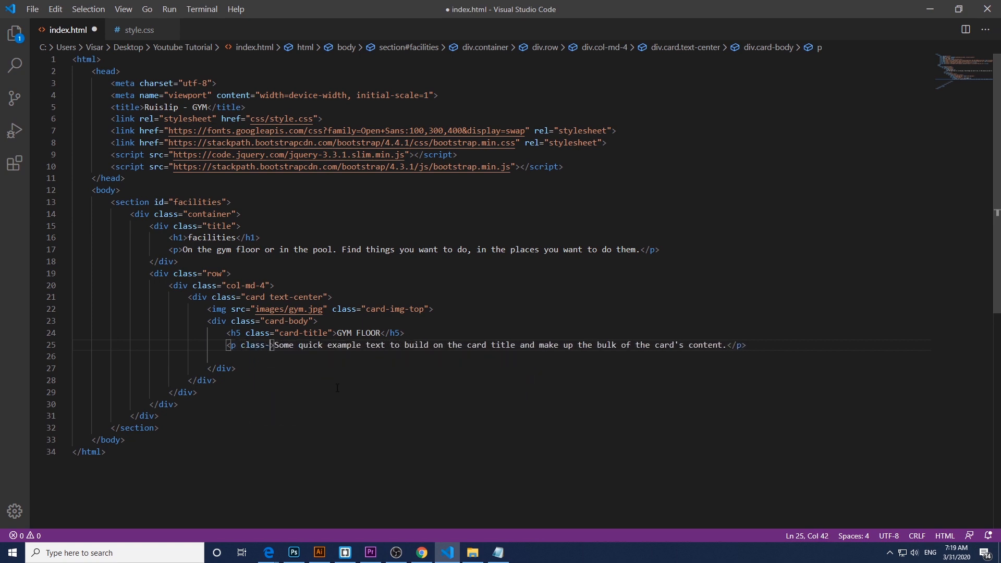
pyautogui.write('card')
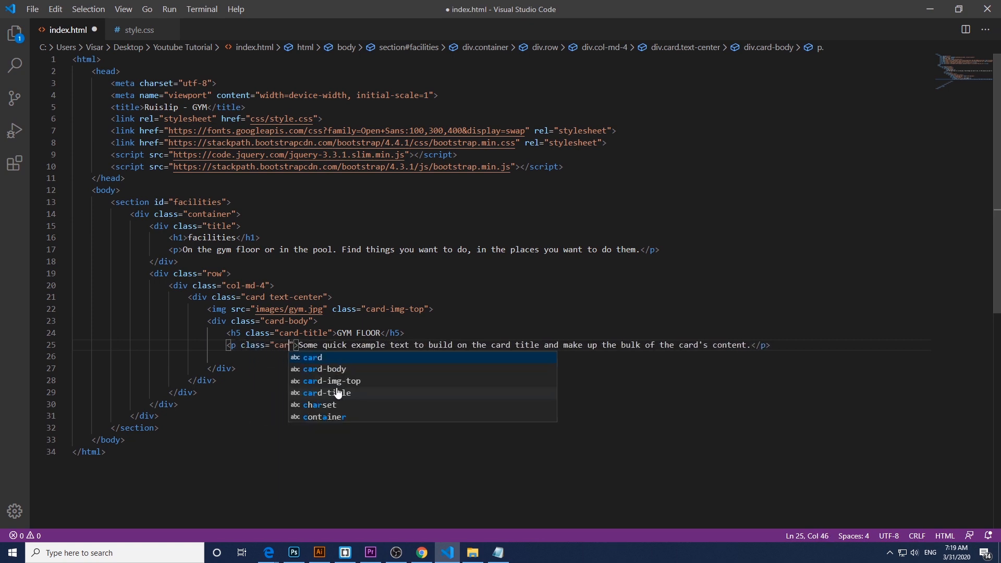
pyautogui.write('-text')
pyautogui.click(501, 356)
pyautogui.write('<a href=""></a>')
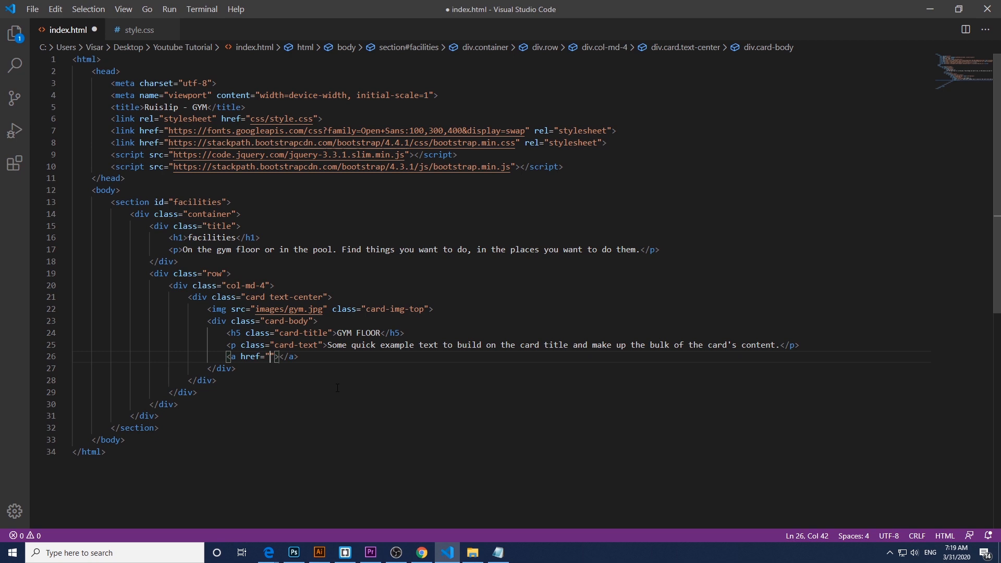
pyautogui.write('#')
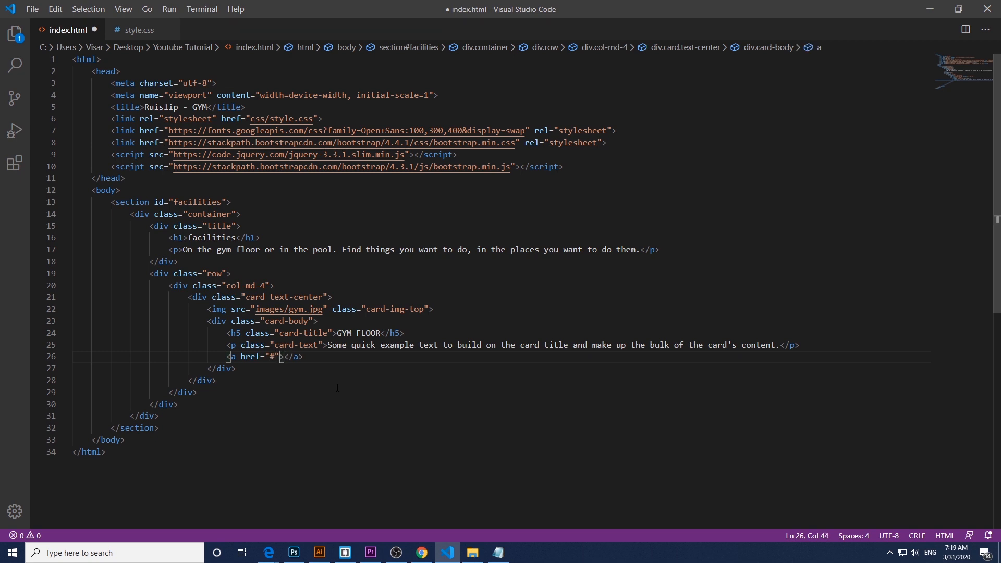
pyautogui.write('CHECK')
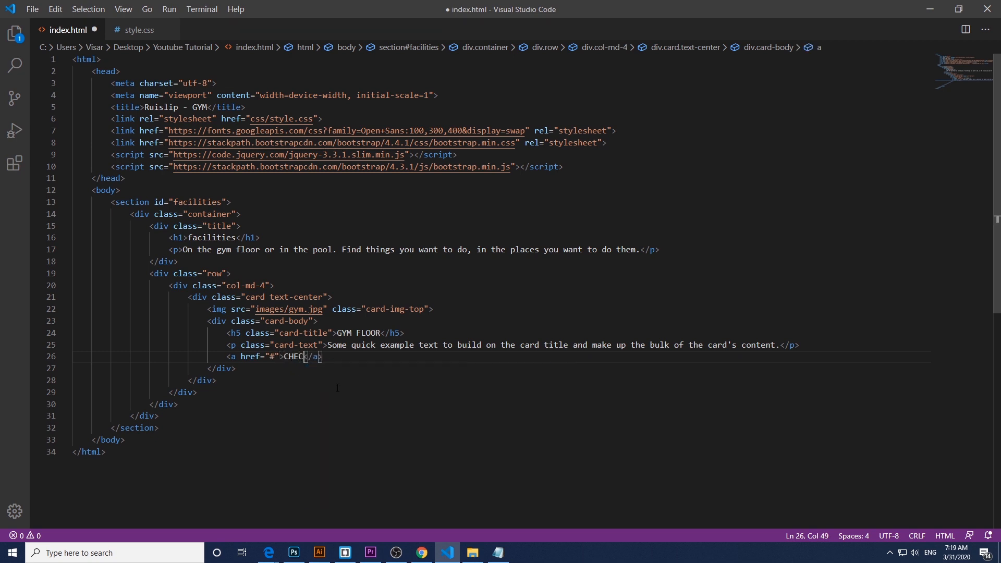
pyautogui.write('GYM')
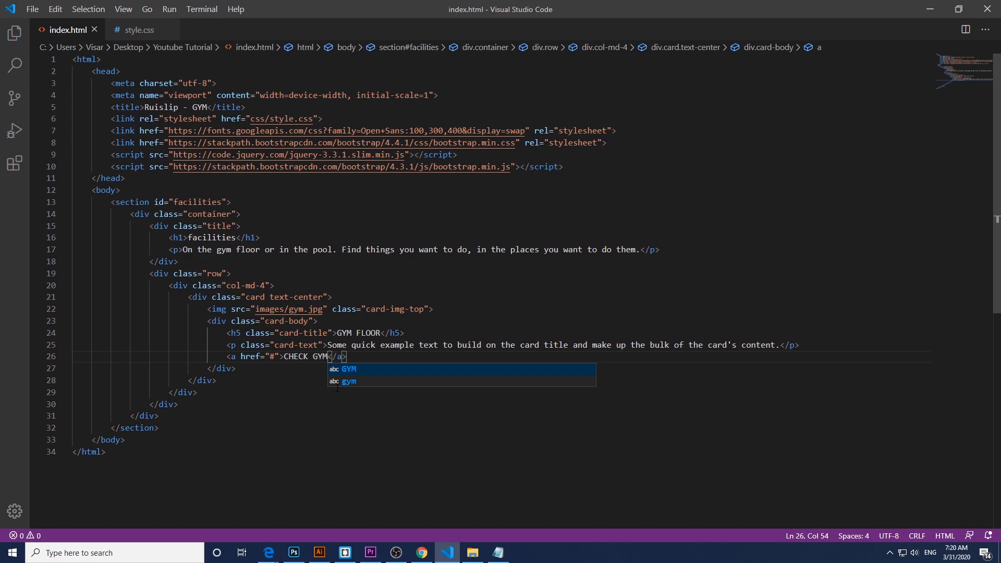
# Step: Duplicate the col-md-4 card block twice and preview the three cards in Chrome
pyautogui.click(421, 552)
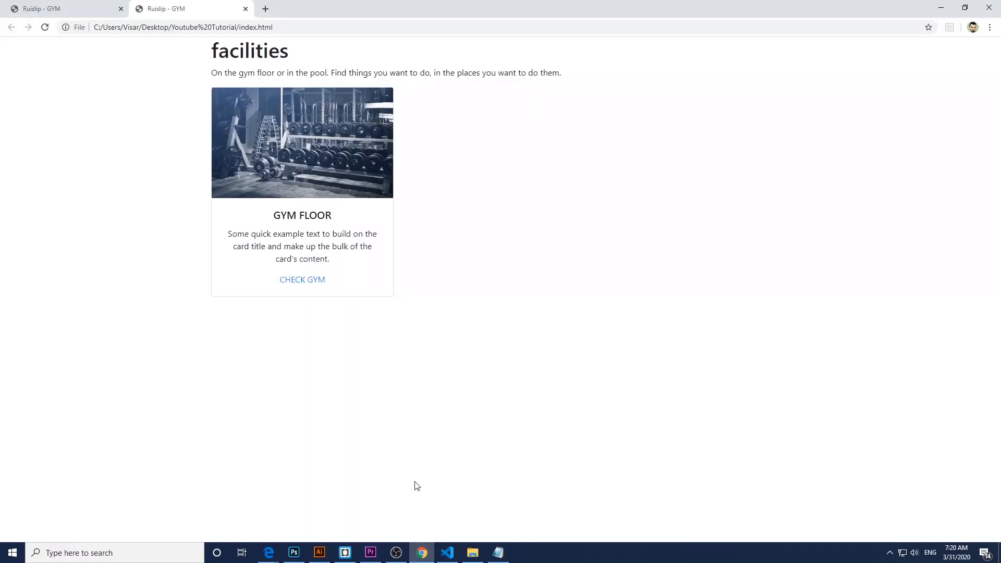
pyautogui.click(446, 552)
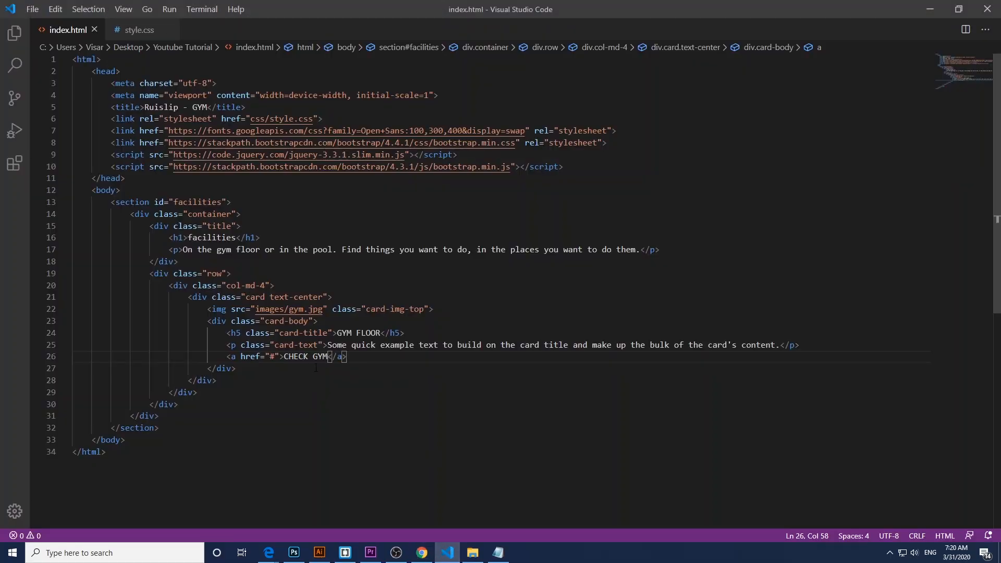
pyautogui.click(309, 356)
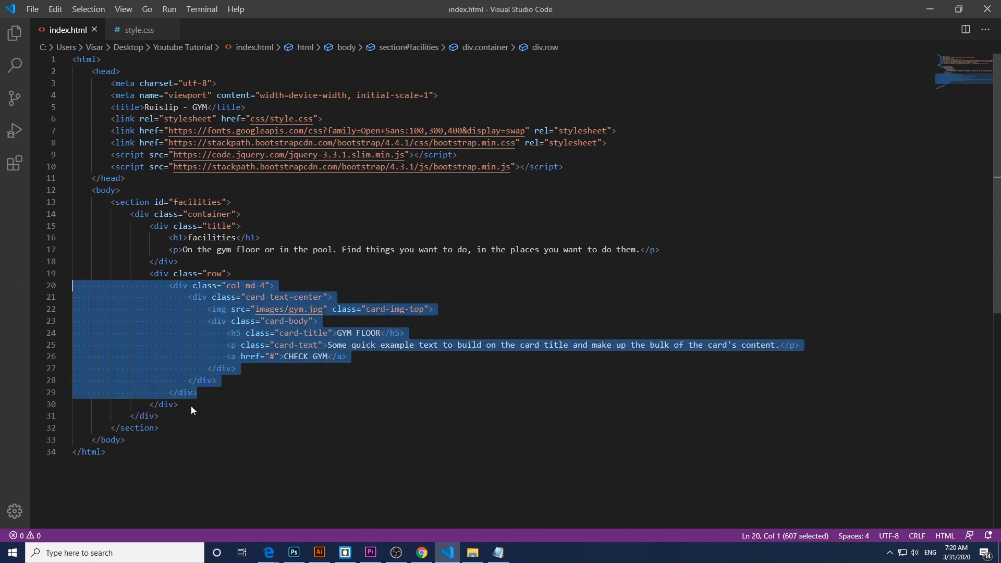
pyautogui.moveTo(205, 416)
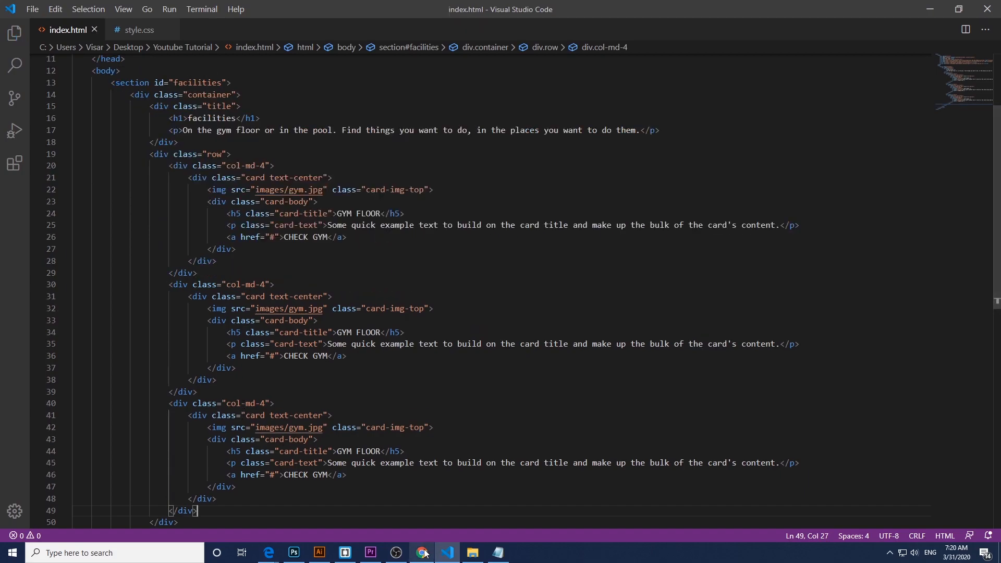
pyautogui.click(420, 552)
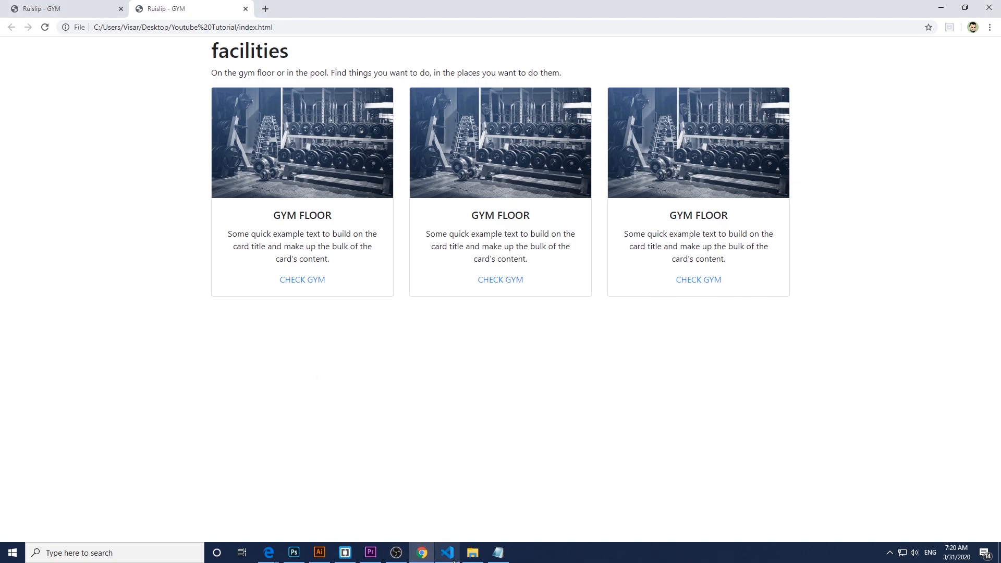
pyautogui.click(447, 552)
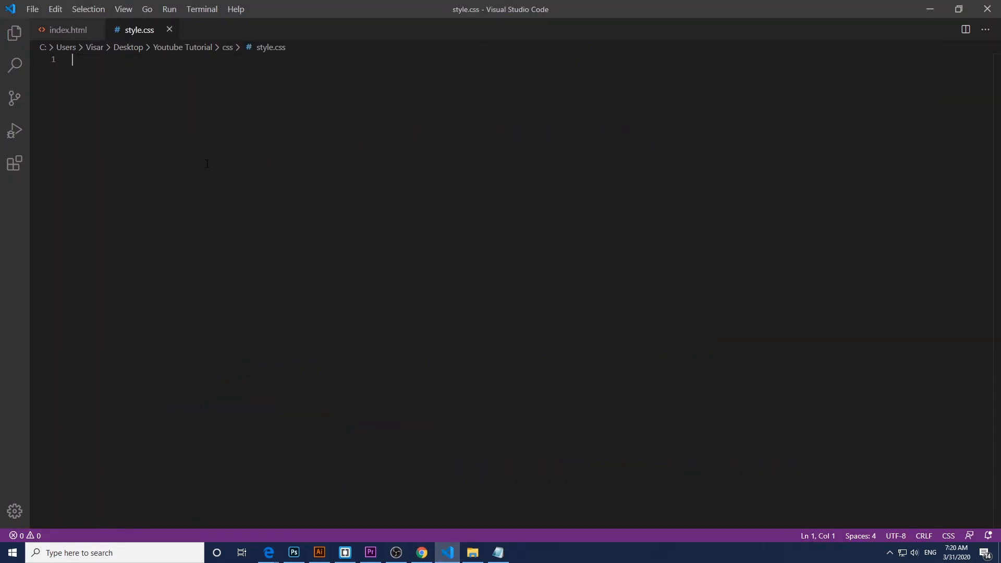
pyautogui.moveTo(299, 192)
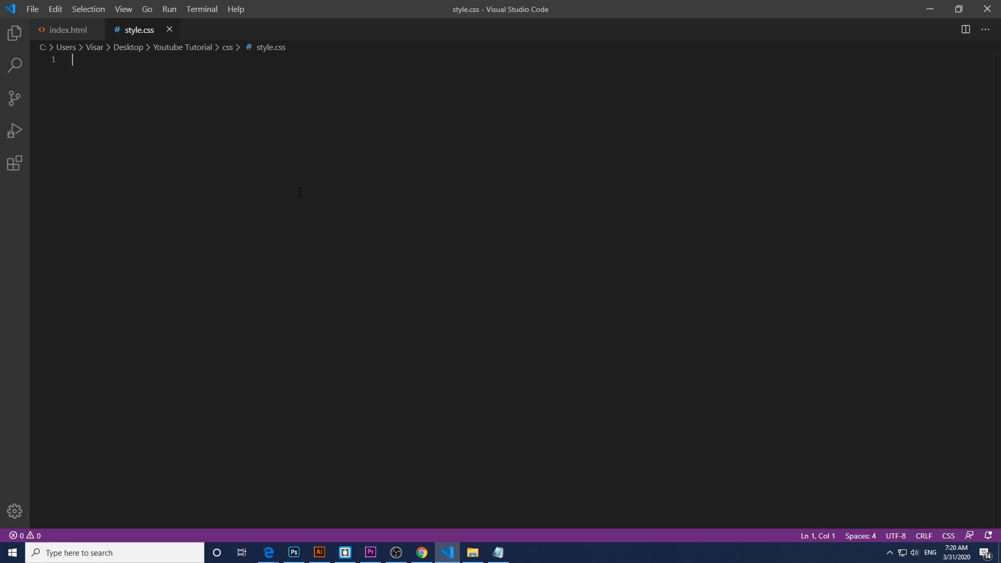
# Step: Write * { margin: 0px; padding: 0px; font-family: 'Ubuntu', sans-serif; } in style.css
pyautogui.write('*{')
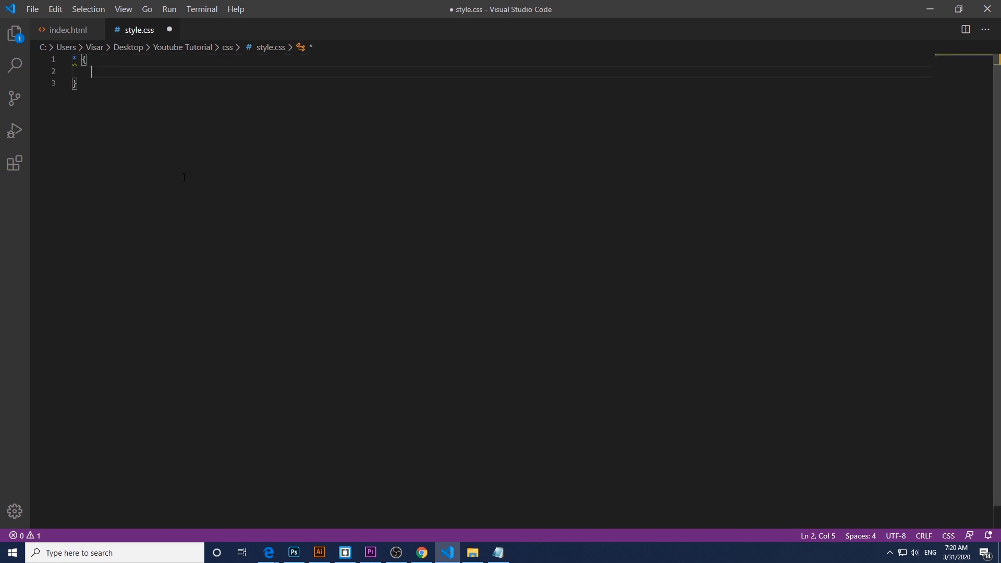
pyautogui.write('margin: 0px;')
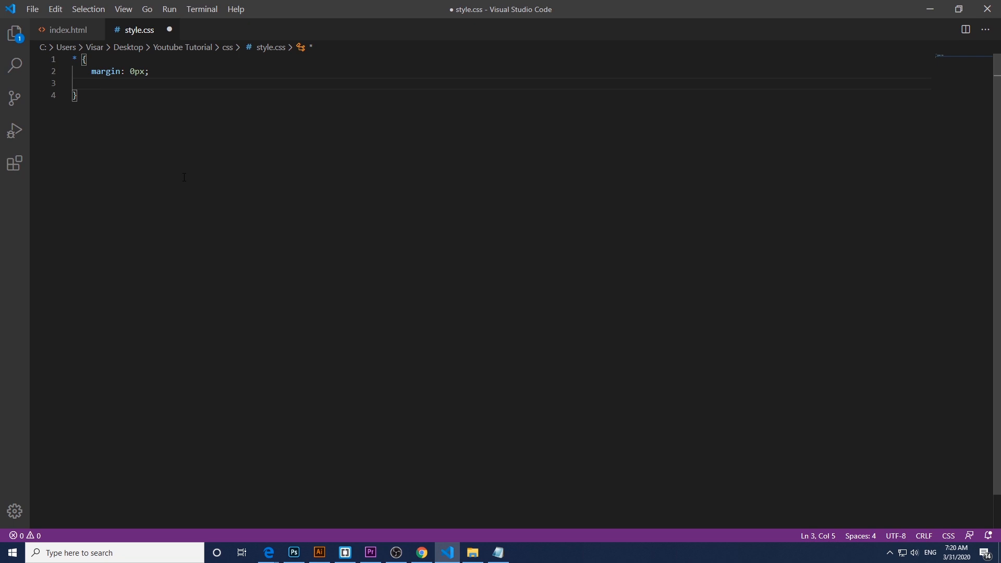
pyautogui.write('padding: 0px;')
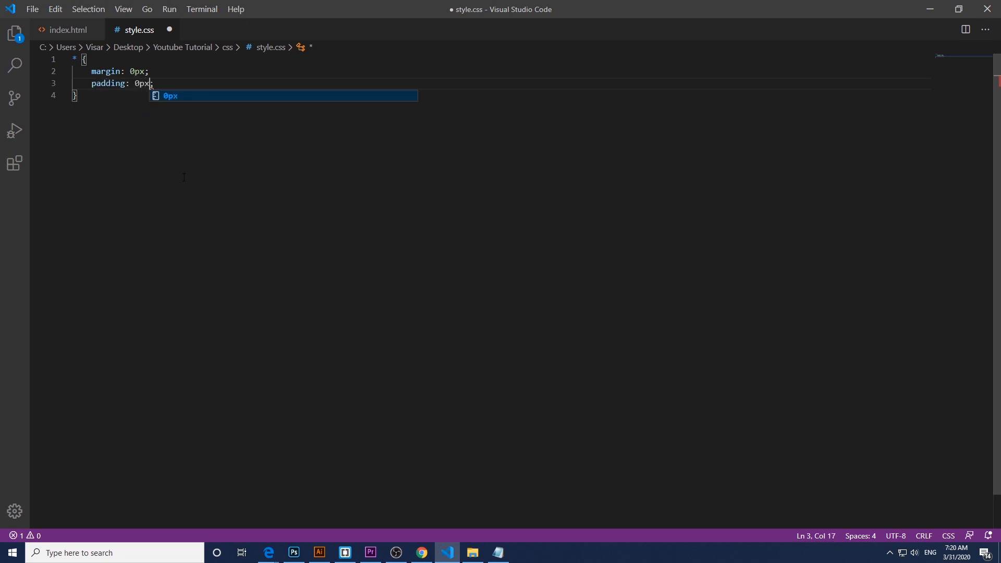
pyautogui.write('font')
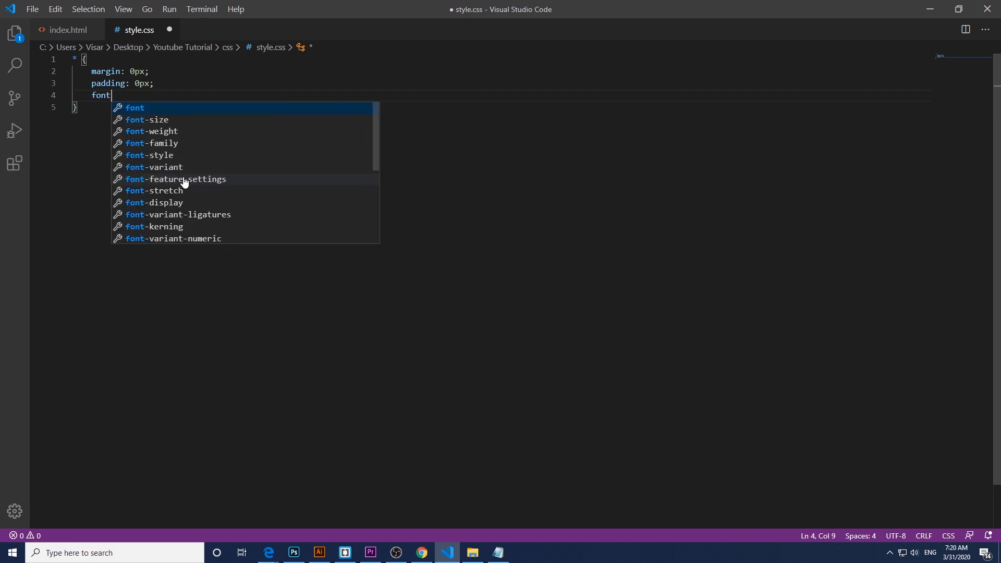
pyautogui.write("-family: 'Ubuntu';")
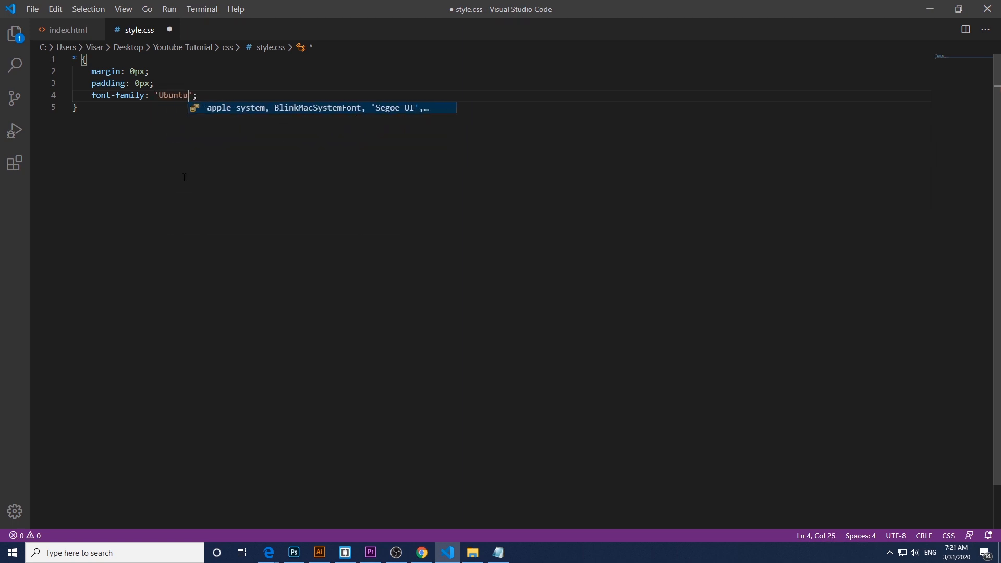
pyautogui.write(', sans-serif')
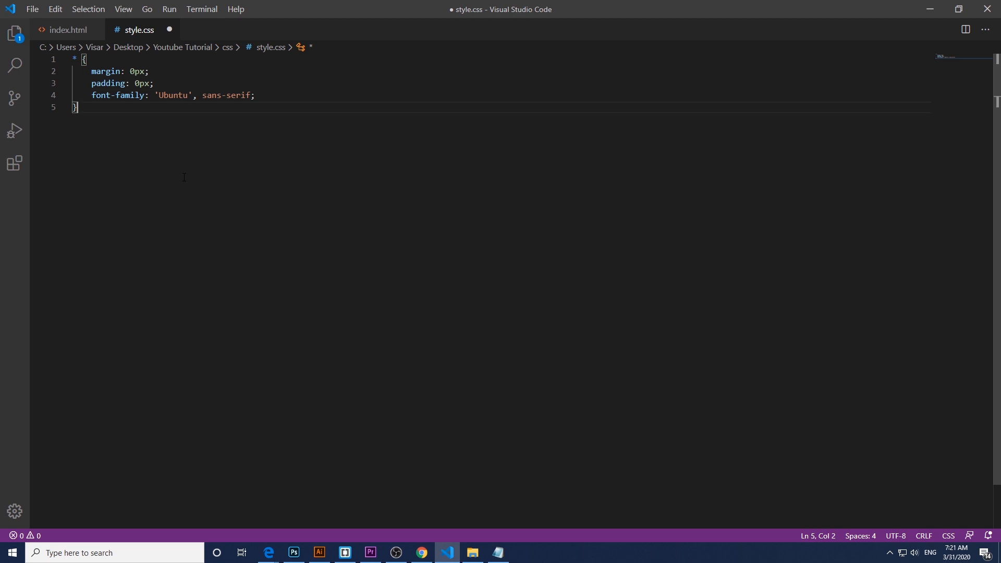
pyautogui.write('/')
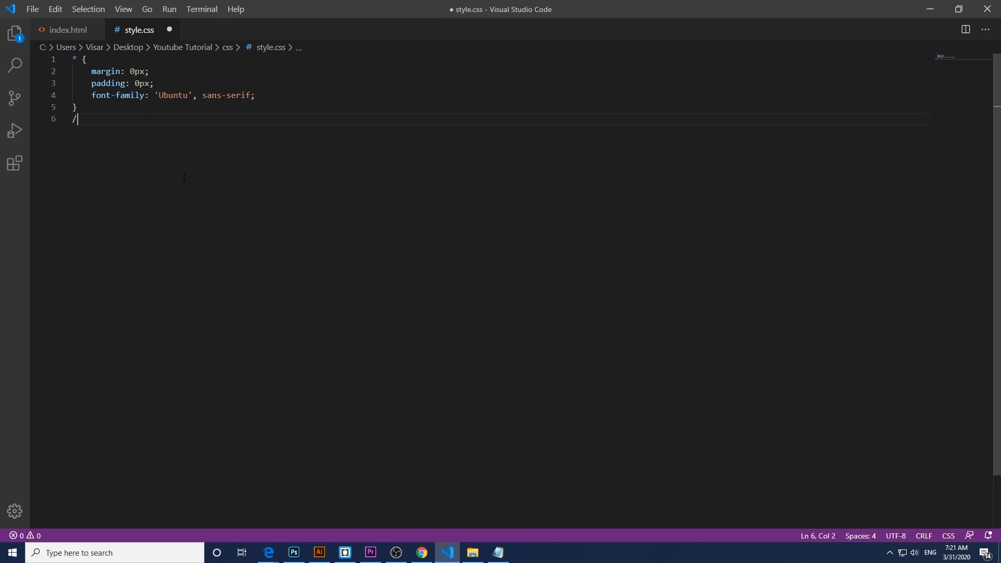
# Step: Add a FACILITIES comment header and open a #facilities rule in style.css
pyautogui.write('*******')
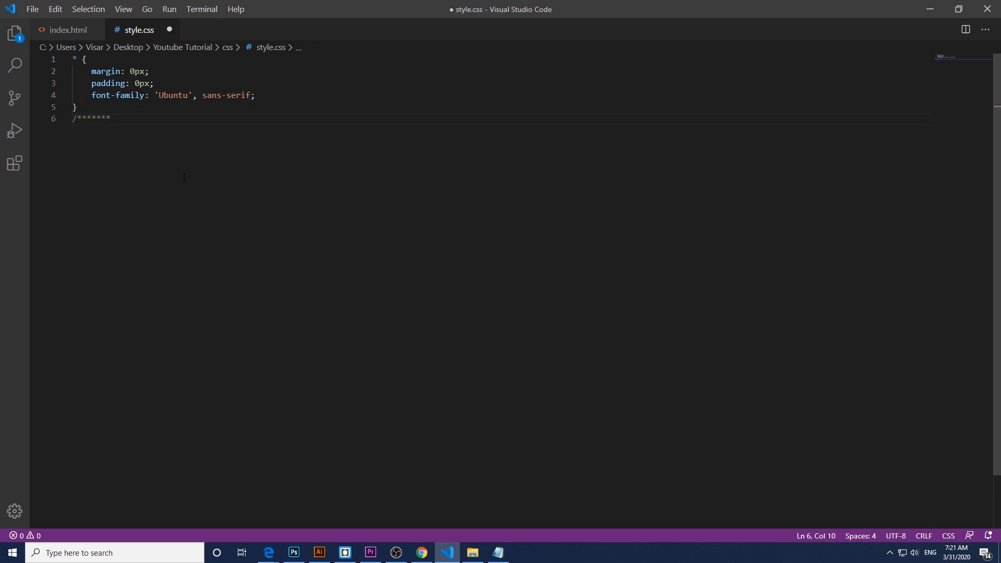
pyautogui.write('FACILITIE')
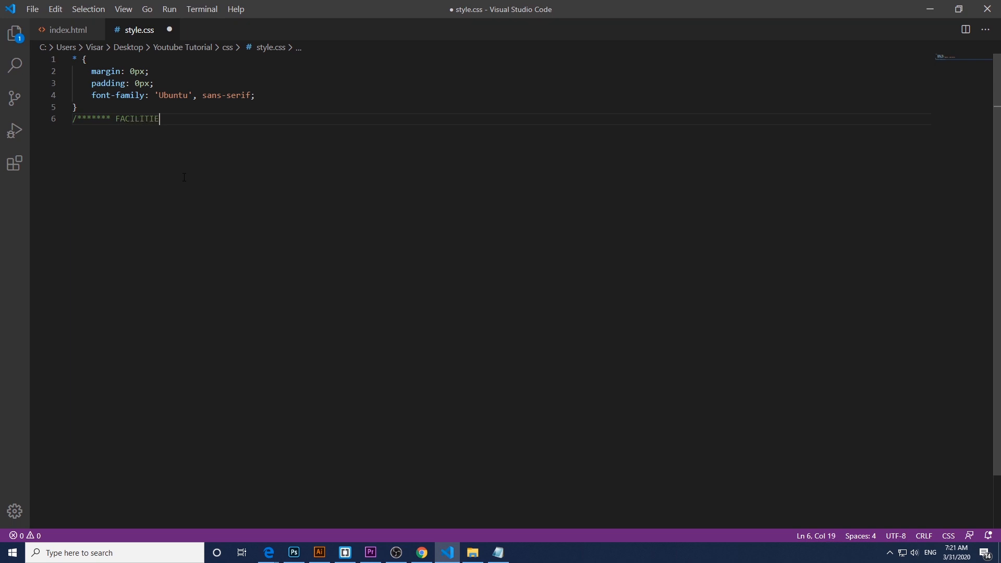
pyautogui.write('S *******')
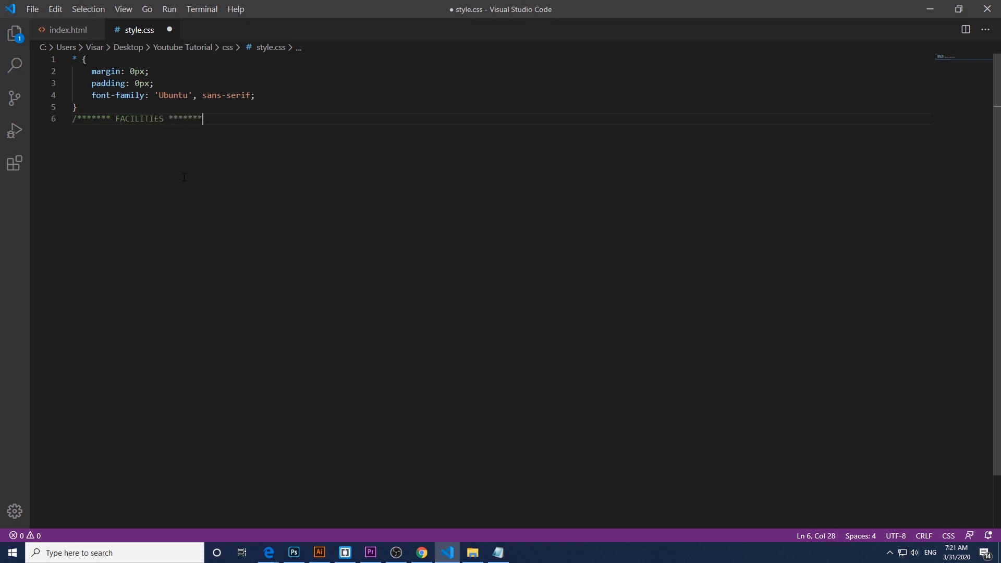
pyautogui.write('/')
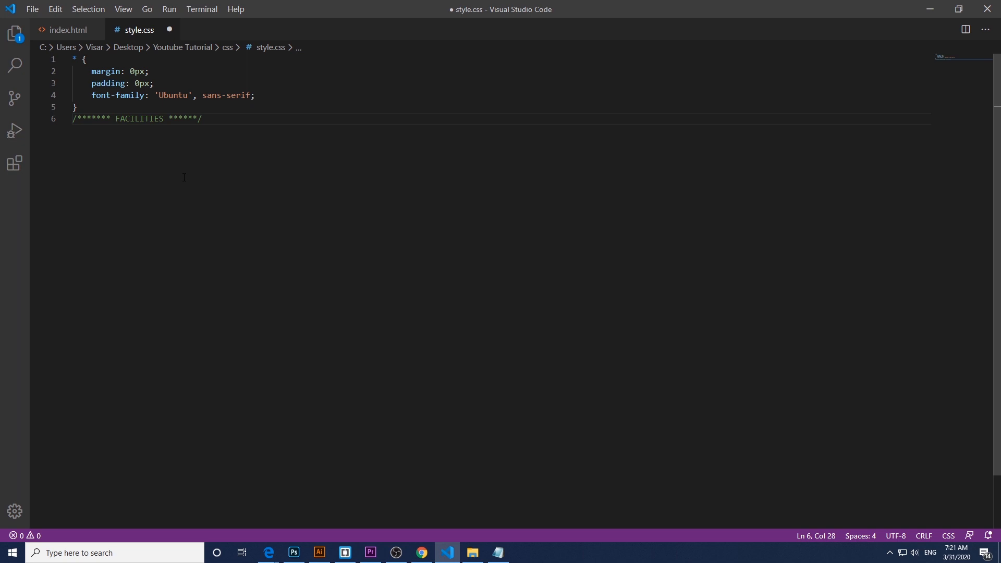
pyautogui.write('#')
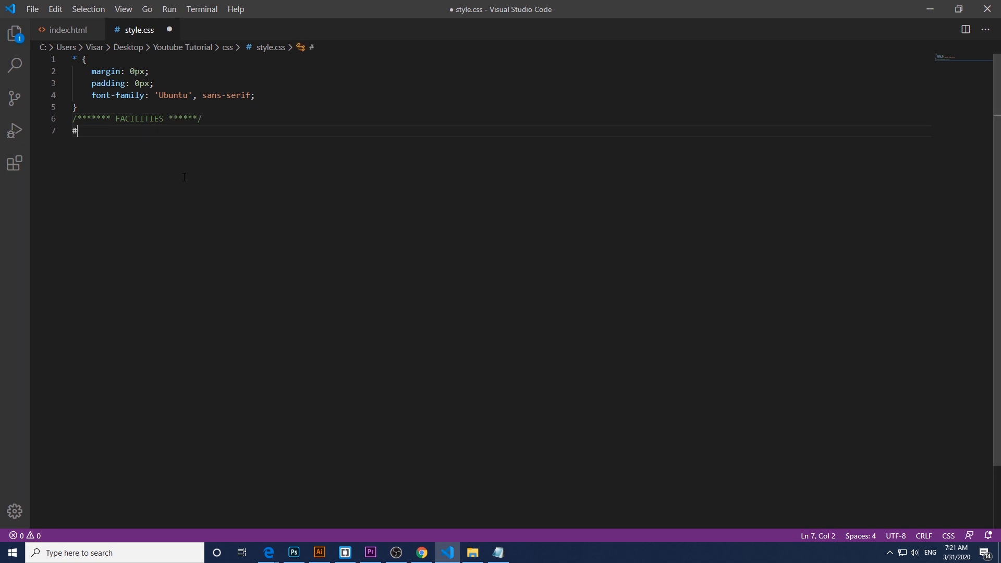
pyautogui.write('faci')
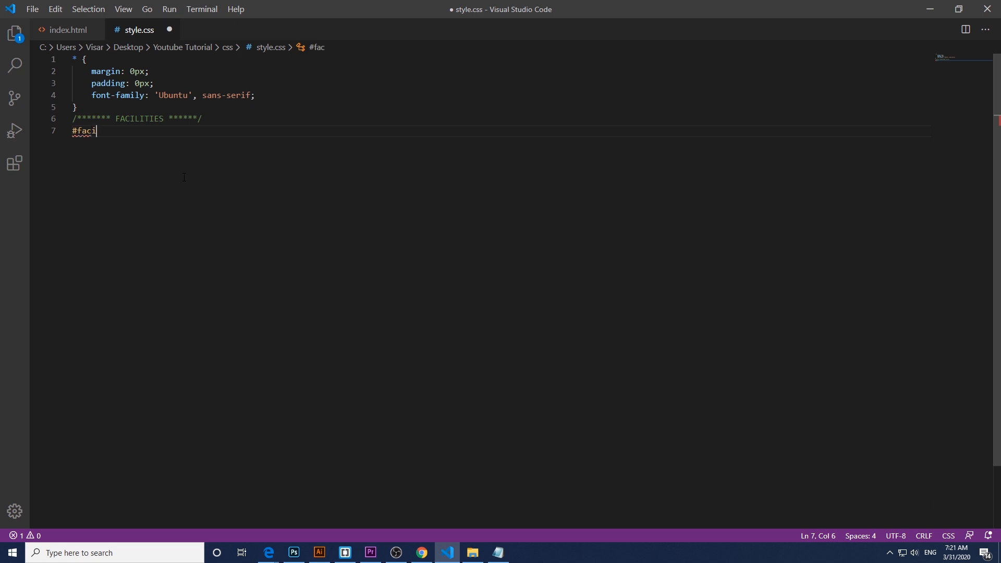
pyautogui.write('ities')
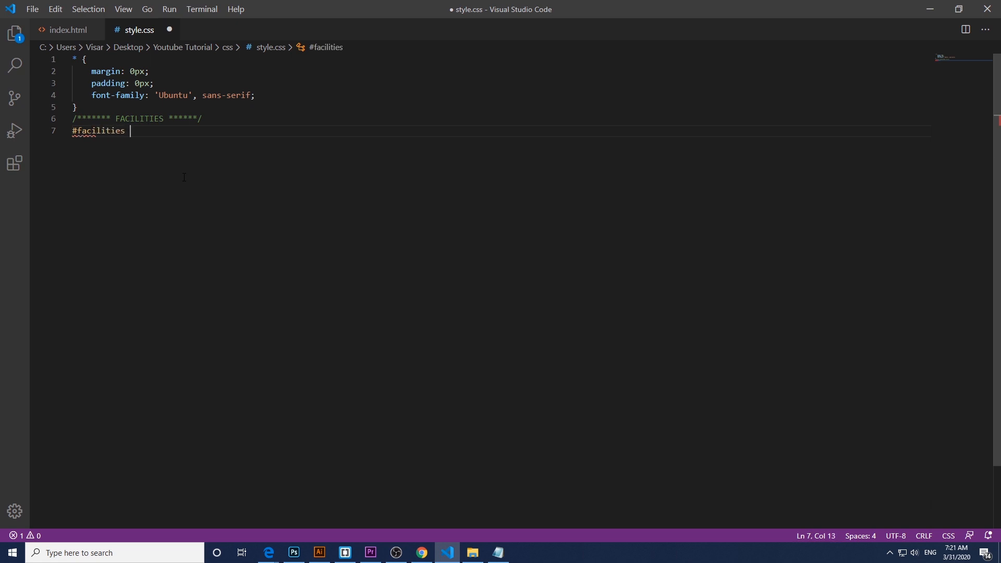
pyautogui.write('{')
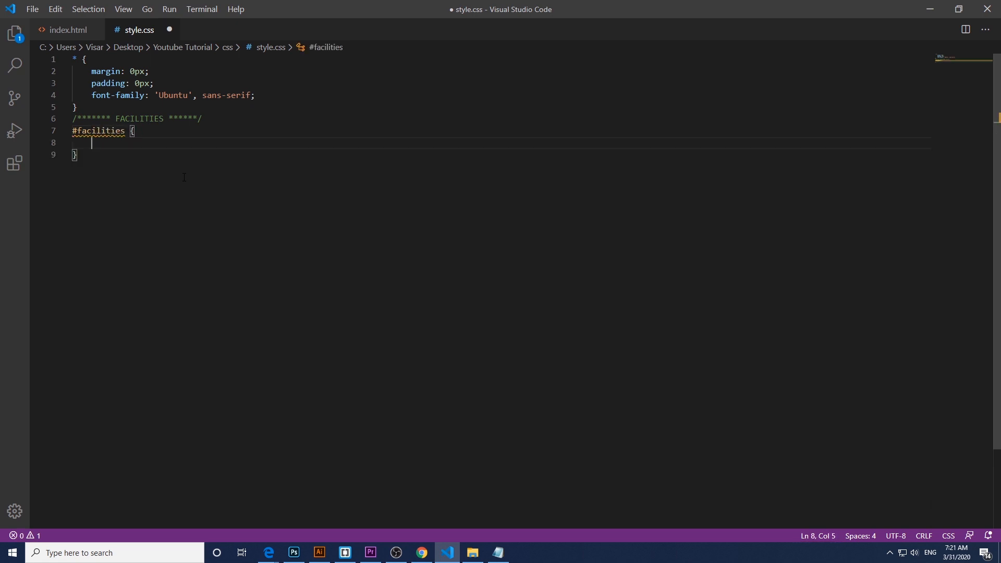
# Step: Set #facilities background-color #dbe5e6 and padding 30px 0px, then save
pyautogui.write('back')
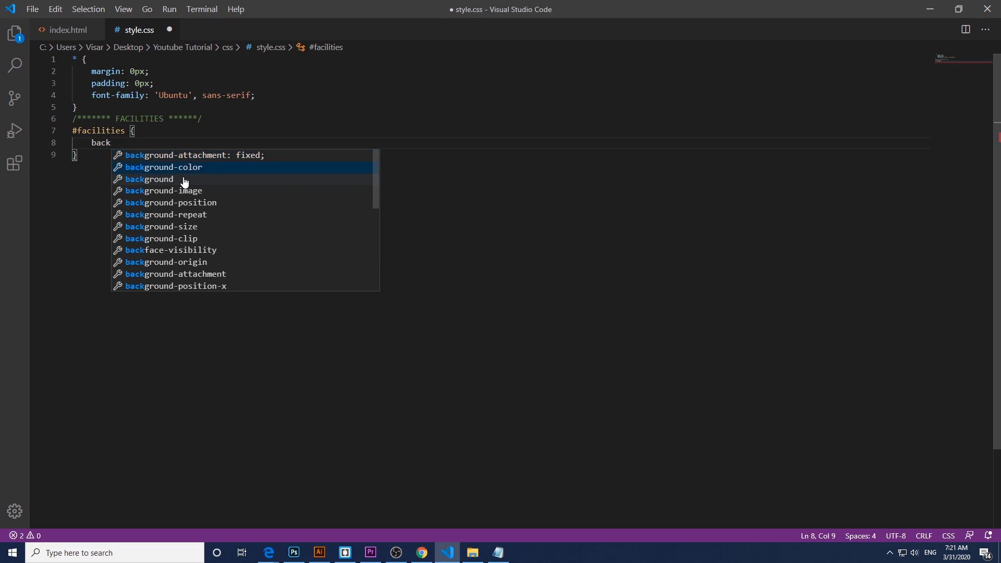
pyautogui.click(164, 167)
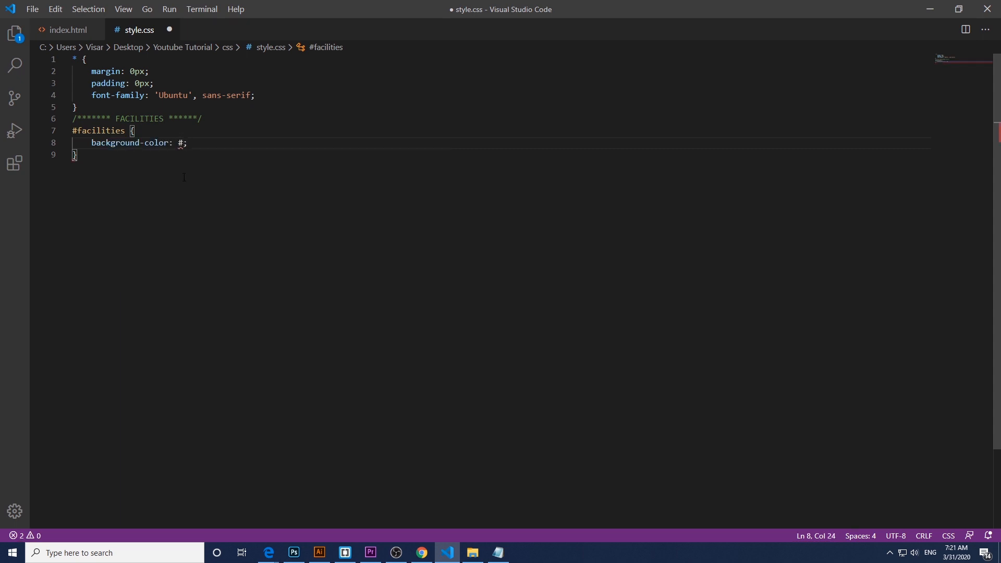
pyautogui.write('db')
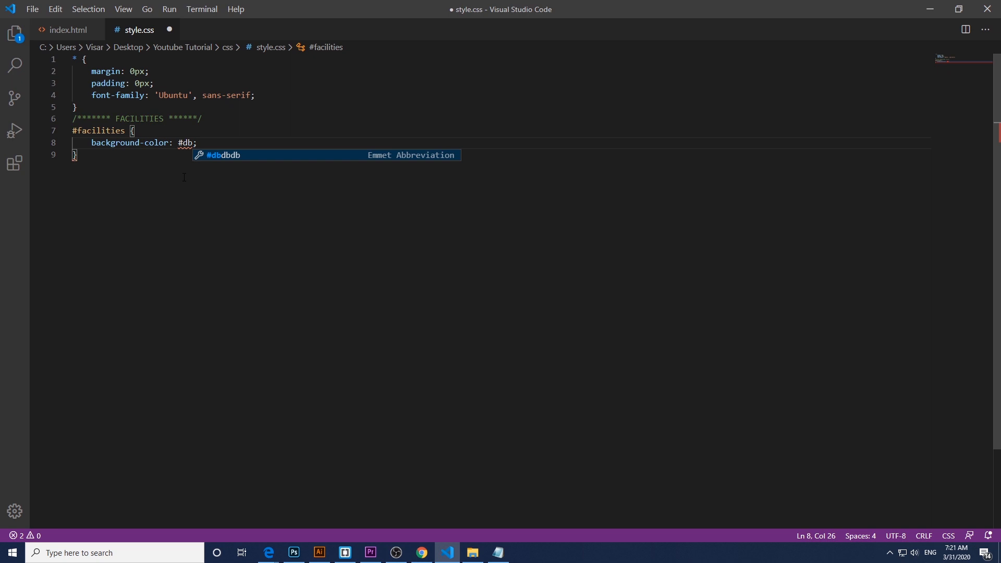
pyautogui.write('e5e6')
pyautogui.write('padding: ;')
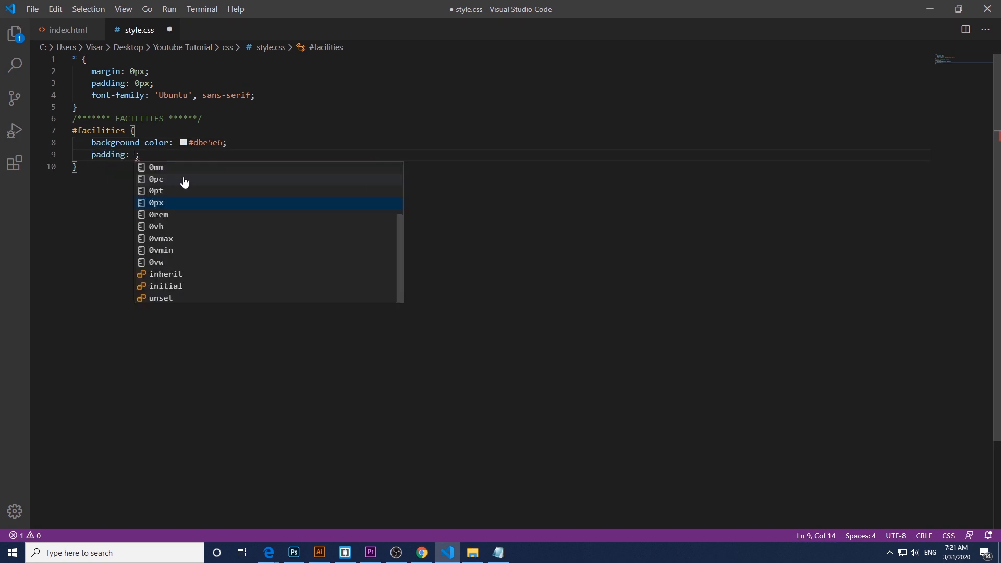
pyautogui.write('30px')
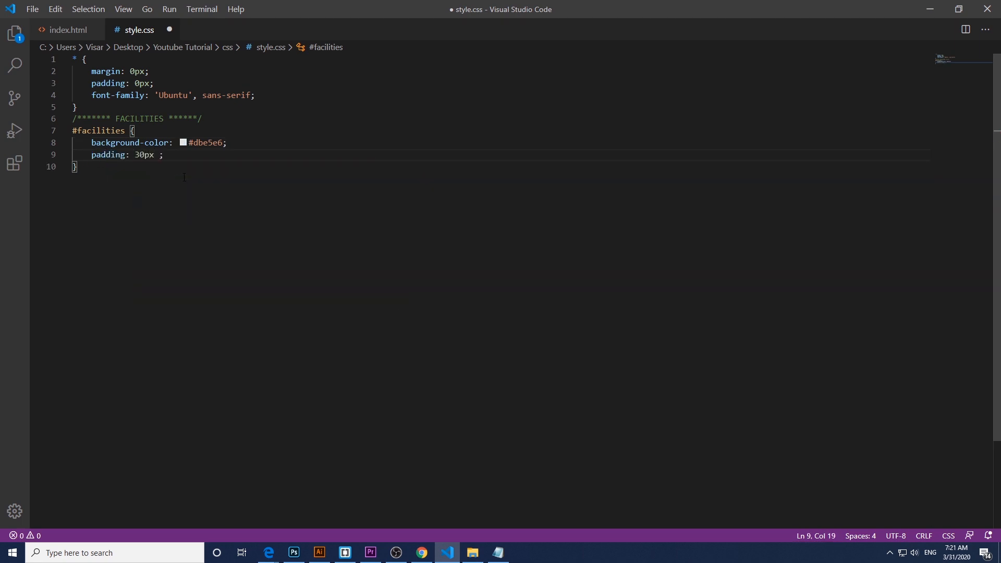
pyautogui.write('0px')
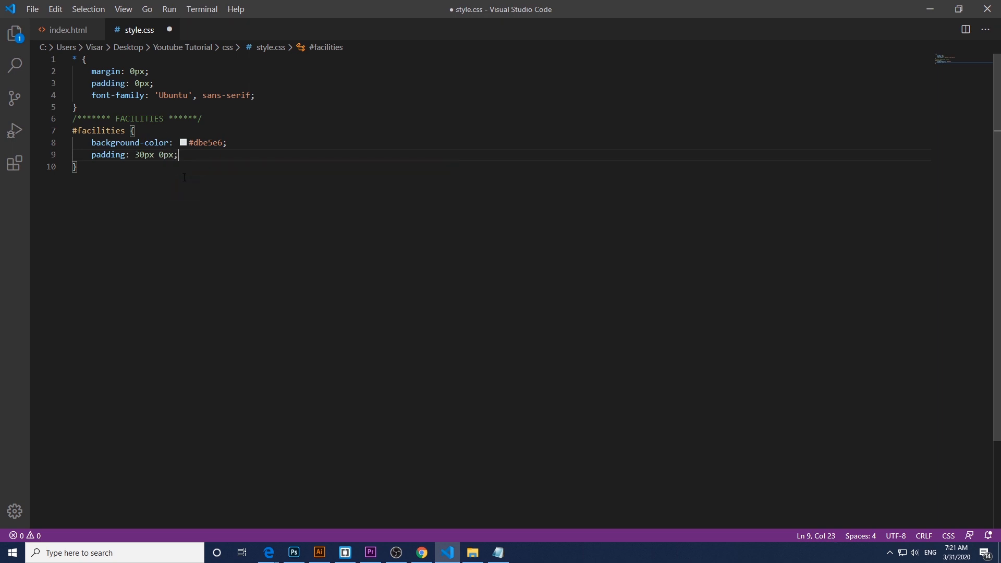
pyautogui.press('ctrl+s')
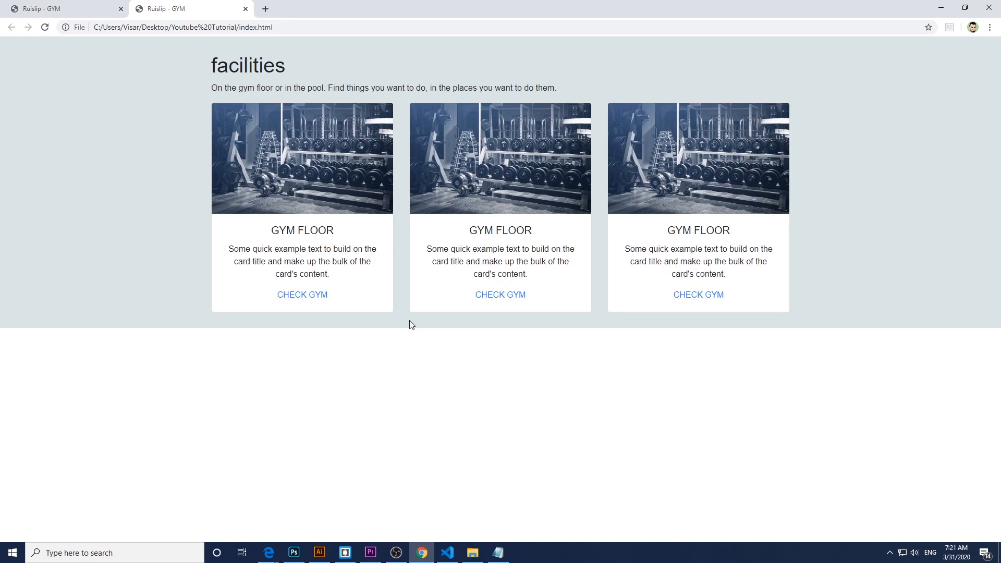
pyautogui.click(447, 552)
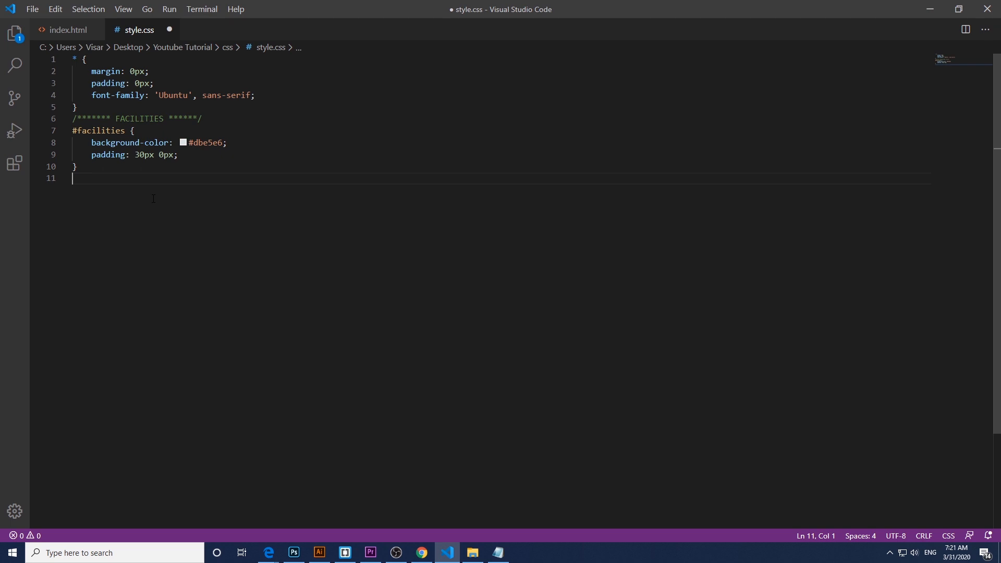
# Step: Add a #facilities h1 rule with font-weight 900, font-size 34px and padding-bottom 5px
pyautogui.write('#facil')
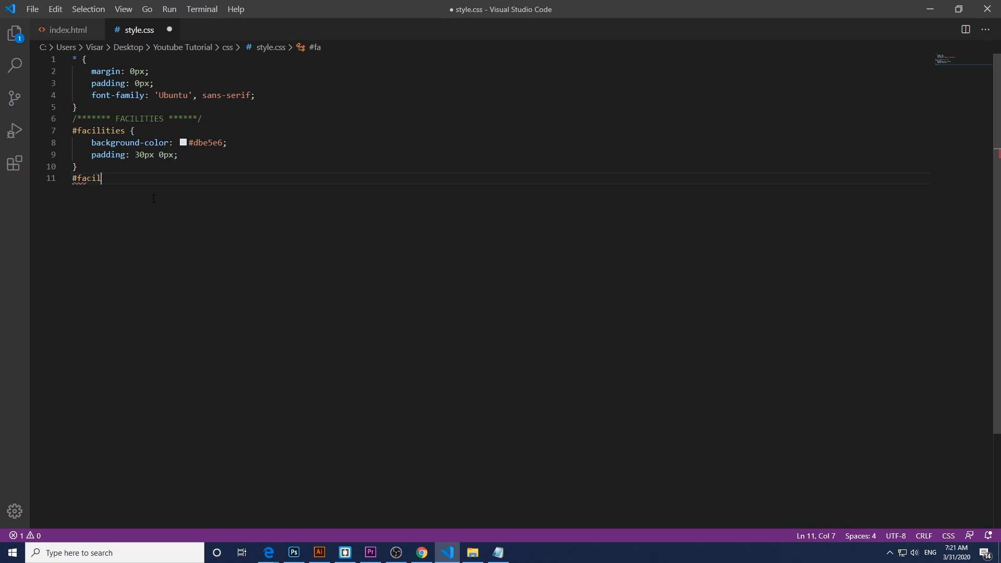
pyautogui.write('ities h1')
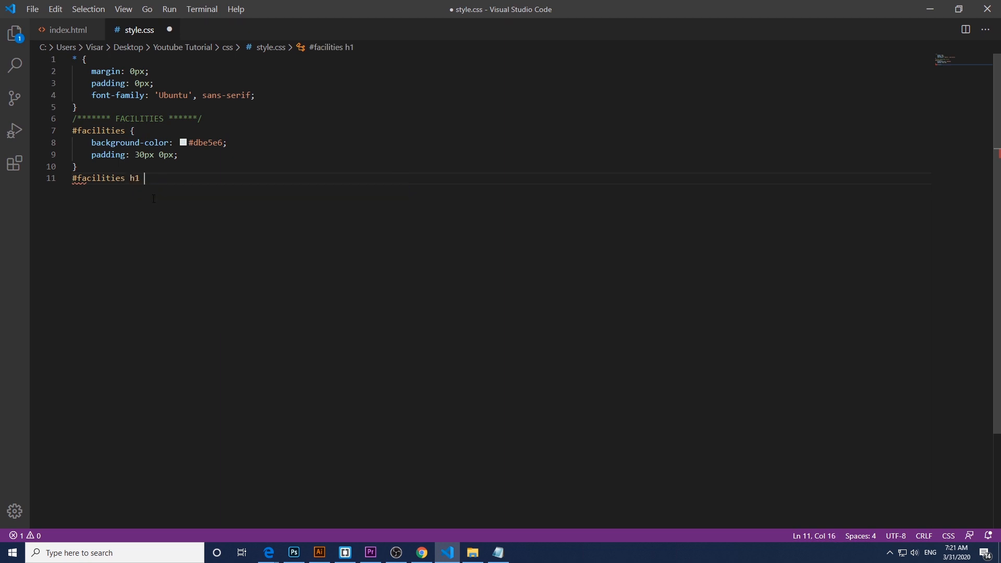
pyautogui.write('{')
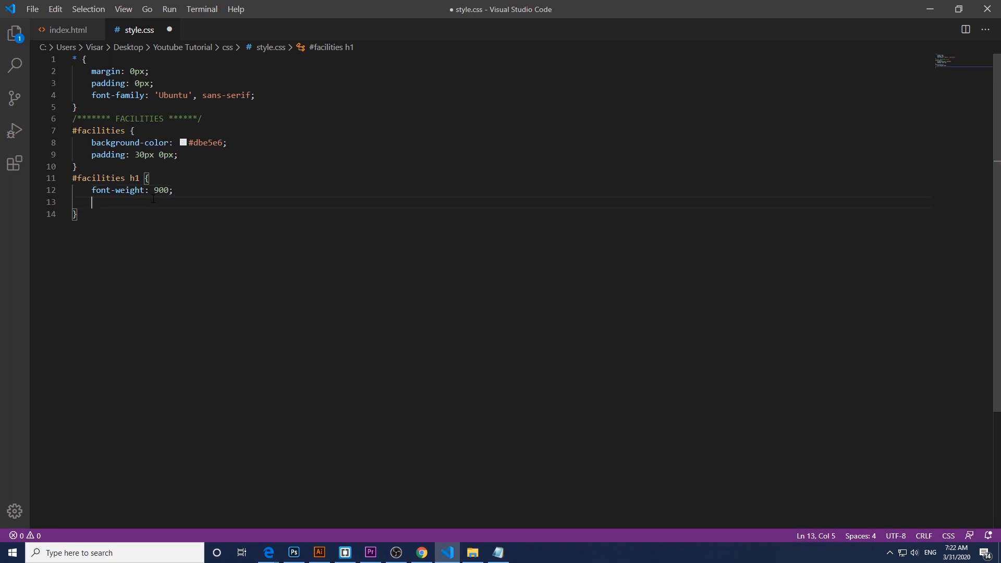
pyautogui.write('font-size: ;')
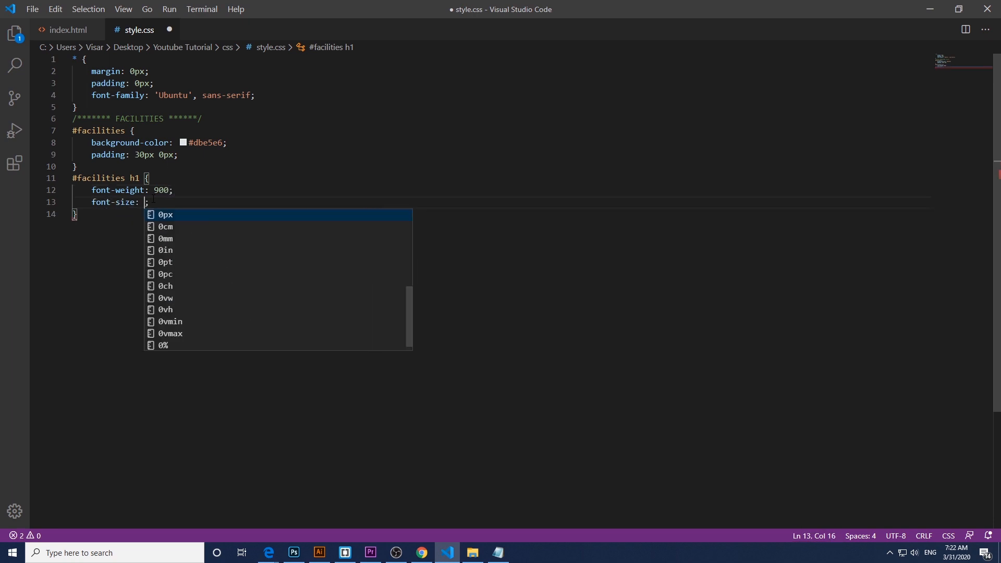
pyautogui.write('34px')
pyautogui.write('padding-bottom: ;')
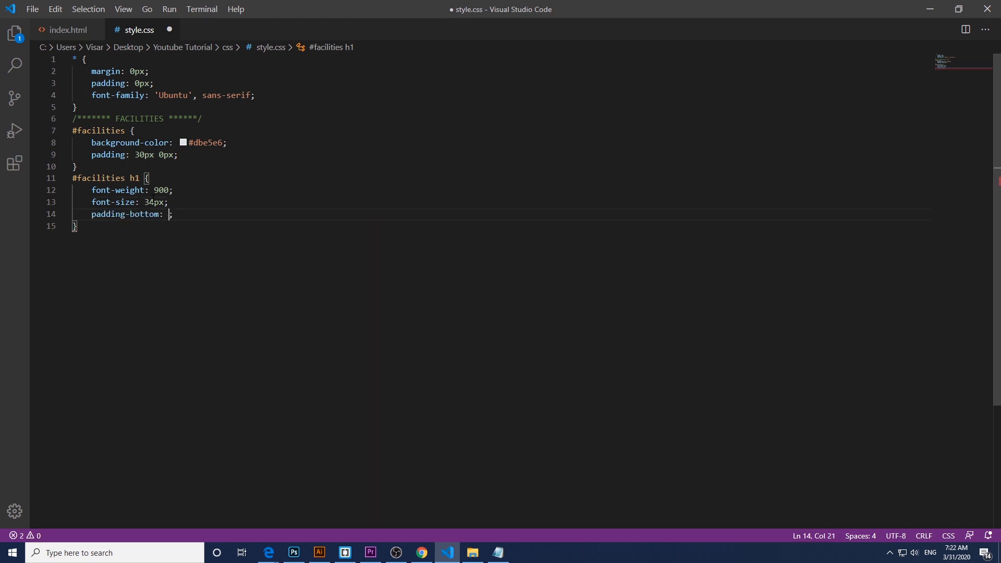
pyautogui.write('5px')
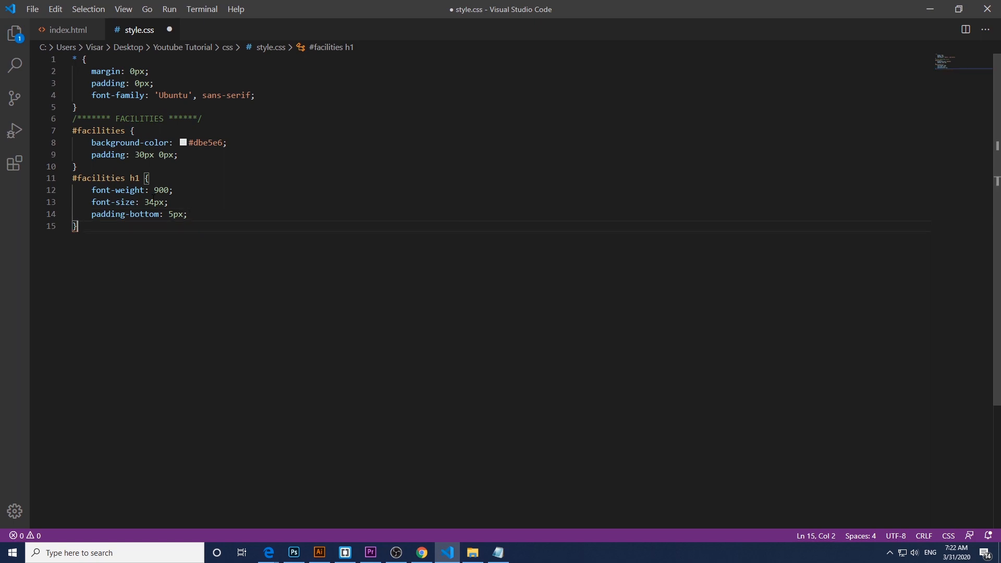
# Step: Check the bolder heading in Chrome, then revisit the index.html and style.css tabs
pyautogui.click(420, 553)
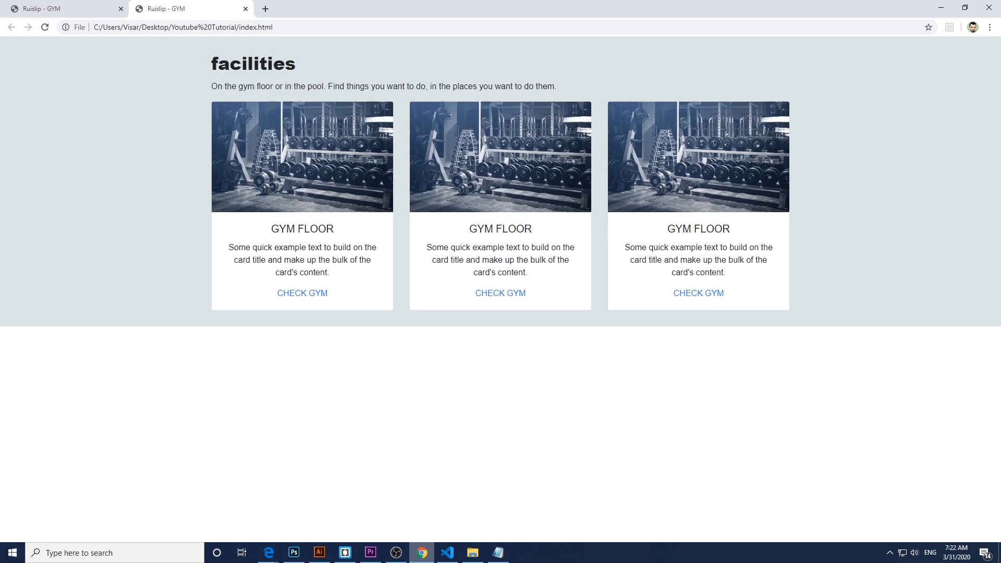
pyautogui.click(446, 558)
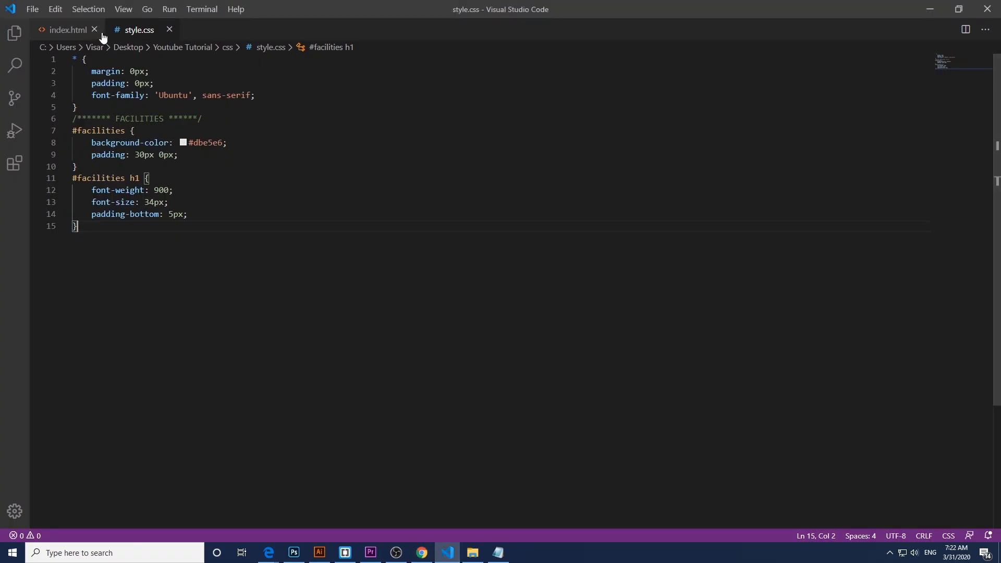
pyautogui.click(66, 29)
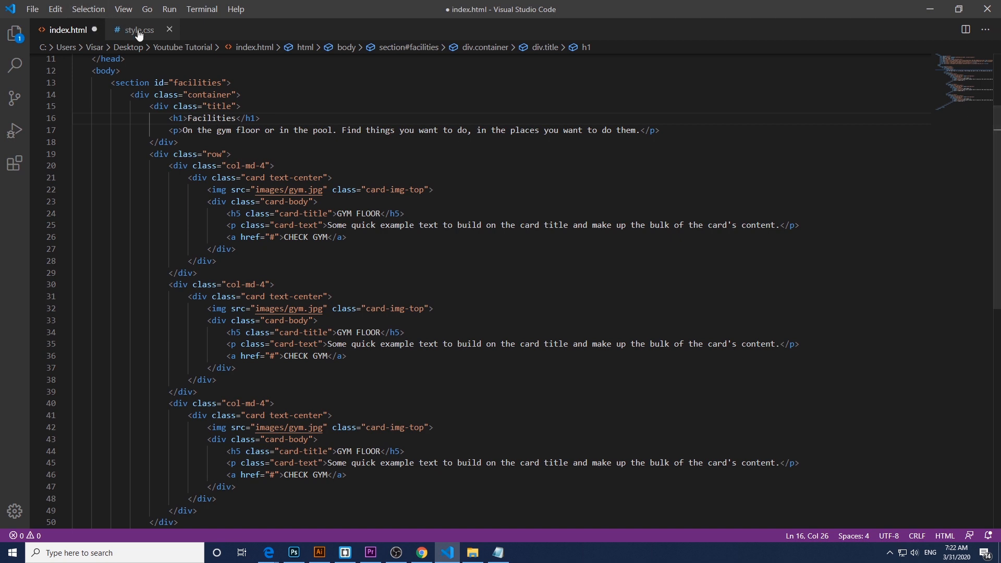
pyautogui.click(134, 29)
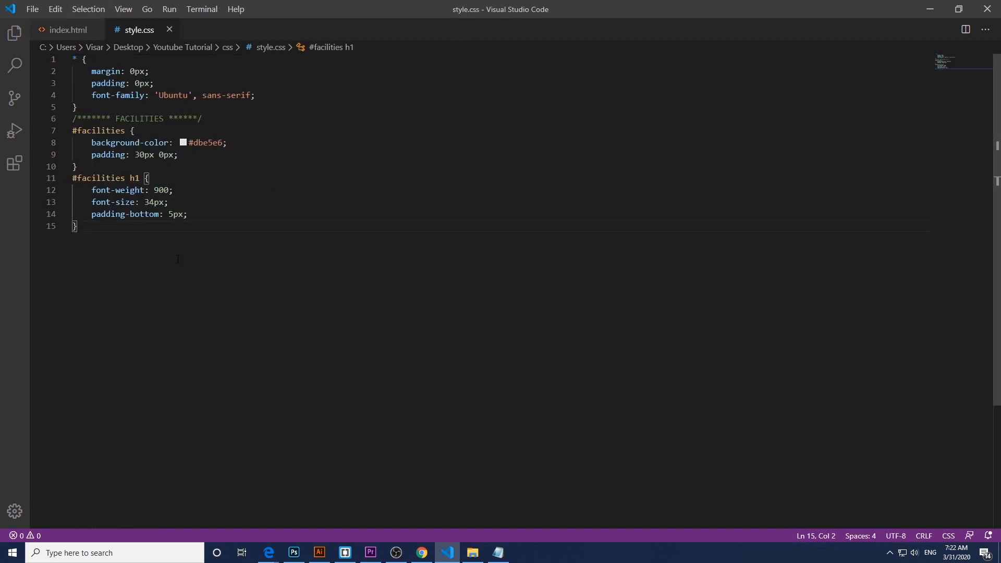
# Step: Add a .title rule with text-align center and padding 25px 0px
pyautogui.write('.title')
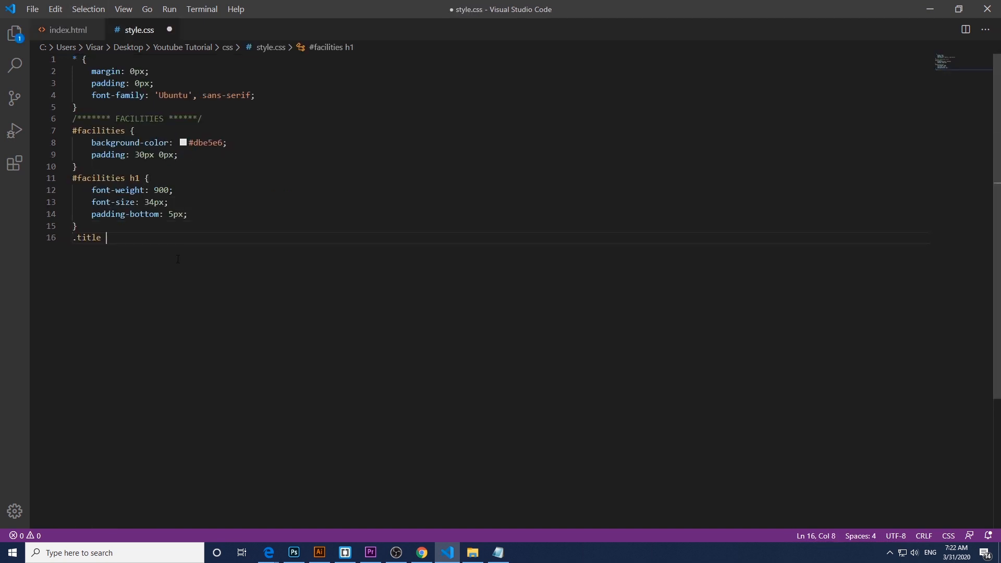
pyautogui.write('{')
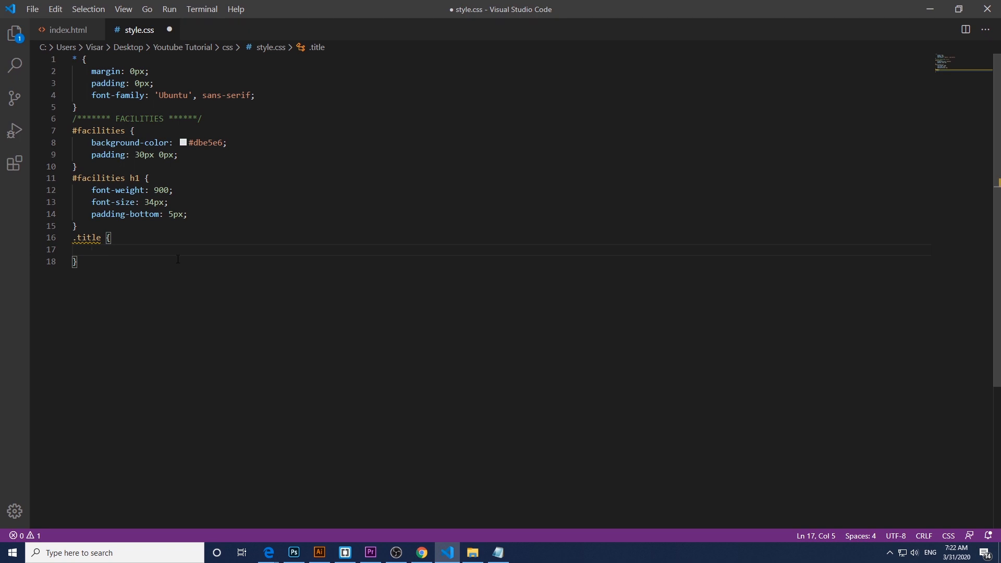
pyautogui.write('text-align: ce;')
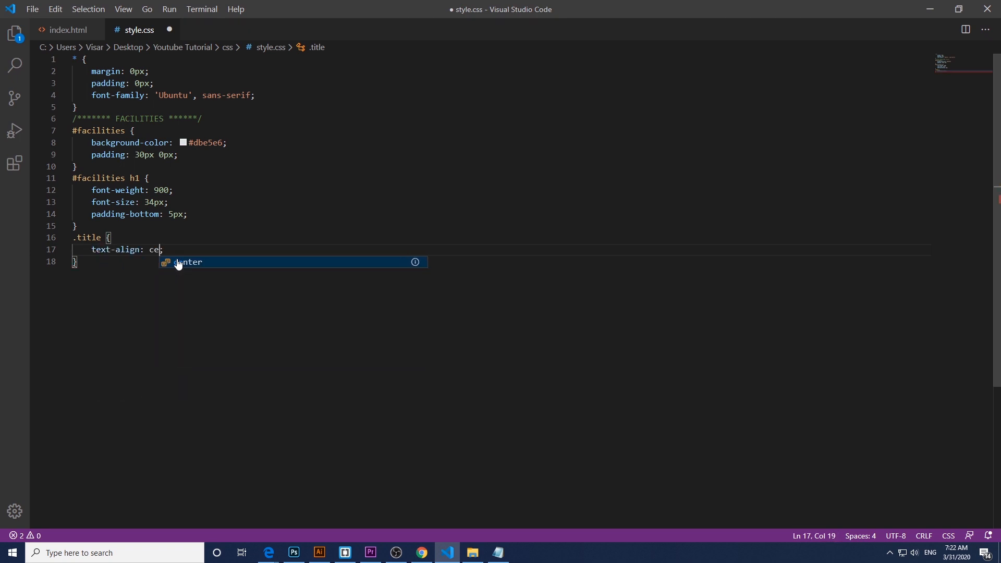
pyautogui.press('Enter')
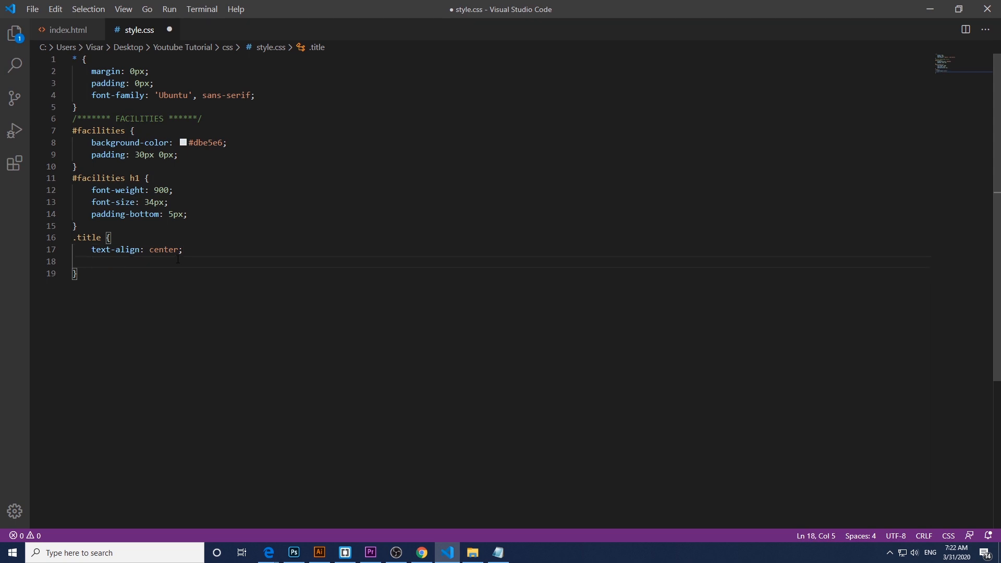
pyautogui.write('padding: 2;')
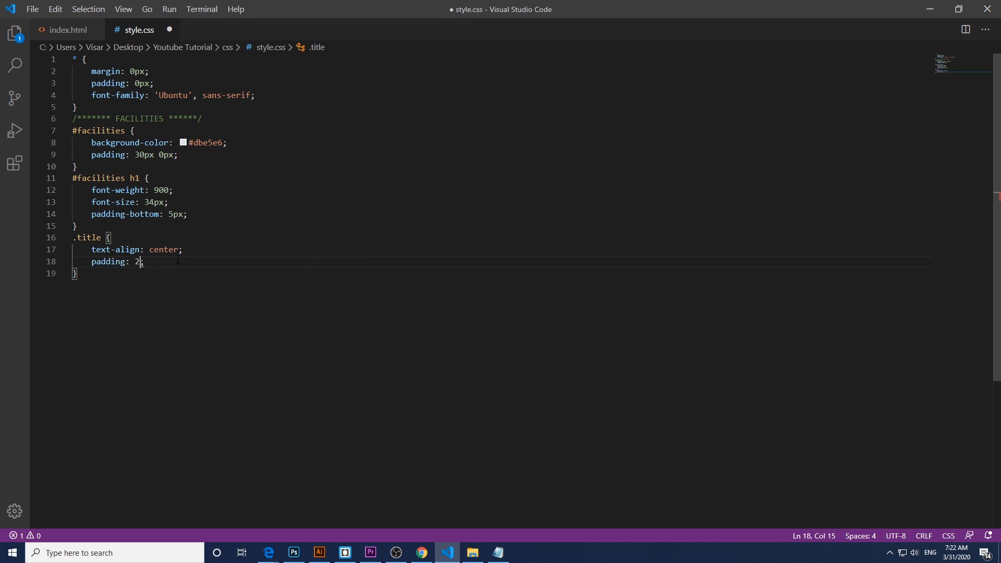
pyautogui.write('5')
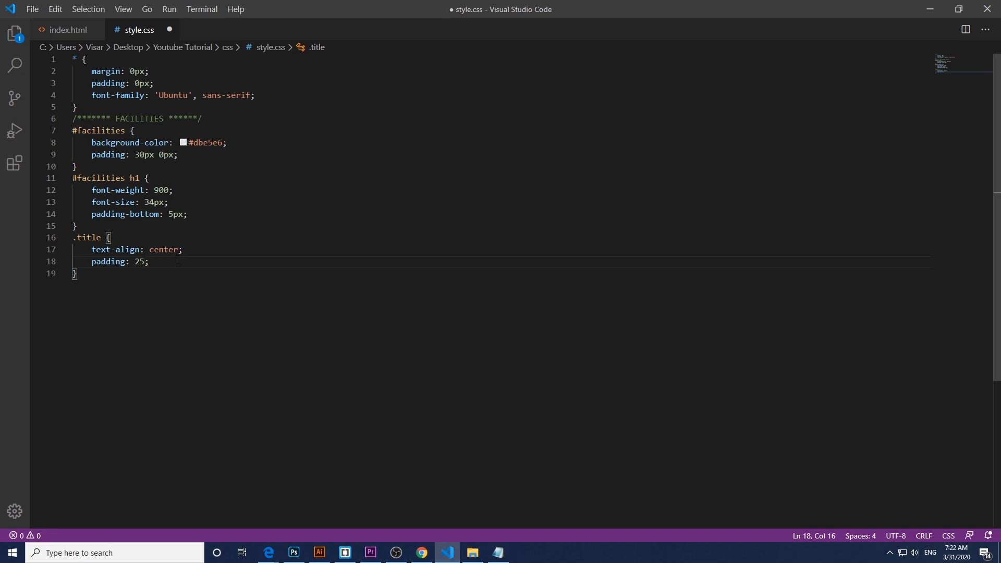
pyautogui.write('px')
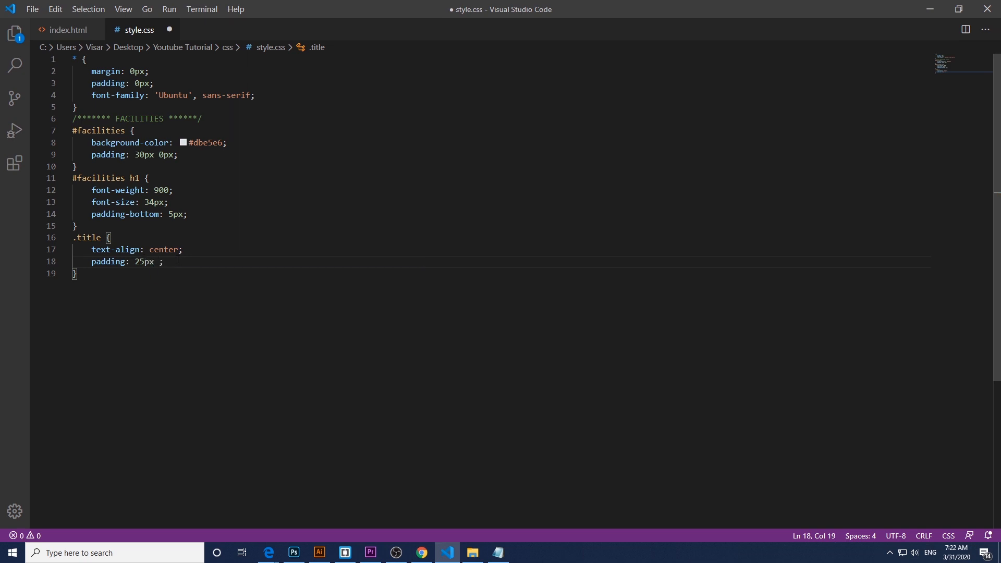
pyautogui.write('0px')
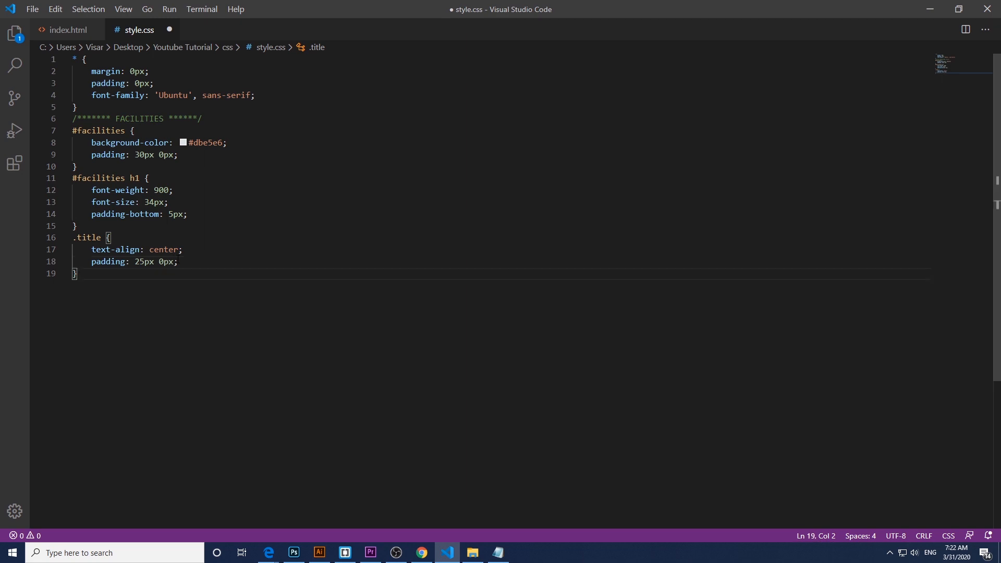
# Step: Add a .title p rule with font-size 18px and preview the centred title in Chrome
pyautogui.write('.')
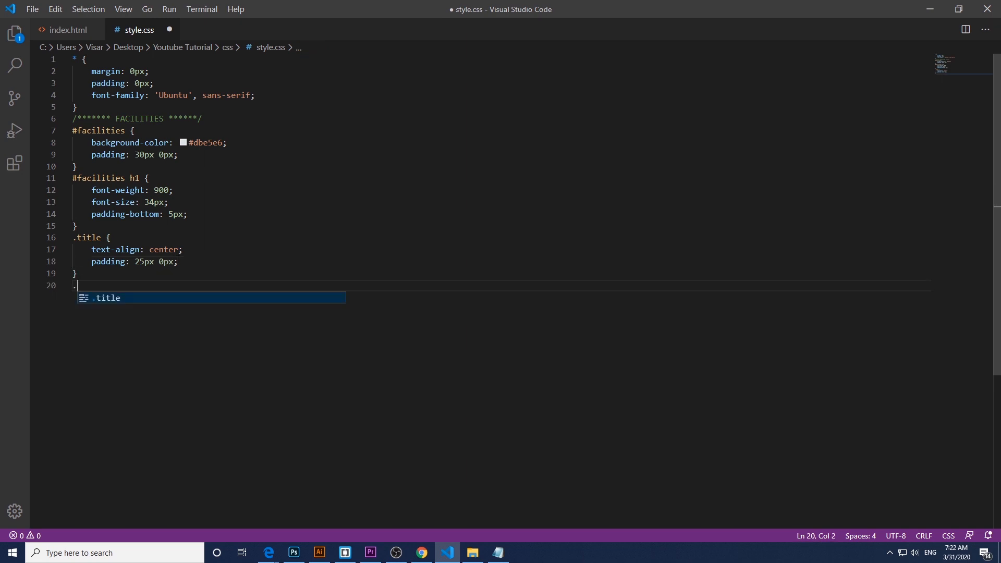
pyautogui.write('tit')
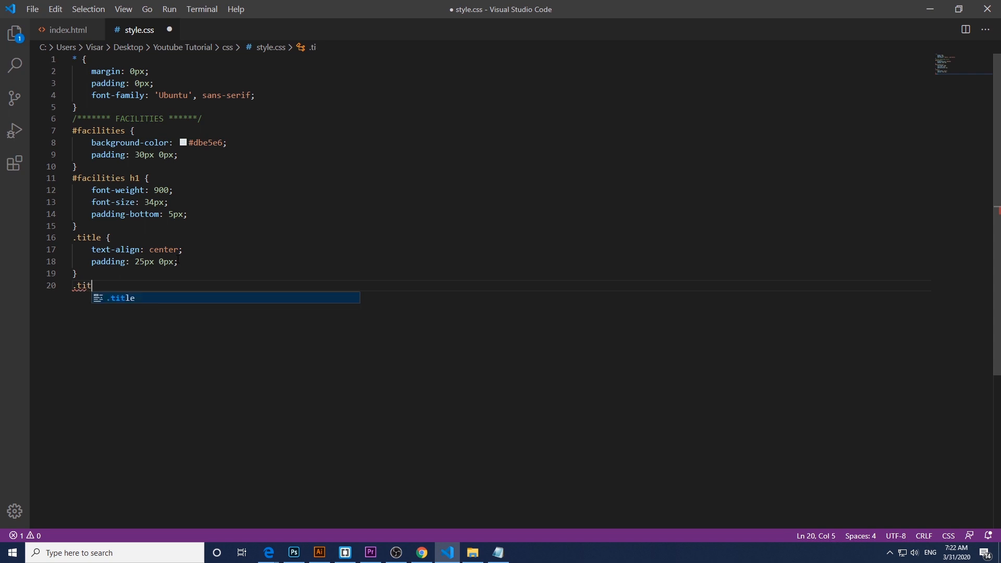
pyautogui.write('le p {')
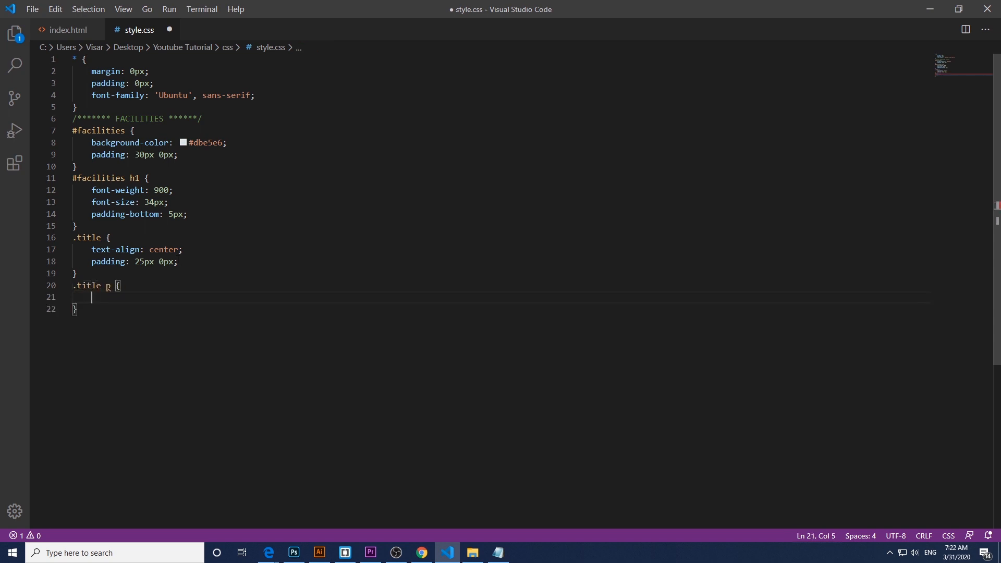
pyautogui.write('font-size: ;')
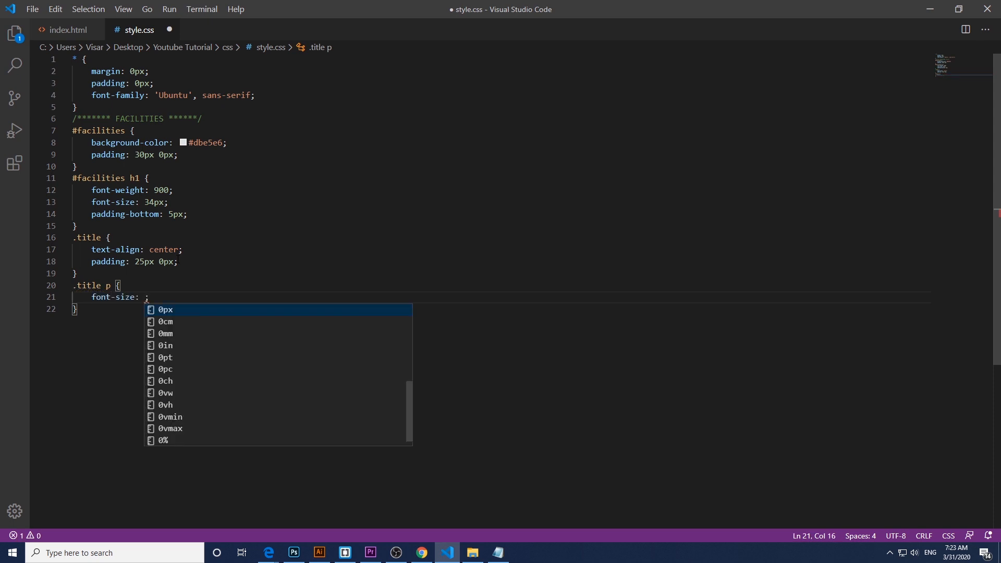
pyautogui.write('18')
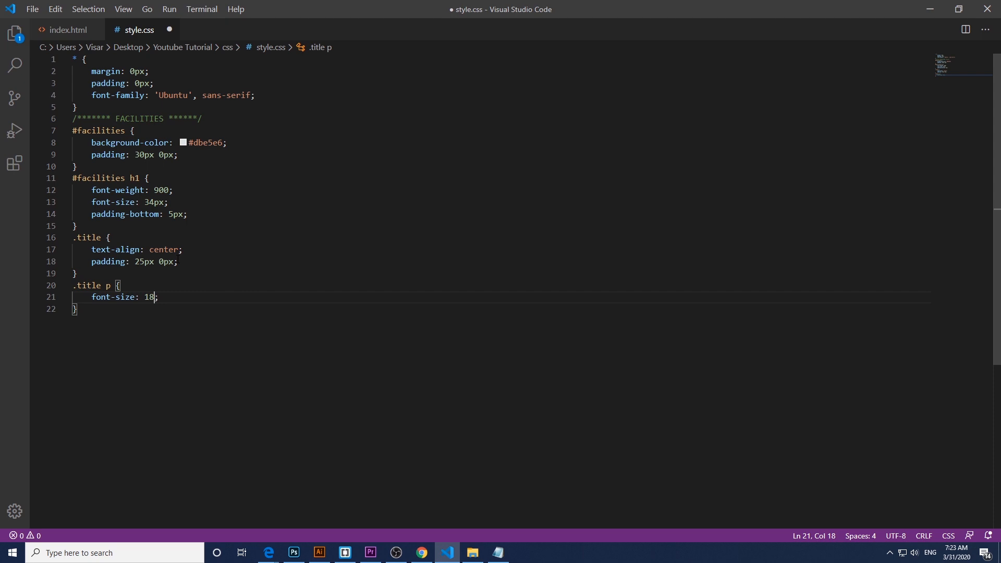
pyautogui.write('px')
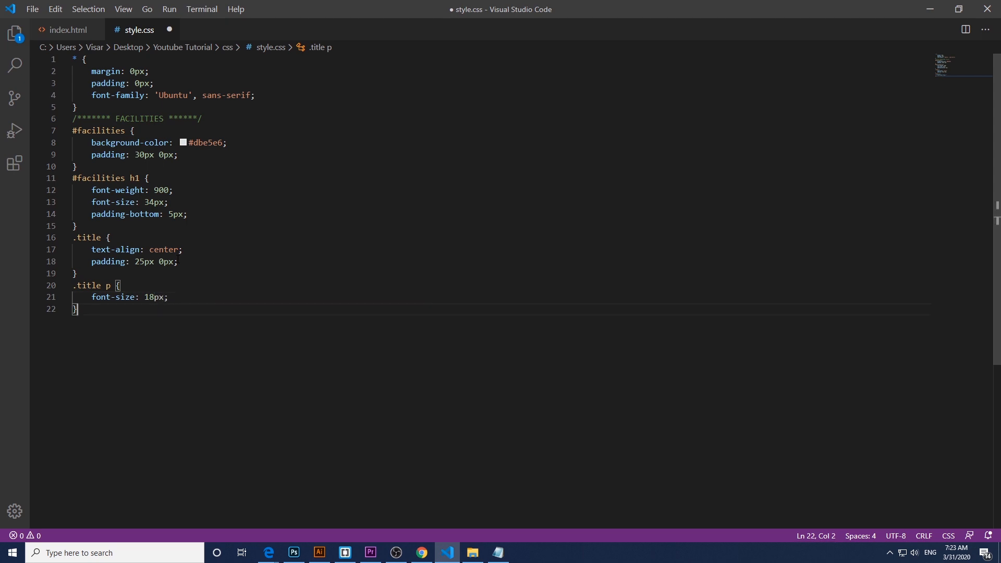
pyautogui.press('enter')
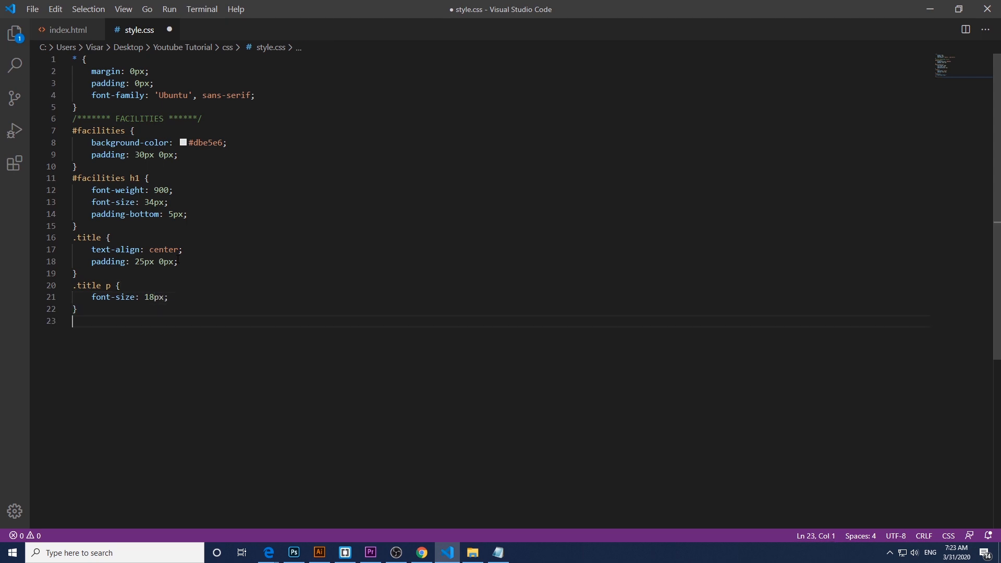
pyautogui.click(421, 552)
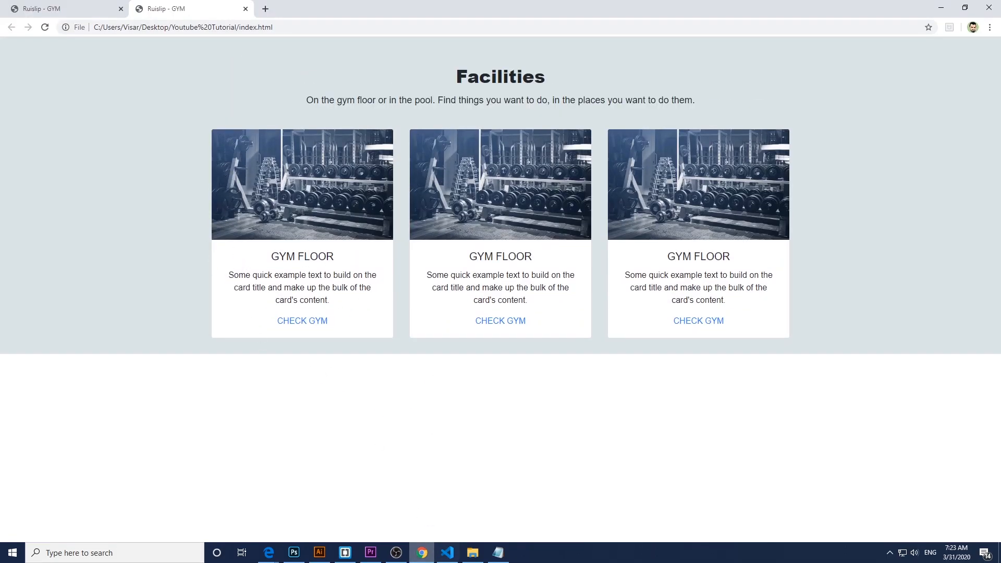
pyautogui.click(446, 552)
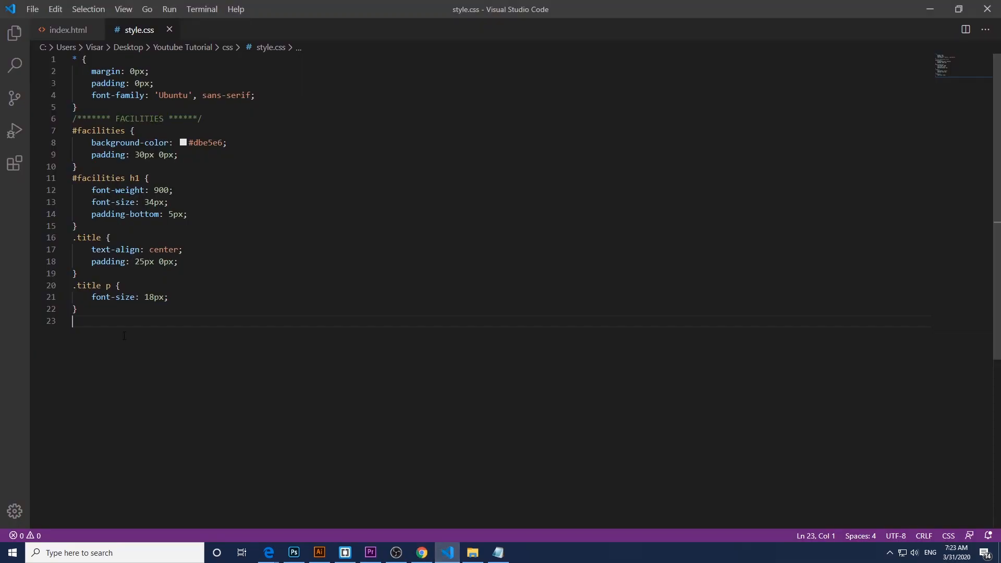
# Step: Give .card-body a box-shadow of 0 0 20px 7px rgba(0,0,0,0.1)
pyautogui.write('.card-body {')
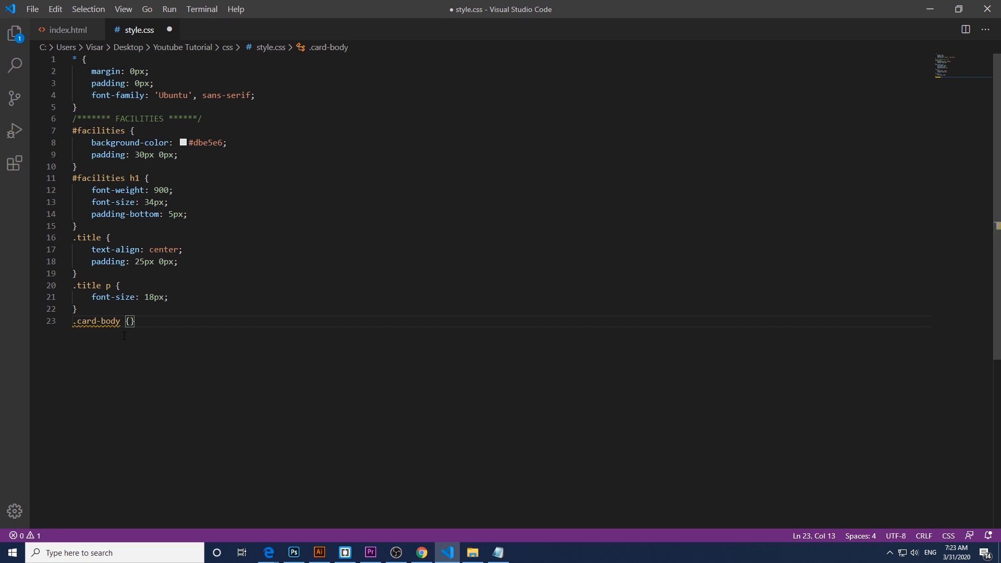
pyautogui.write('box')
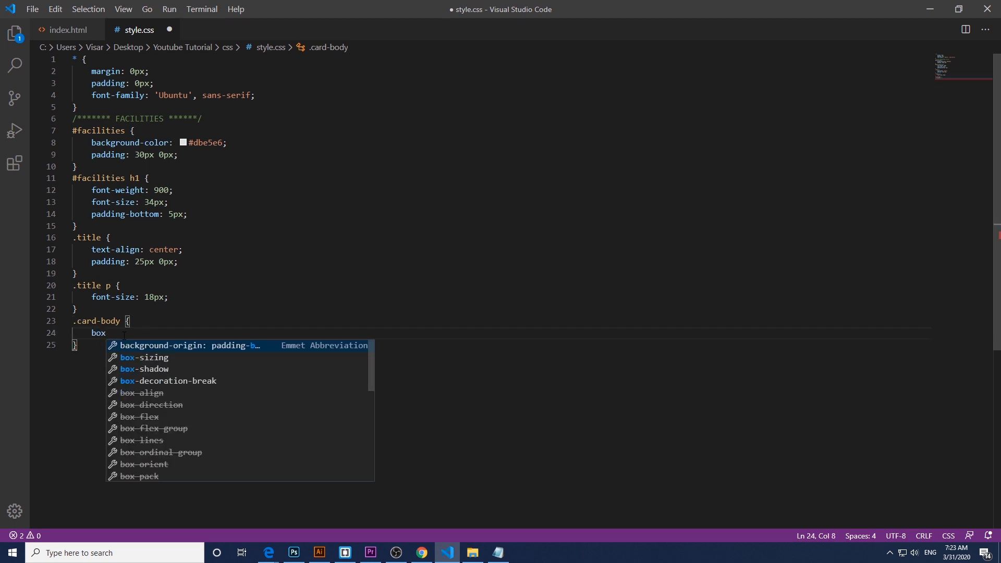
pyautogui.press('Down')
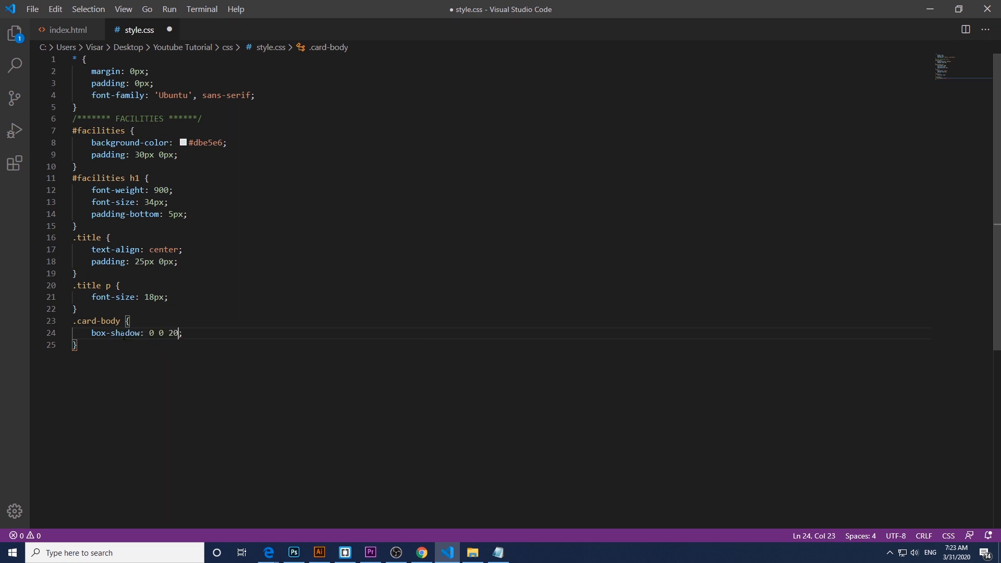
pyautogui.write('7px')
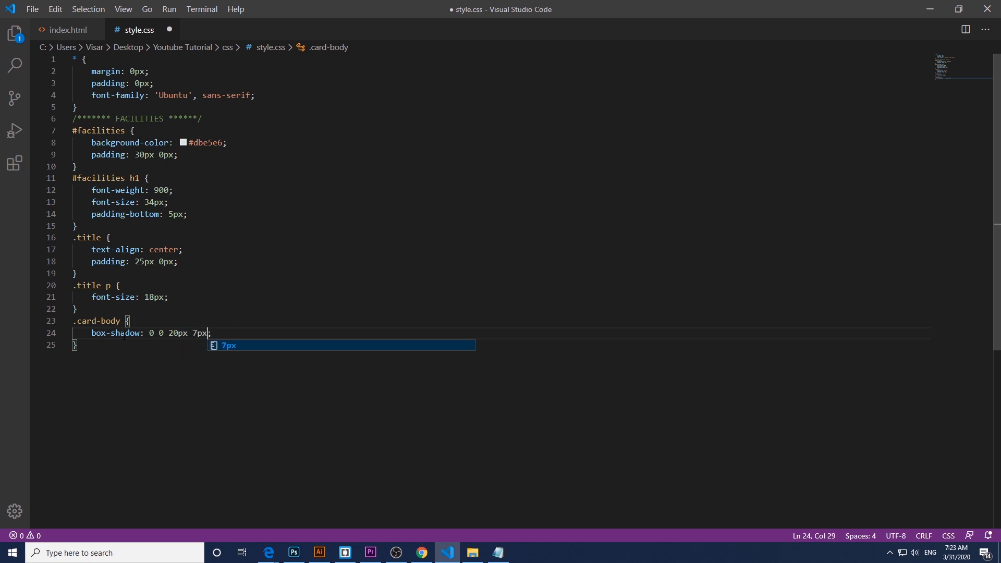
pyautogui.write('rgba(')
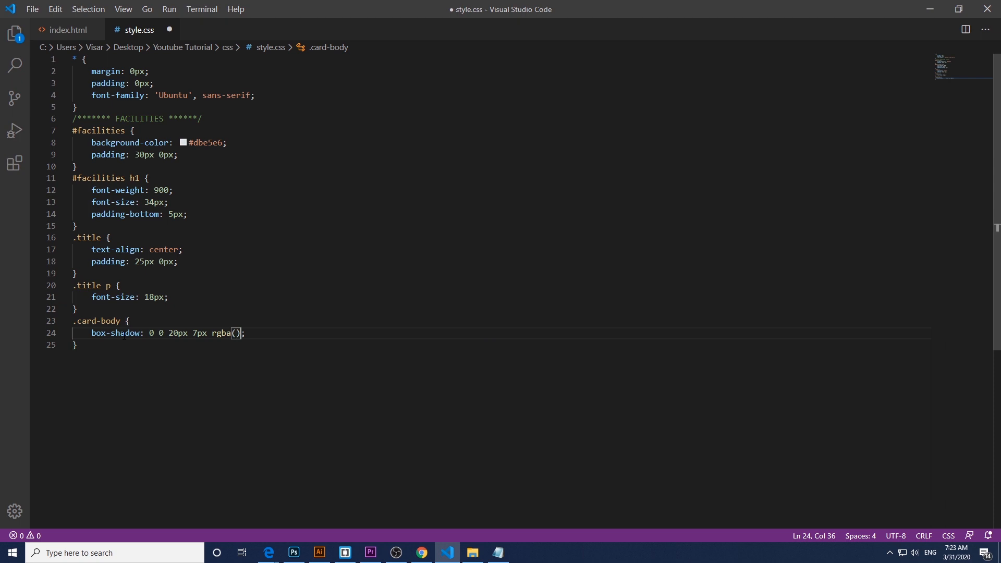
pyautogui.write('0')
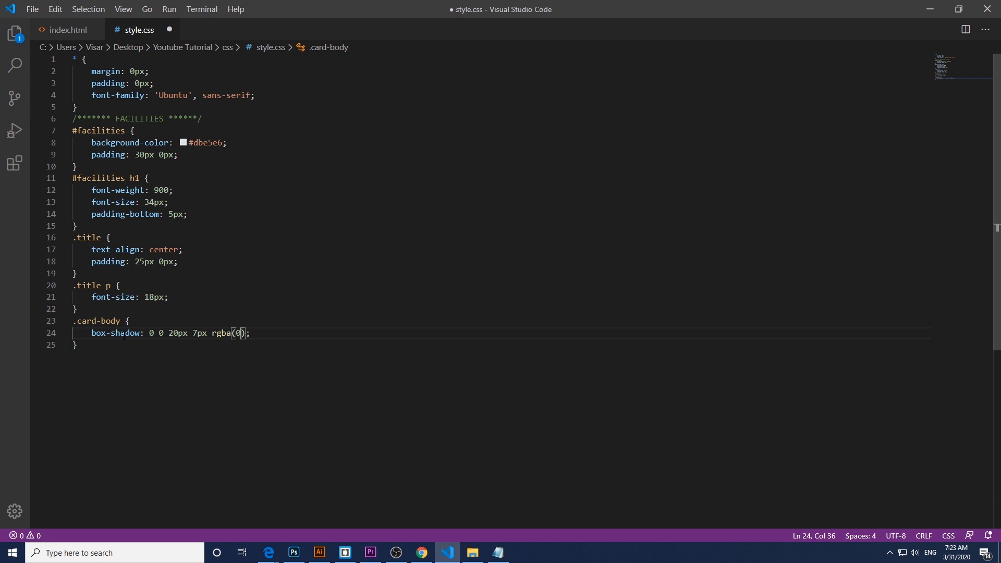
pyautogui.write('0,0,0,.0')
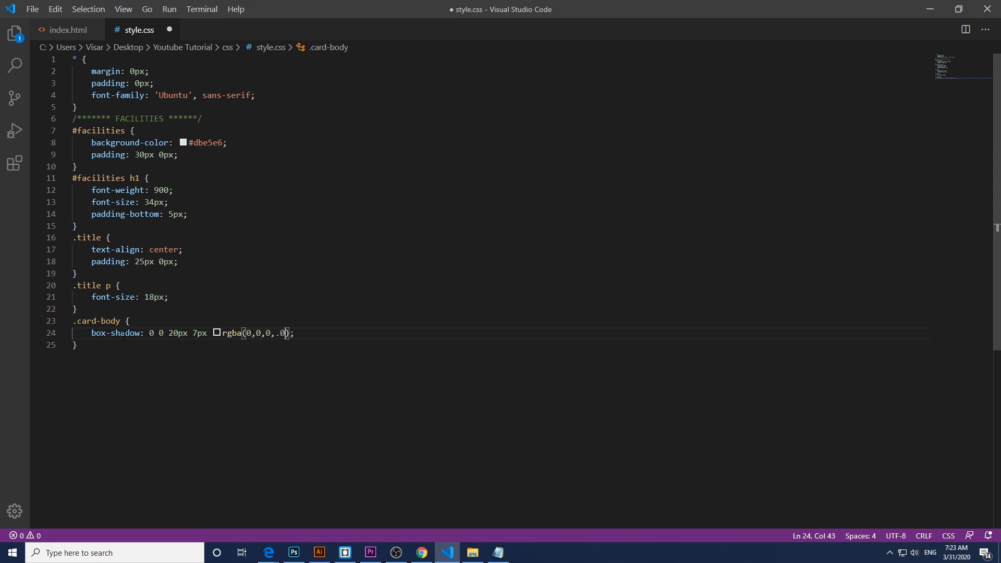
pyautogui.write('.')
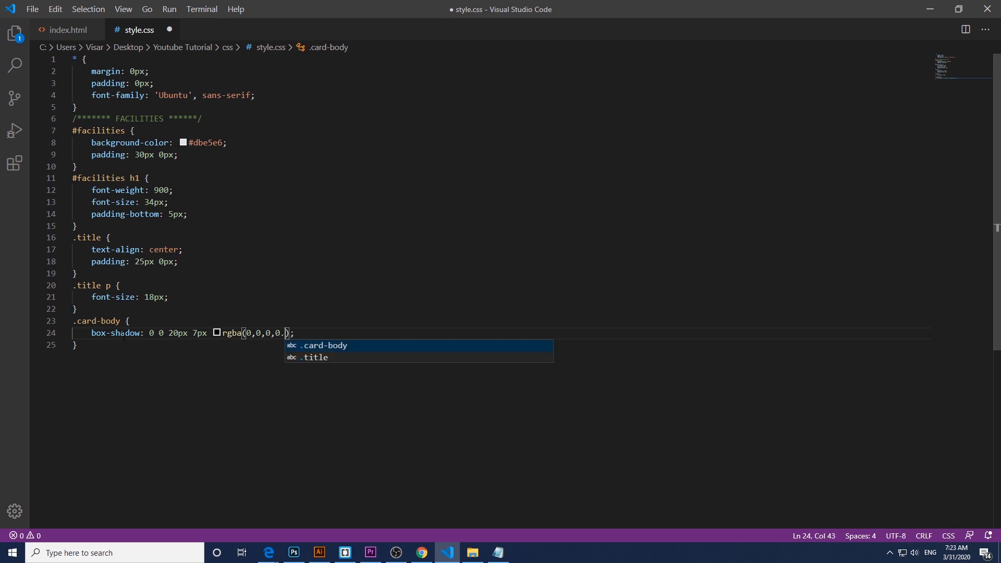
pyautogui.write('1')
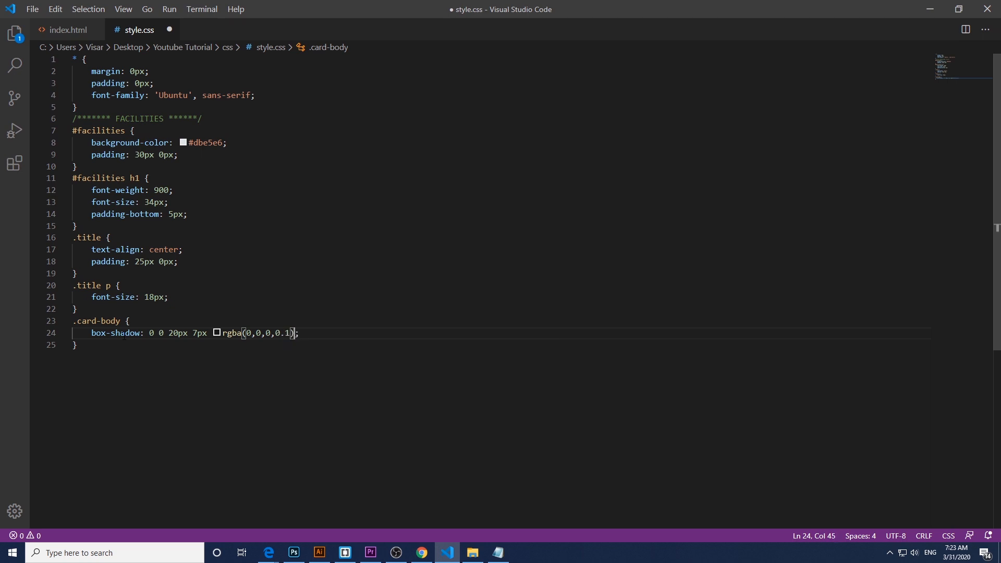
# Step: Save style.css and preview the shadowed cards in Chrome
pyautogui.press('ctrl+s')
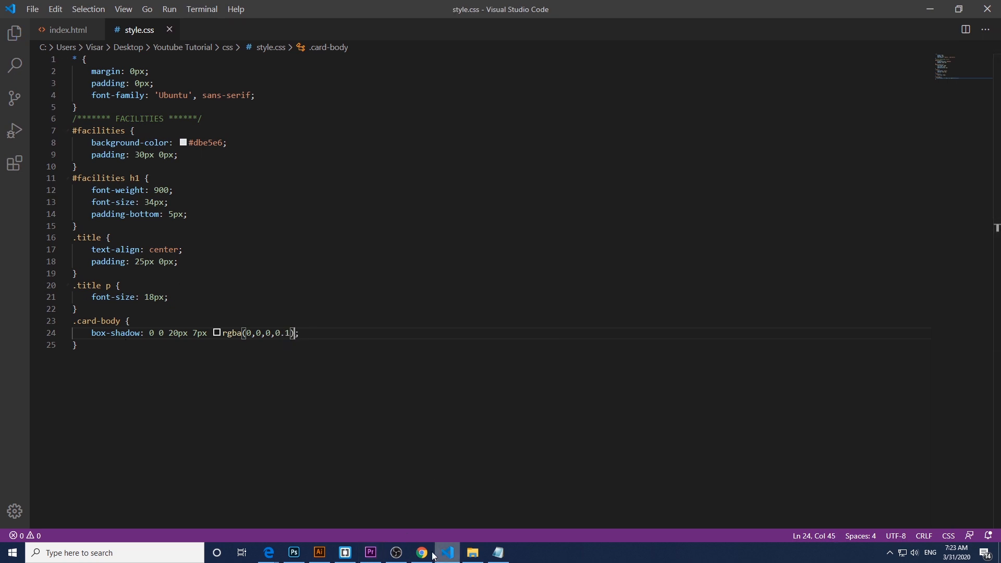
pyautogui.click(421, 553)
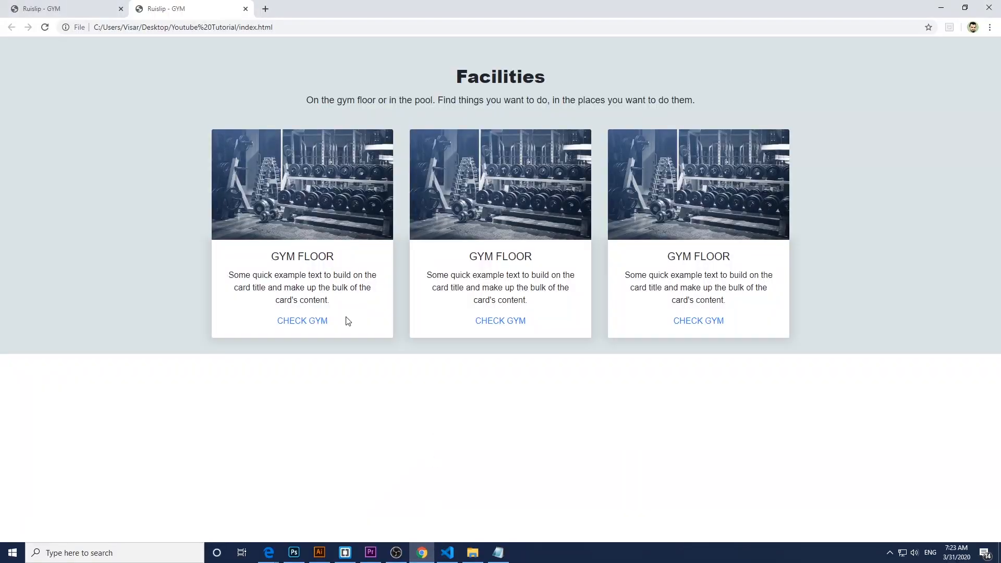
pyautogui.click(447, 557)
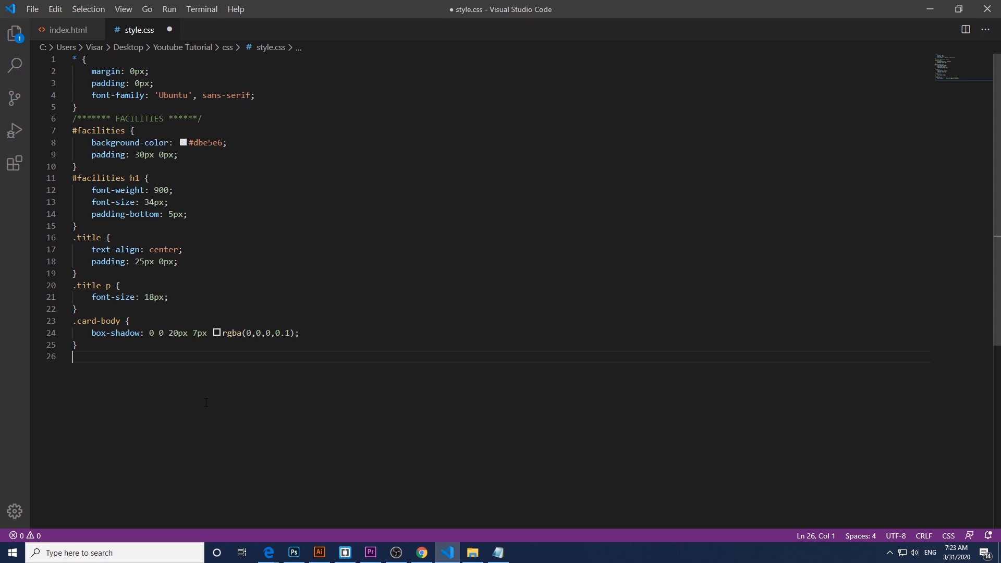
# Step: Add a .card rule with margin 20px 10px below .card-body
pyautogui.write('.card {')
pyautogui.write('margin: 20;')
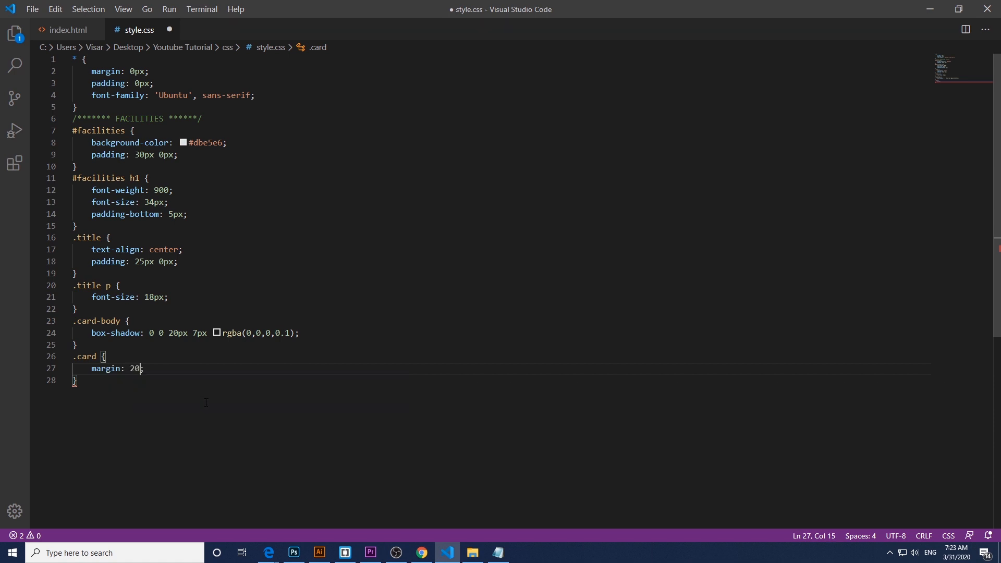
pyautogui.write('px;')
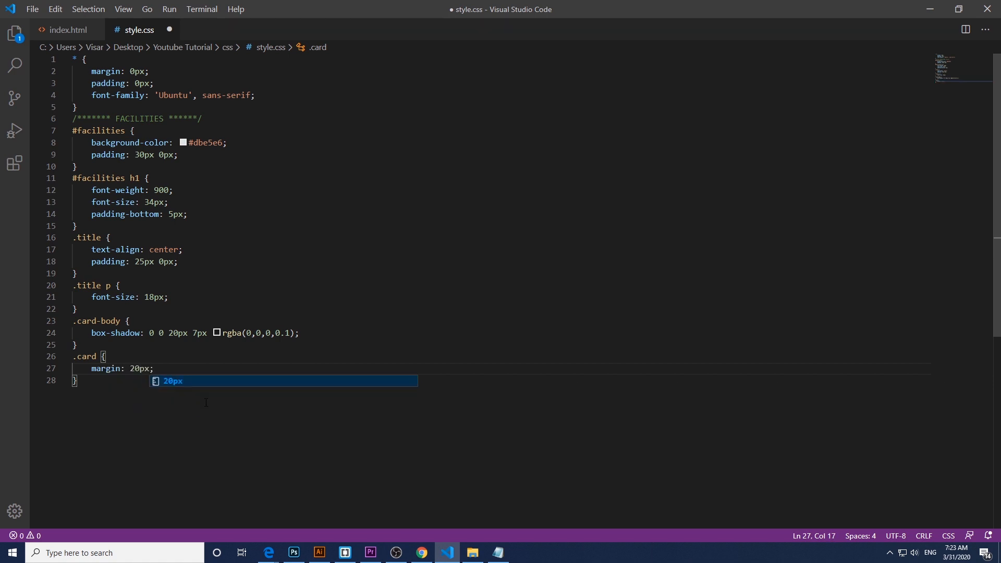
pyautogui.write('10px')
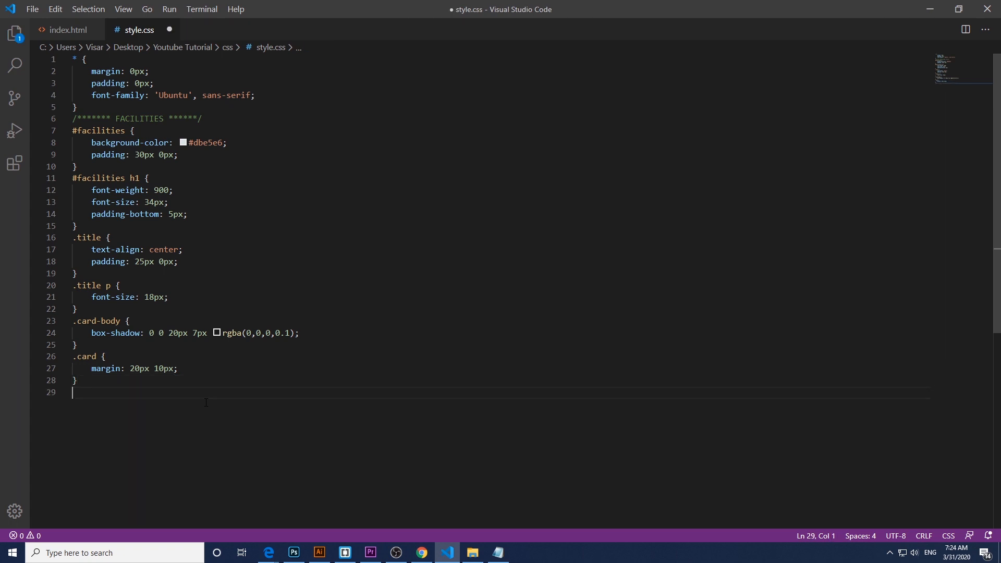
pyautogui.write('.')
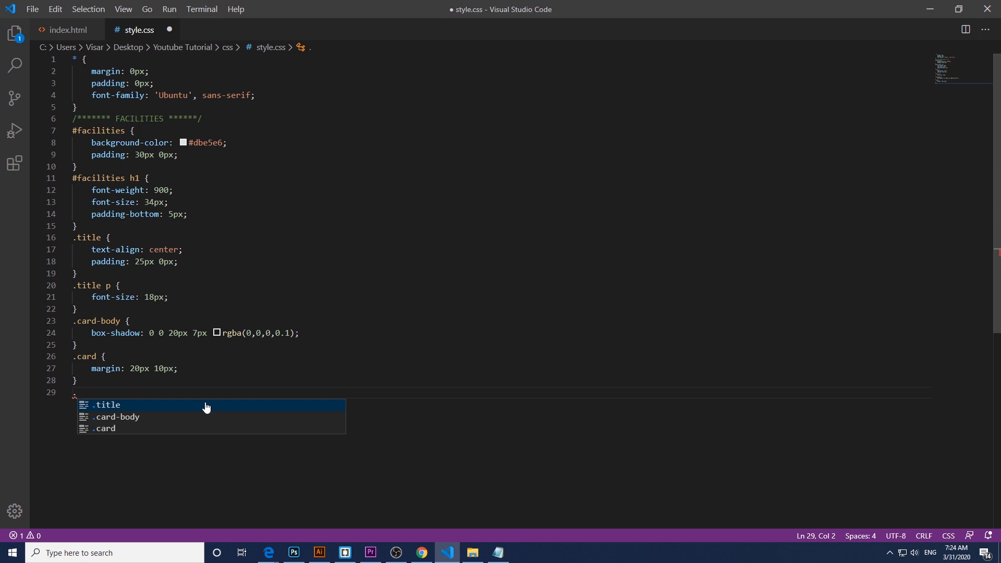
# Step: Create a .card-body a rule with color #0c7f90 and text-decoration none
pyautogui.write('.card')
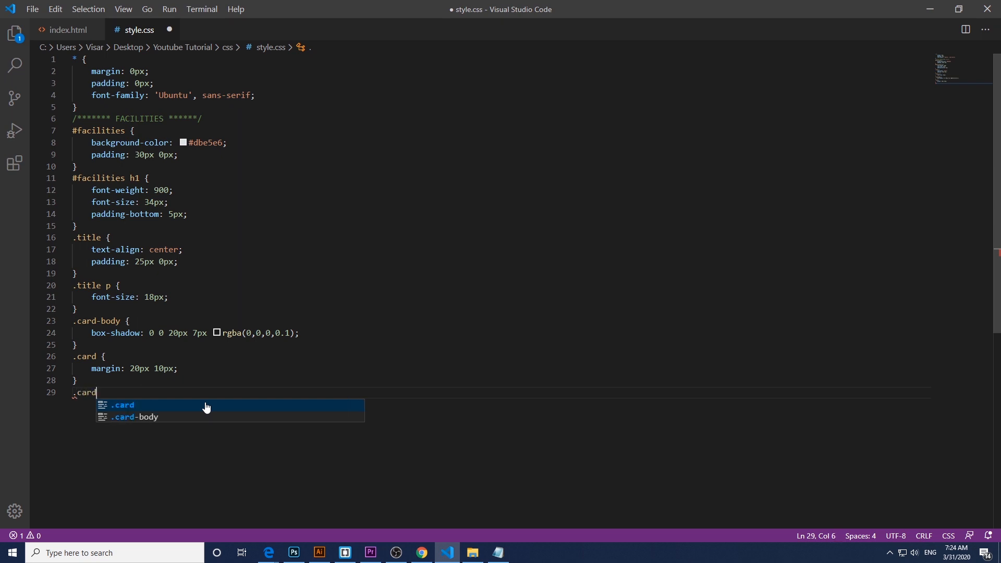
pyautogui.click(137, 417)
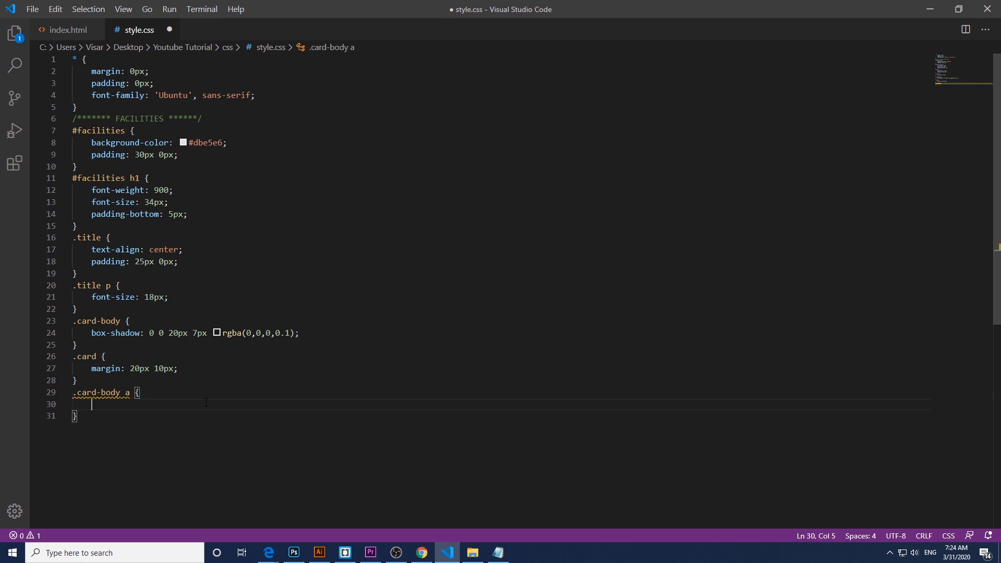
pyautogui.write('color: #0c;')
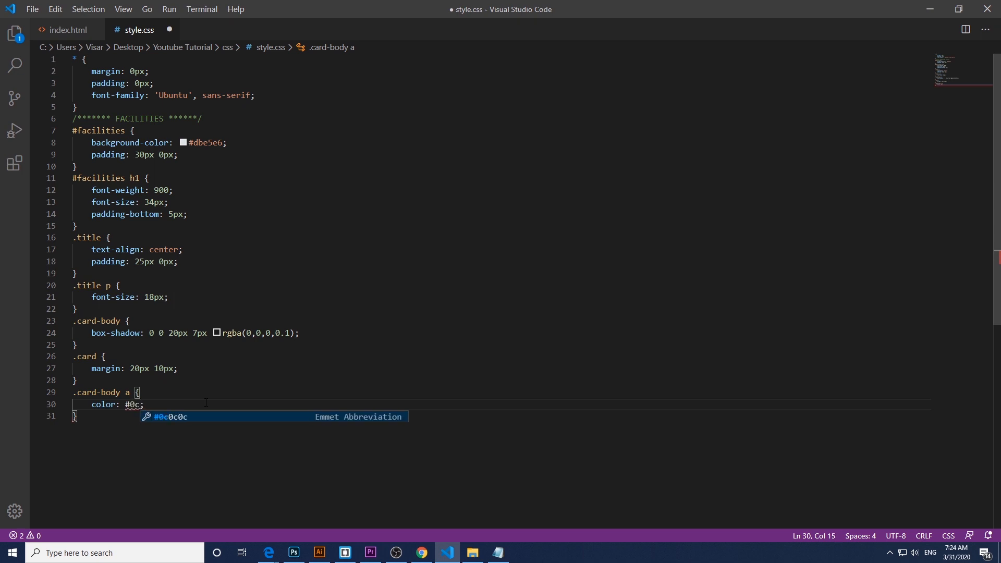
pyautogui.write('7')
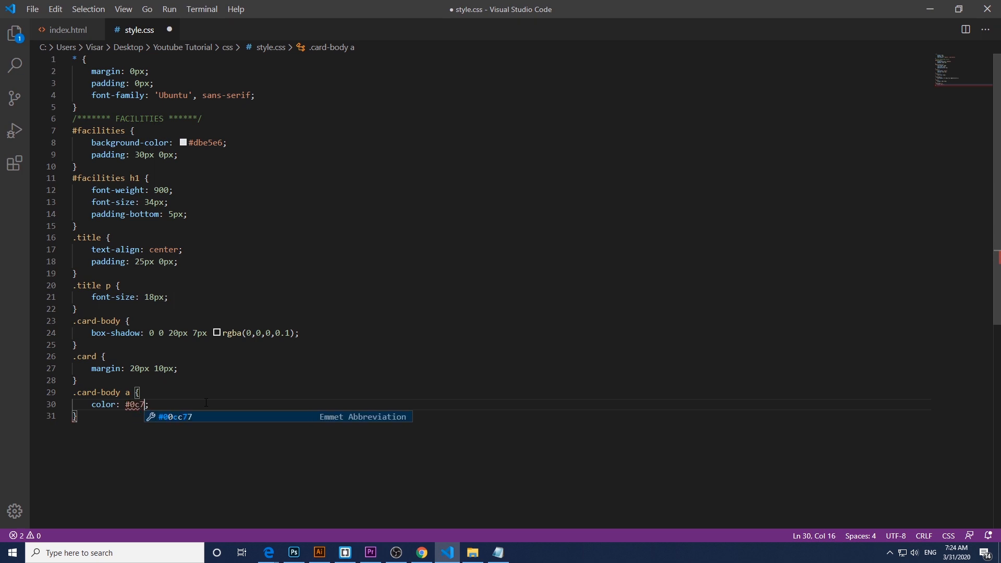
pyautogui.write('f90')
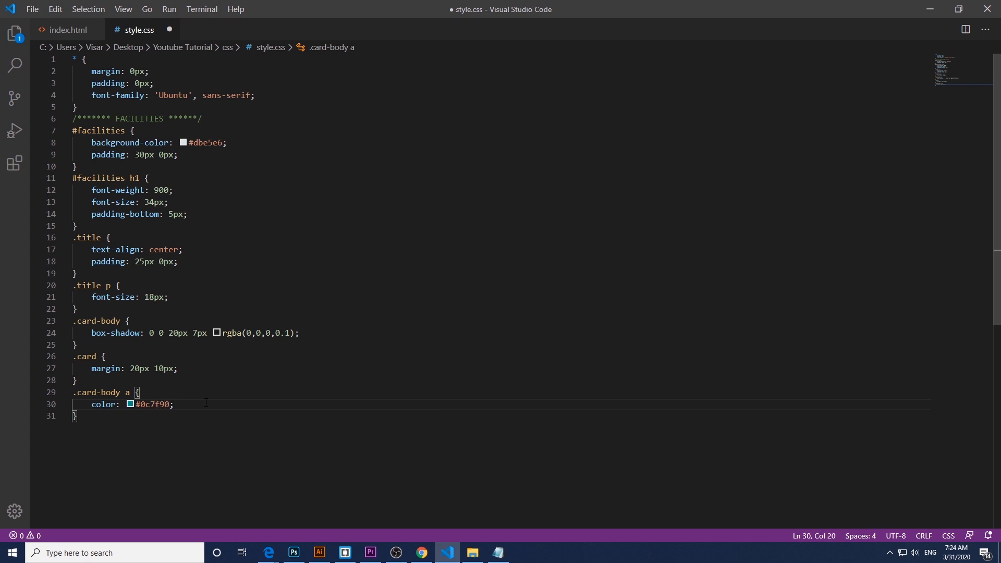
pyautogui.write('text-decoration: none;')
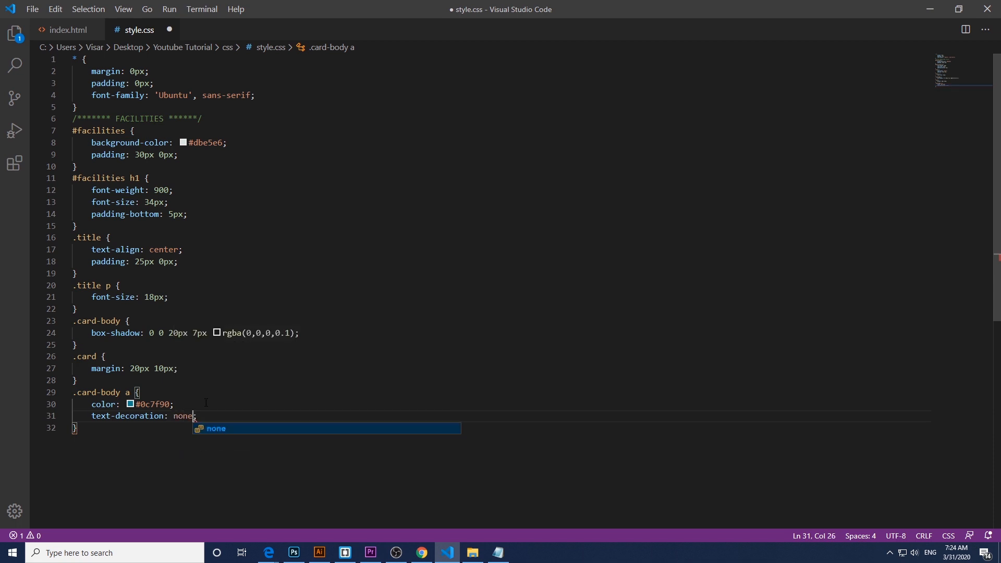
# Step: Give the card links font-size 15px, margin-top auto and font-weight 600
pyautogui.write('font-size: 1;')
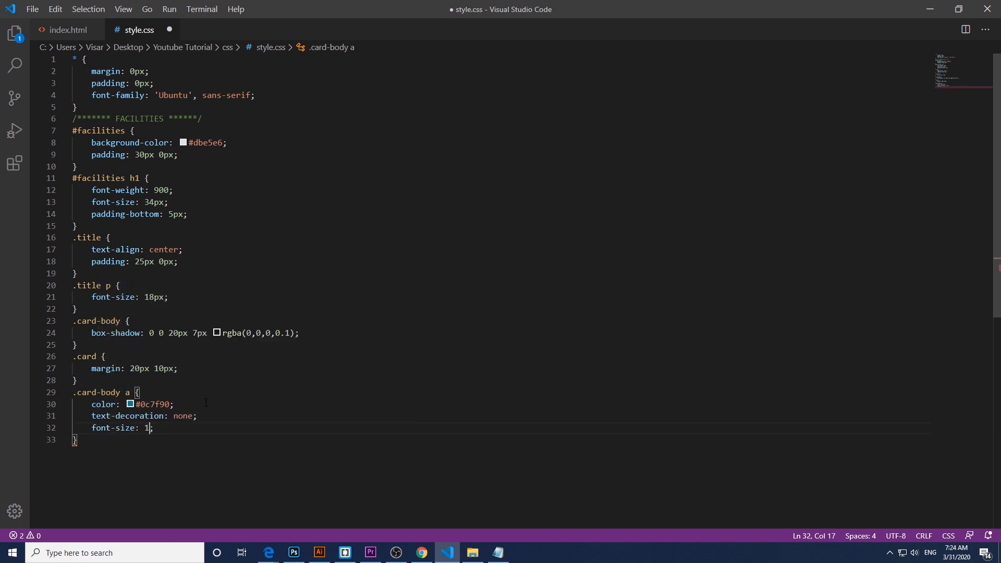
pyautogui.write('5px')
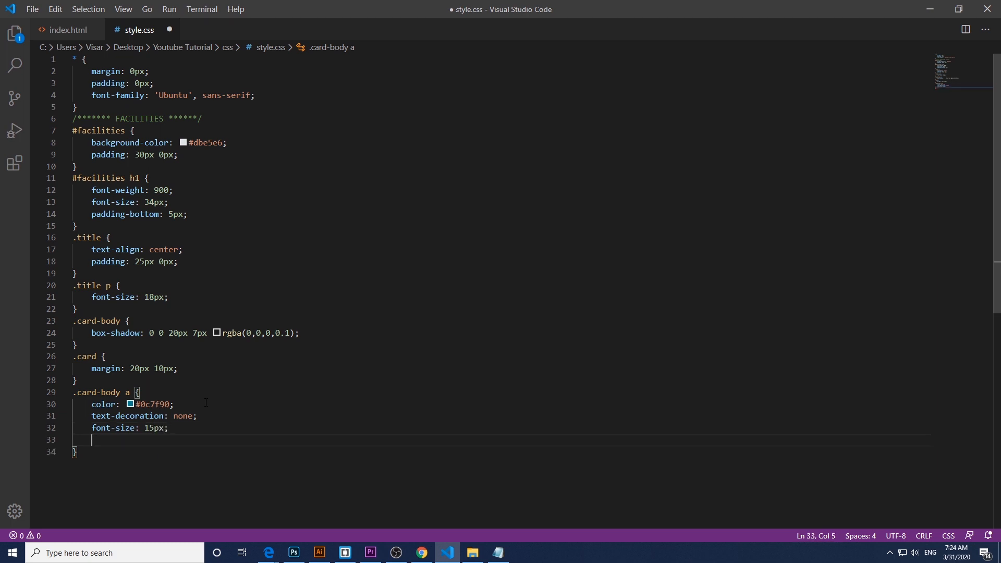
pyautogui.write('margin-top: auto;')
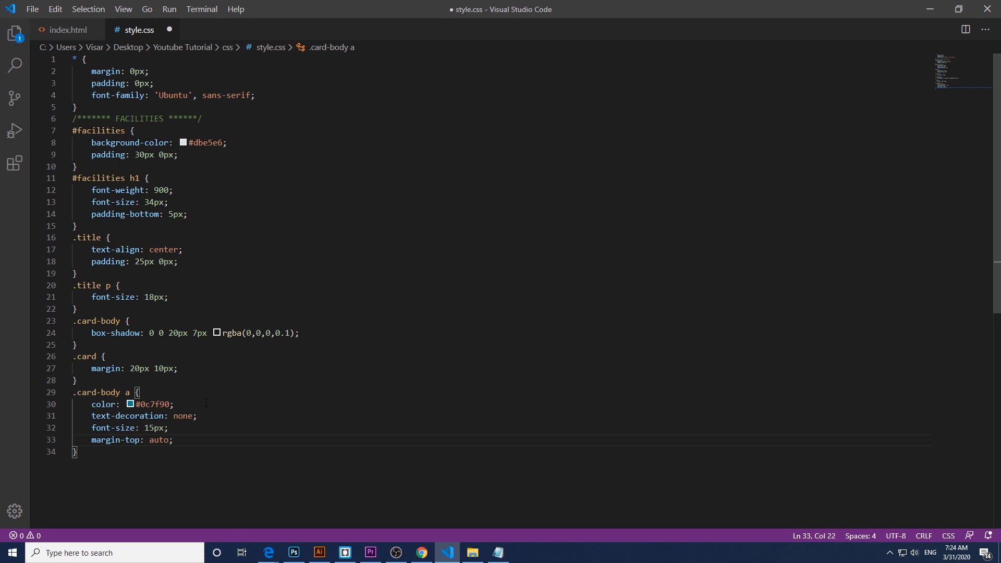
pyautogui.write('font-weight: 600;')
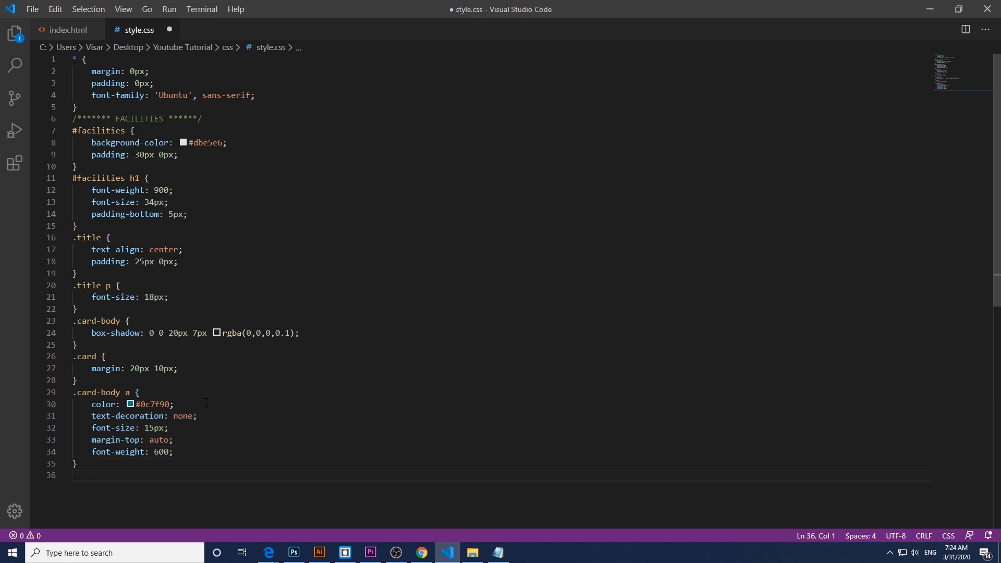
pyautogui.write('.card-body a')
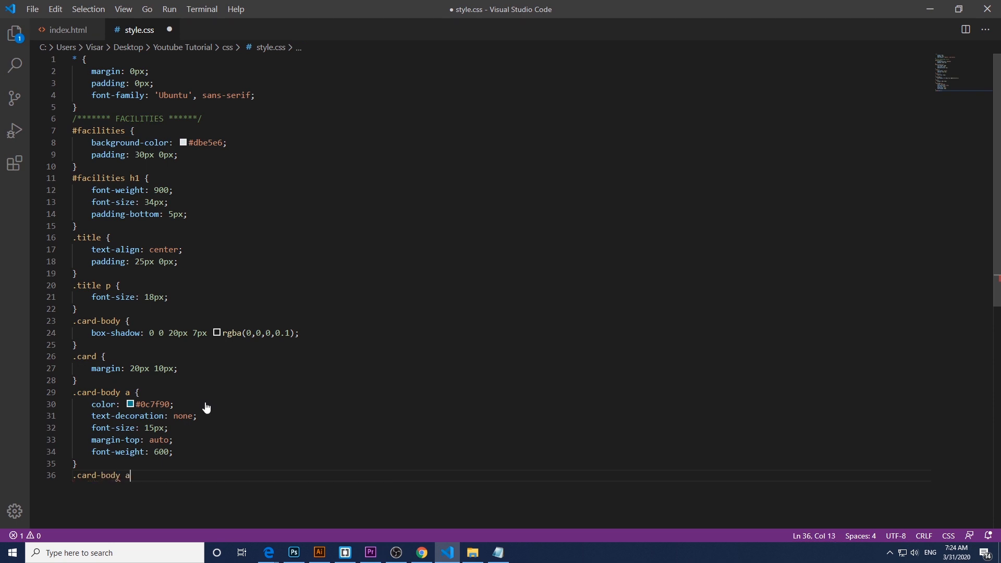
# Step: Add a .card-body a:hover rule with color #63a6b0 and text-decoration none
pyautogui.write(':hover {')
pyautogui.write('color: ;')
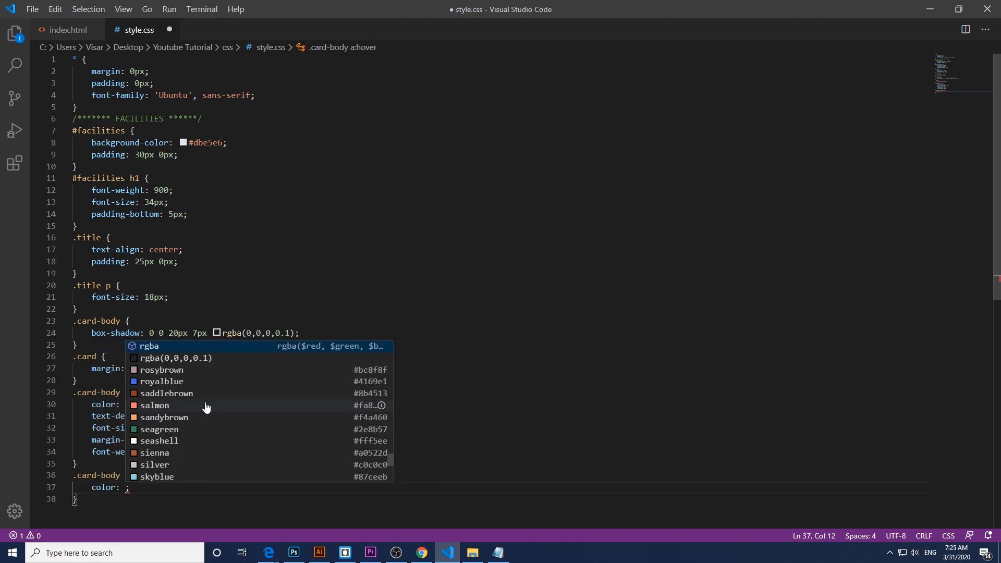
pyautogui.write('#63a6')
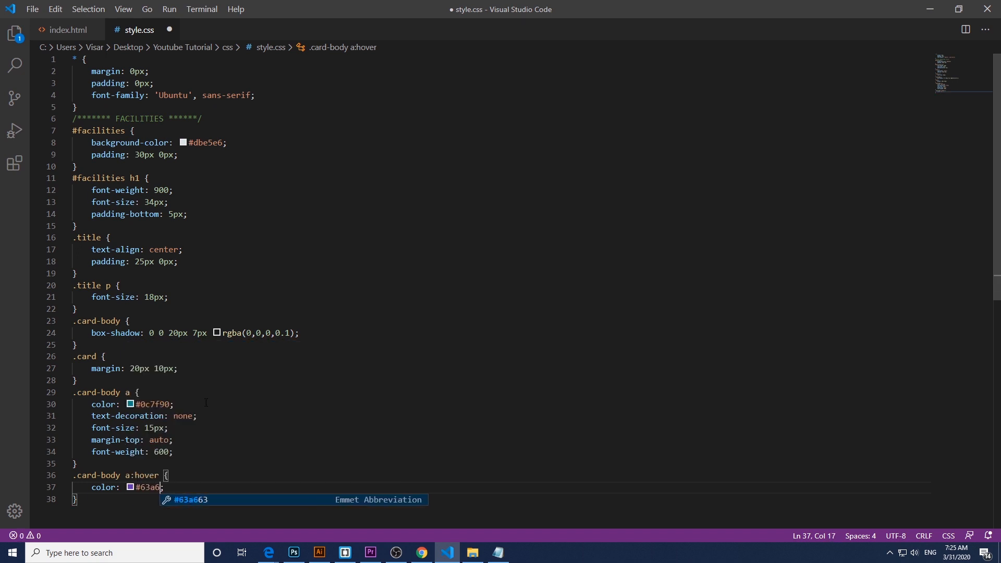
pyautogui.write('0')
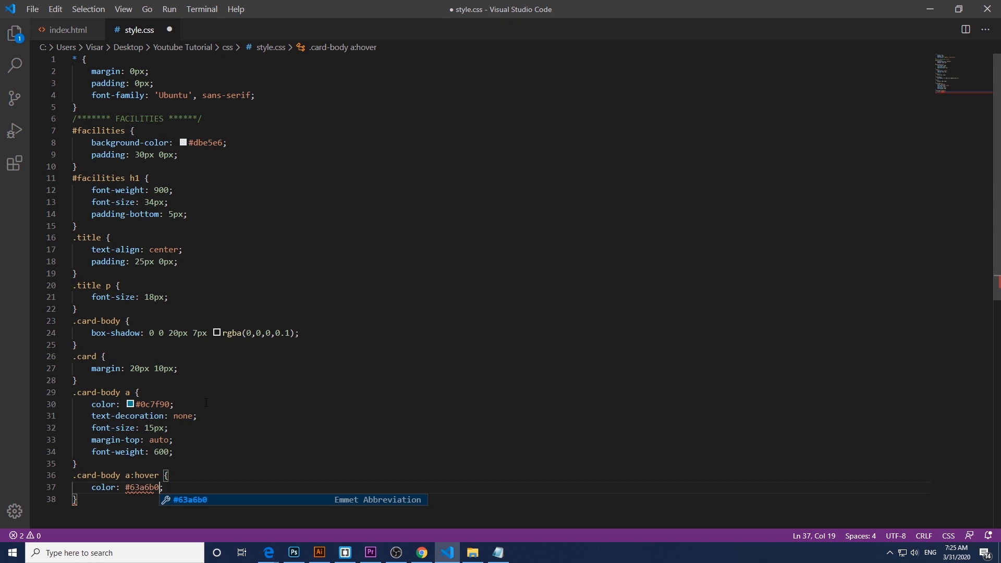
pyautogui.press('Enter')
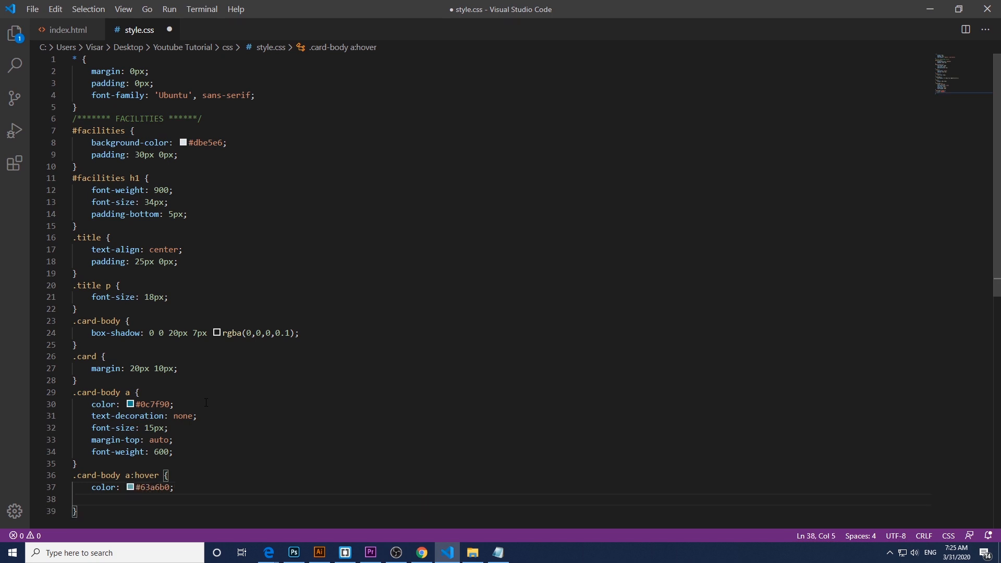
pyautogui.write('text-decoration: none;')
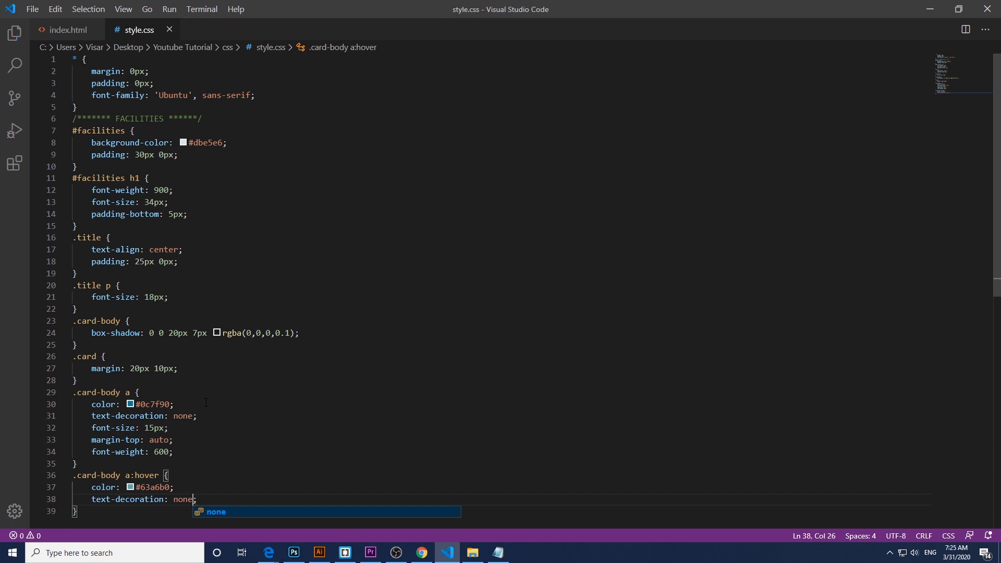
# Step: Retitle the second card CYCLE STUDIO with link text BOOK A CLASS
pyautogui.click(67, 29)
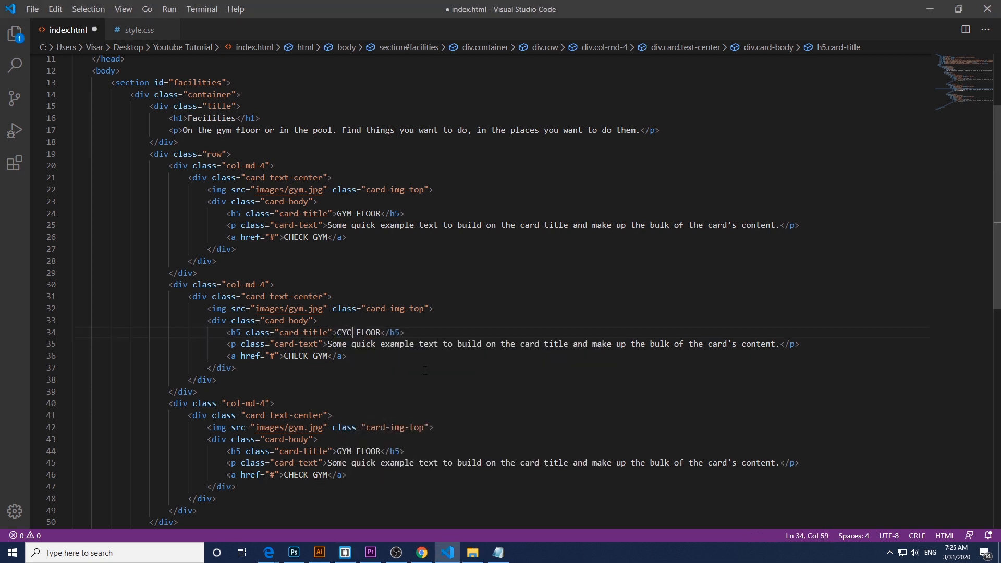
pyautogui.write('LE')
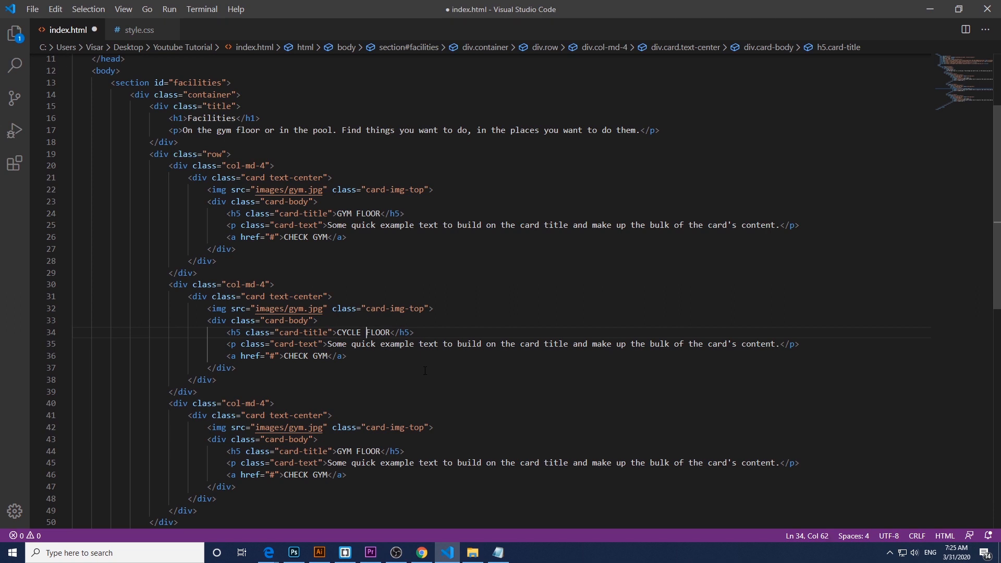
pyautogui.doubleClick(378, 333)
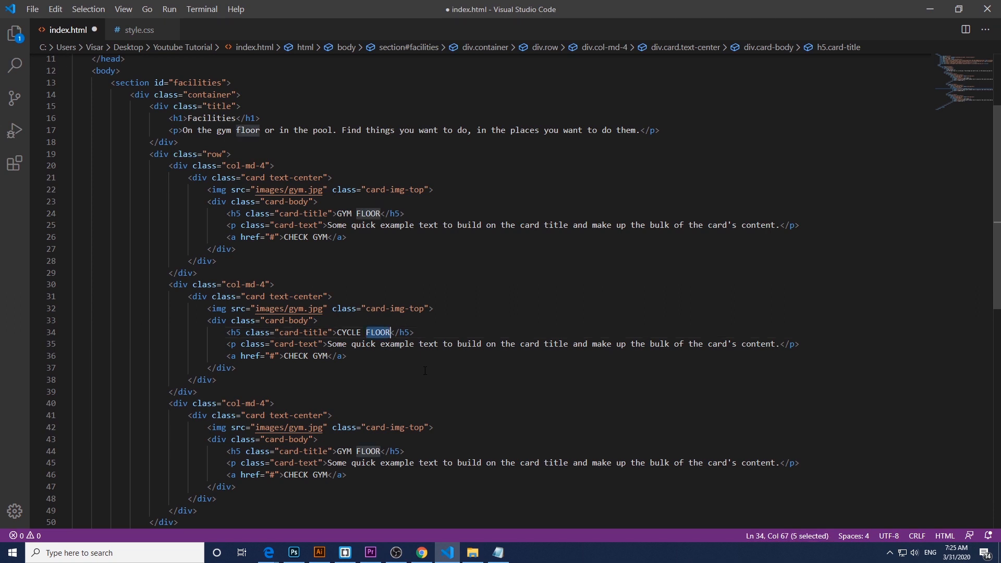
pyautogui.write('STUD')
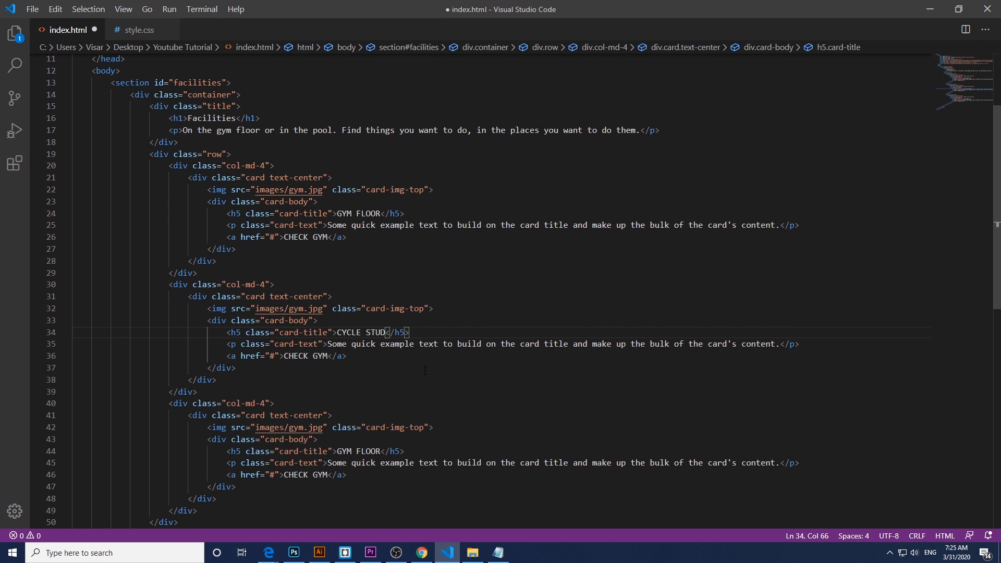
pyautogui.write('IO')
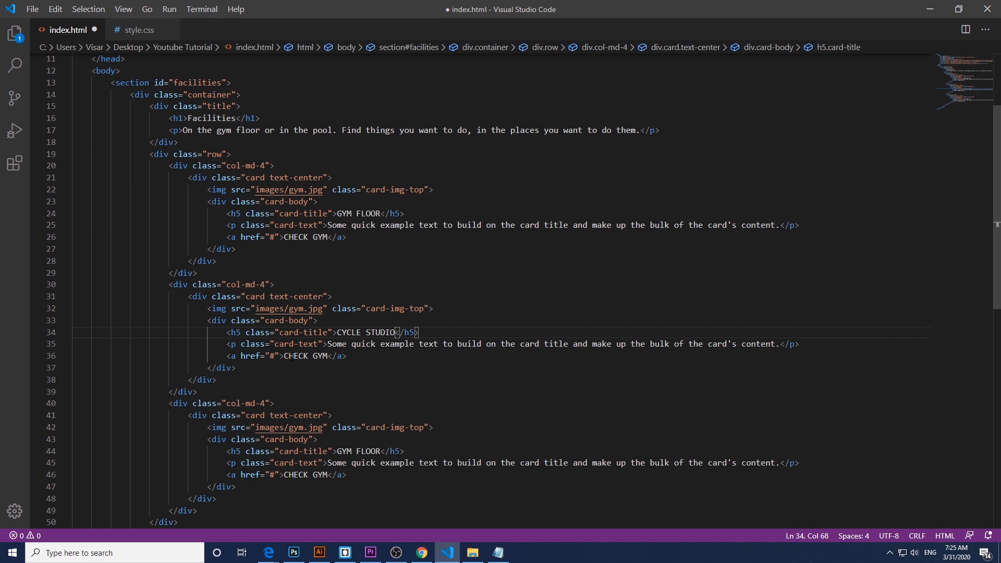
pyautogui.doubleClick(294, 356)
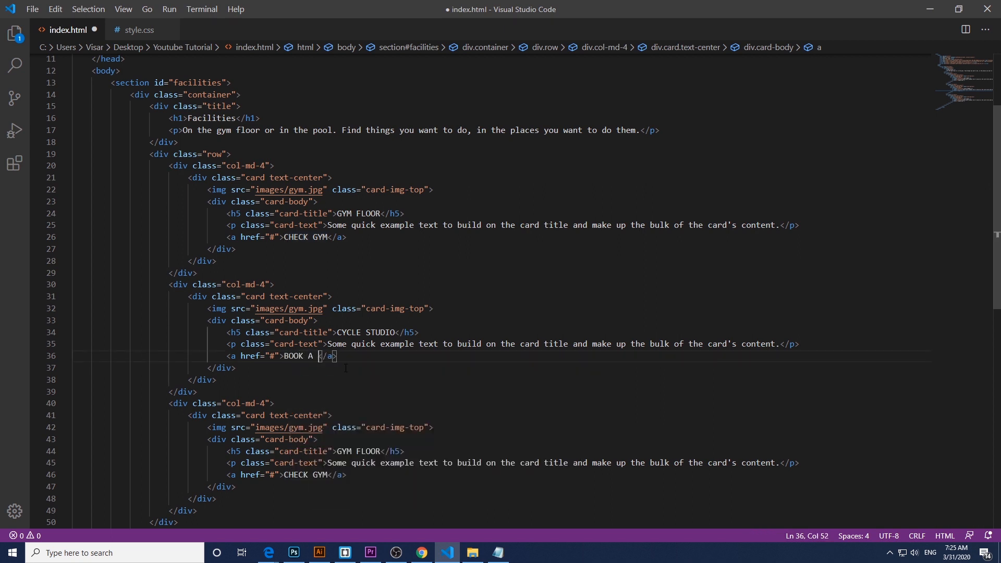
pyautogui.write('CLASS')
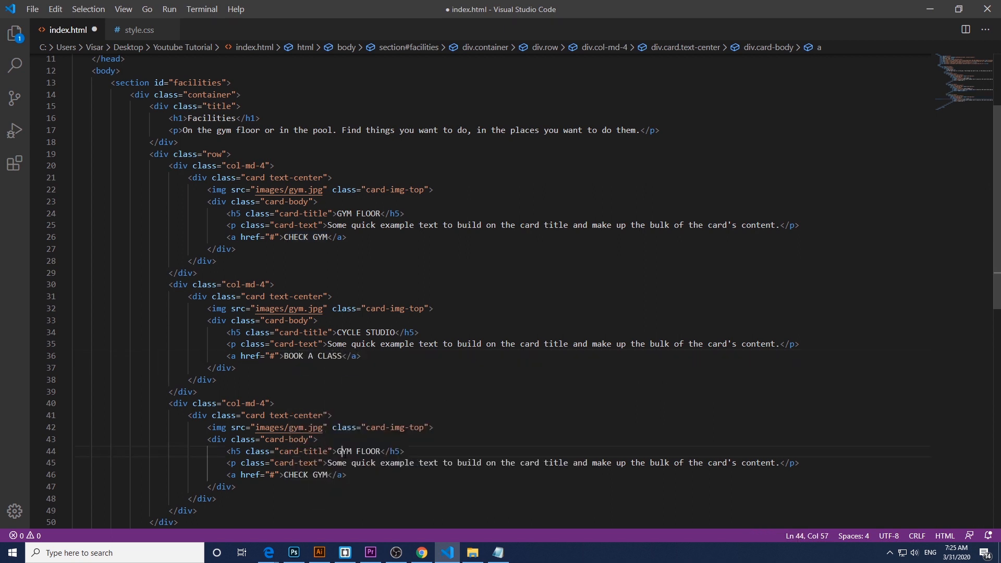
# Step: Retitle the third card SPA with link text BOOK A SPA
pyautogui.doubleClick(359, 451)
pyautogui.write('SPA')
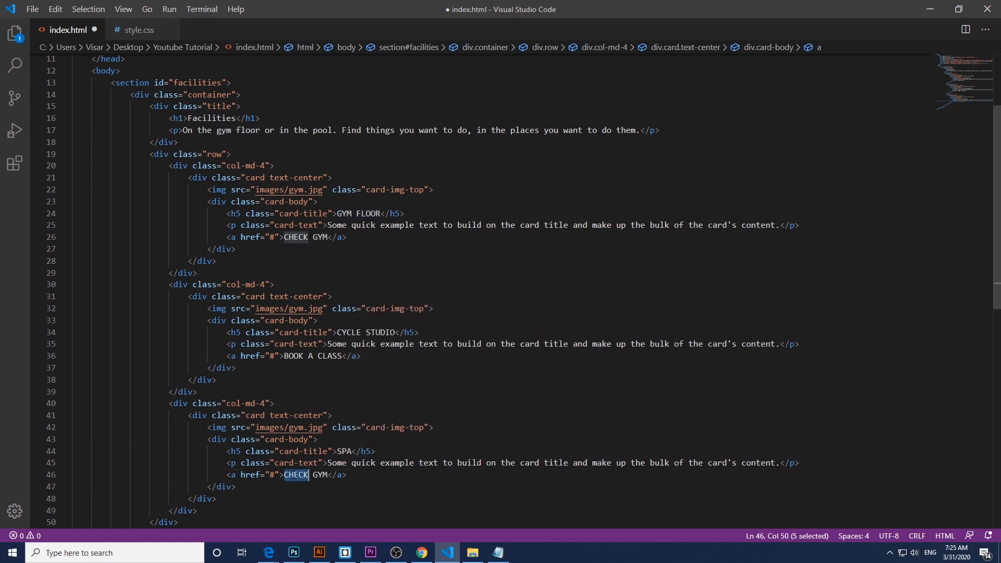
pyautogui.doubleClick(319, 475)
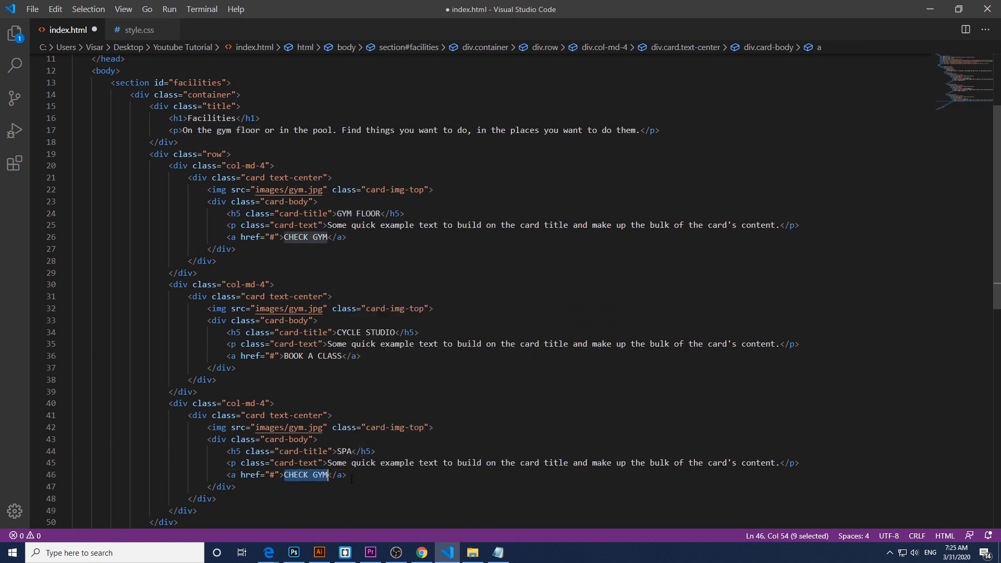
pyautogui.write('B')
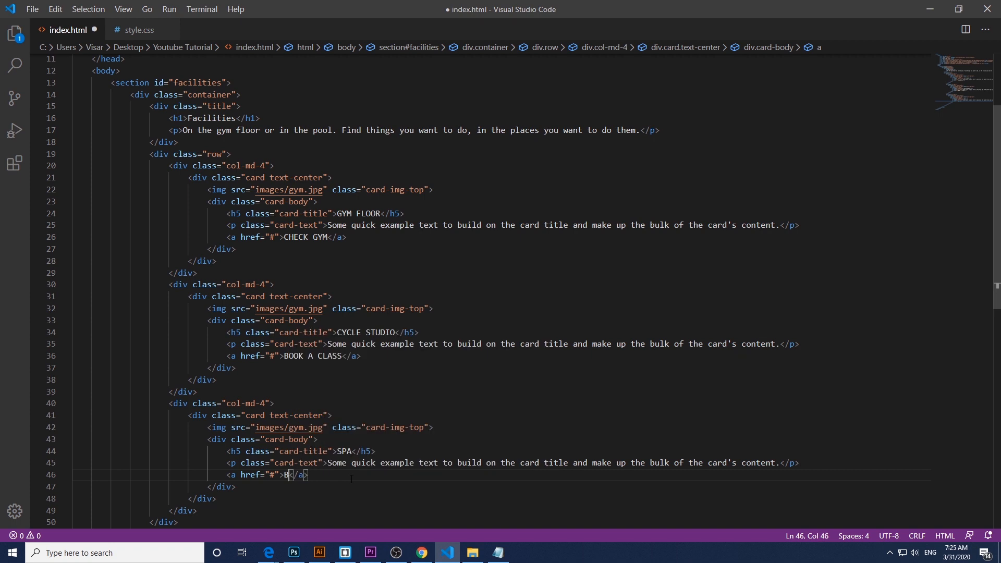
pyautogui.write('OOK A SPA')
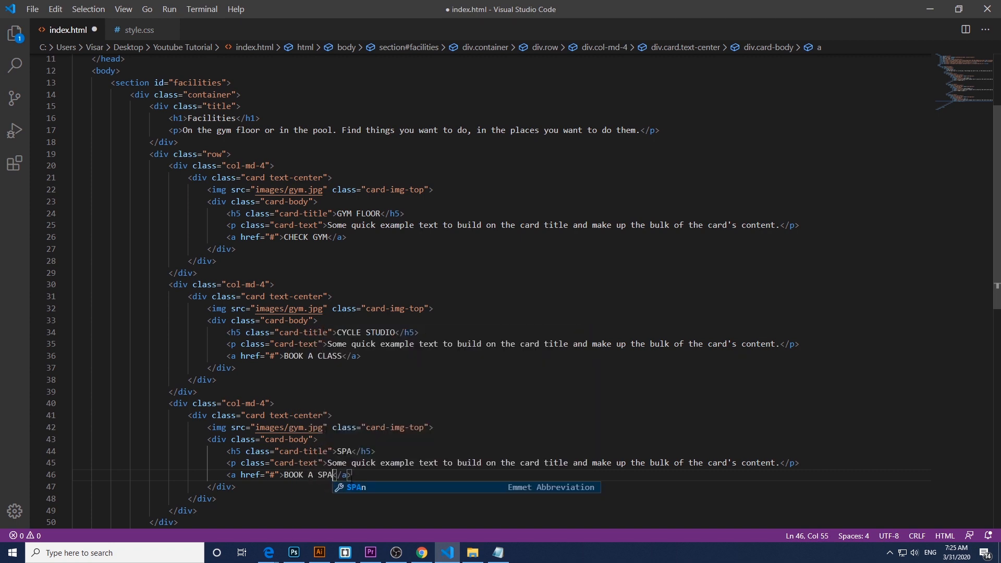
pyautogui.click(137, 29)
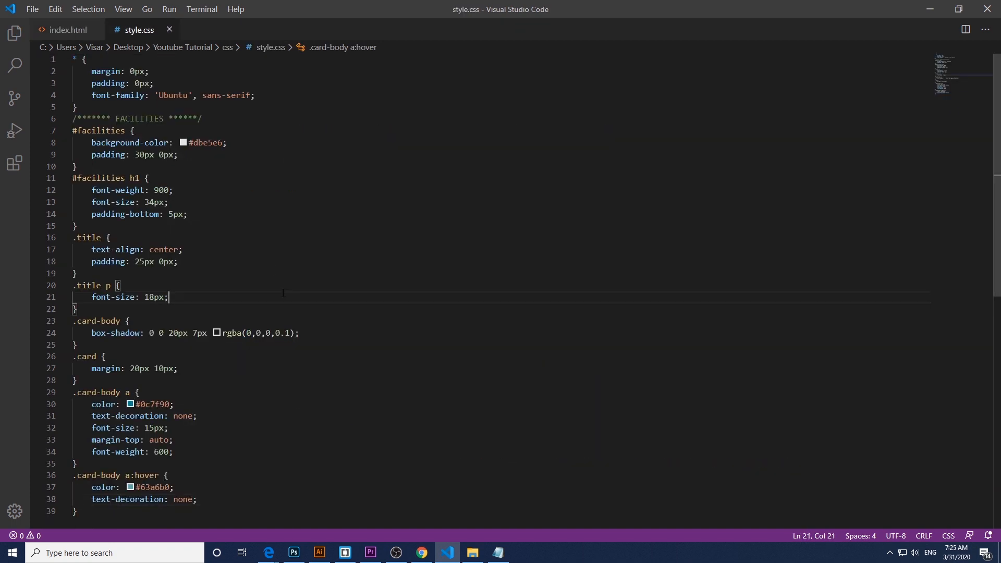
pyautogui.click(421, 553)
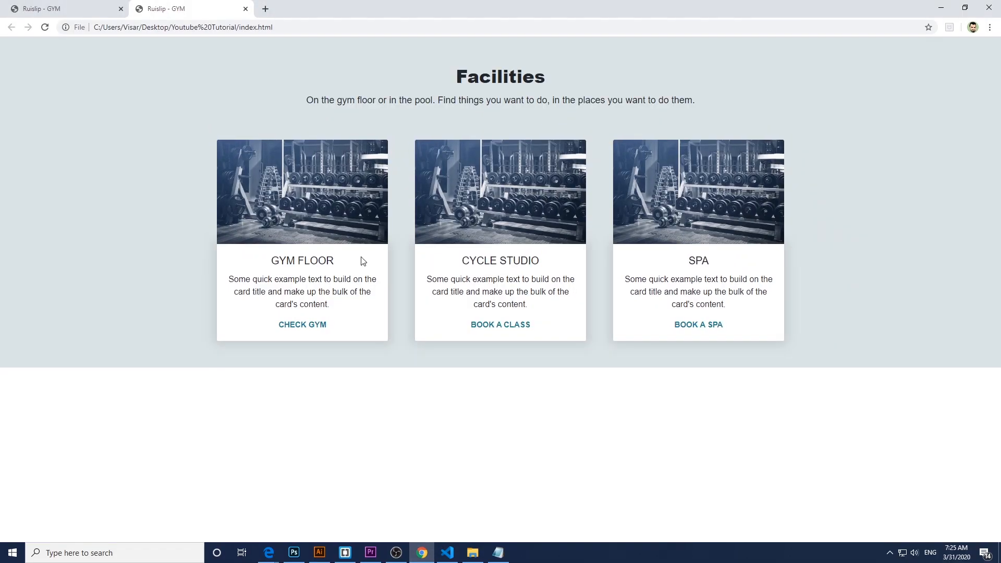
pyautogui.moveTo(698, 259)
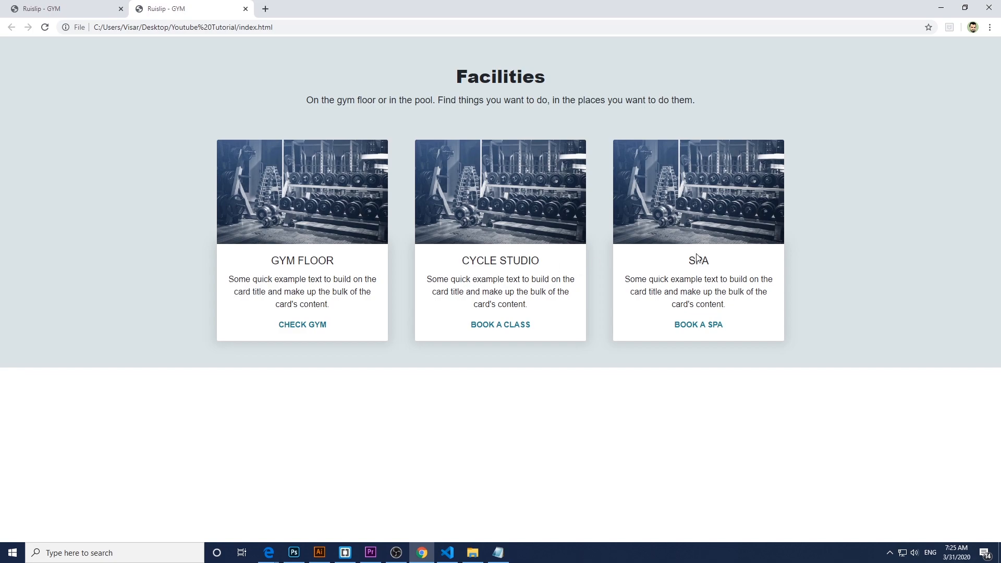
pyautogui.click(446, 552)
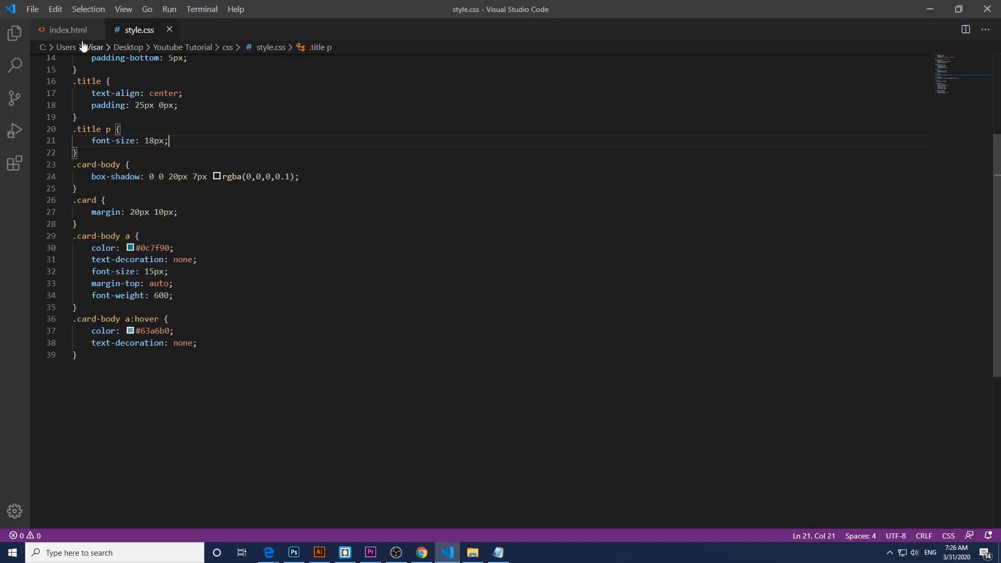
# Step: Set the second and third card images to images/cycle.jpg and images/spa.jpg, then preview in Chrome
pyautogui.click(63, 29)
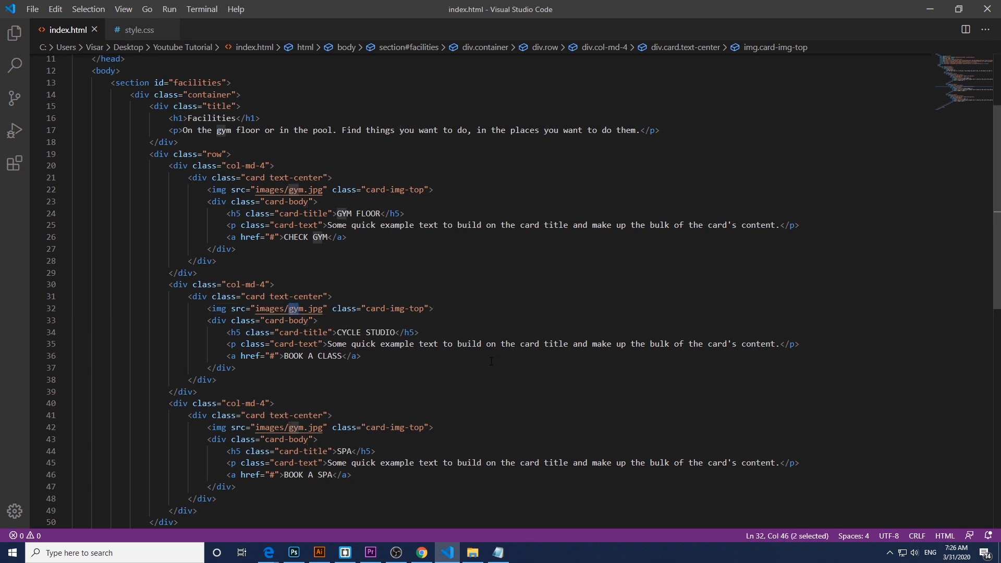
pyautogui.write('cycle')
pyautogui.click(320, 427)
pyautogui.write('spa')
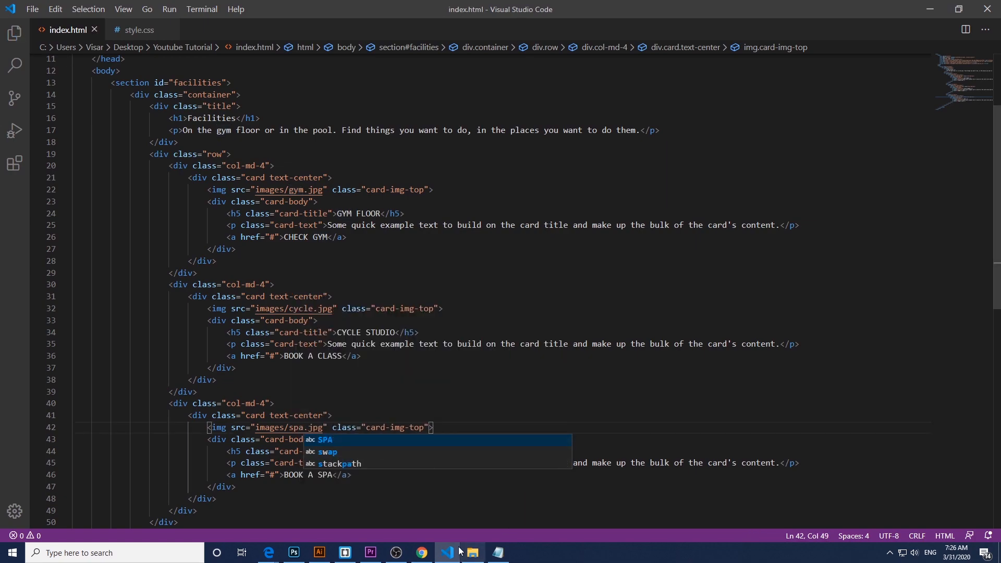
pyautogui.click(420, 553)
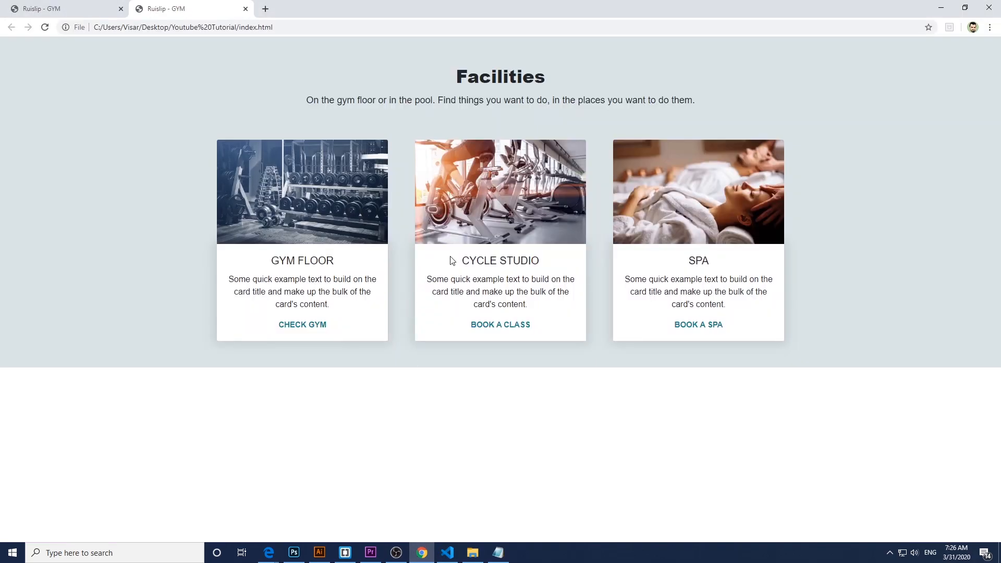
pyautogui.moveTo(481, 497)
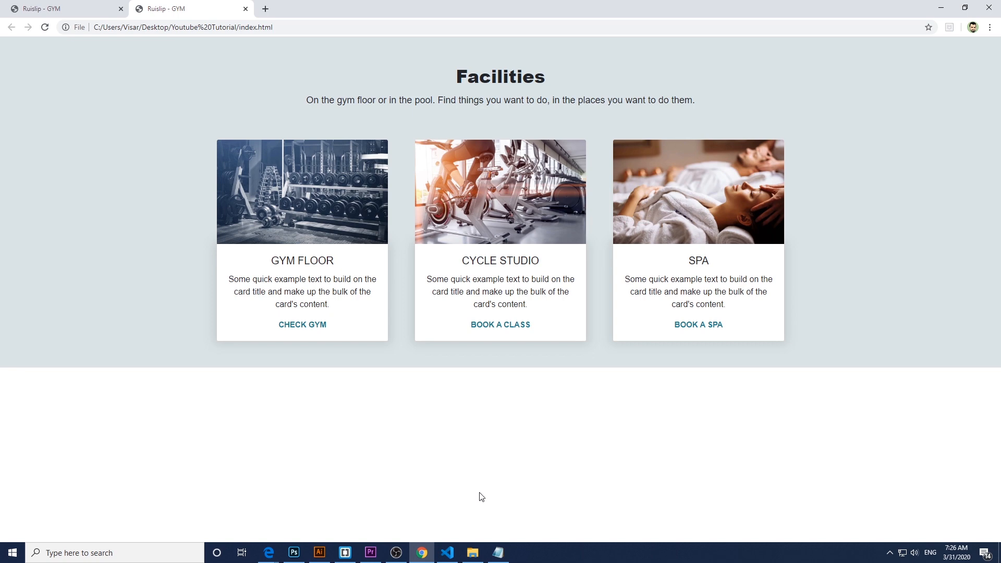
pyautogui.click(472, 553)
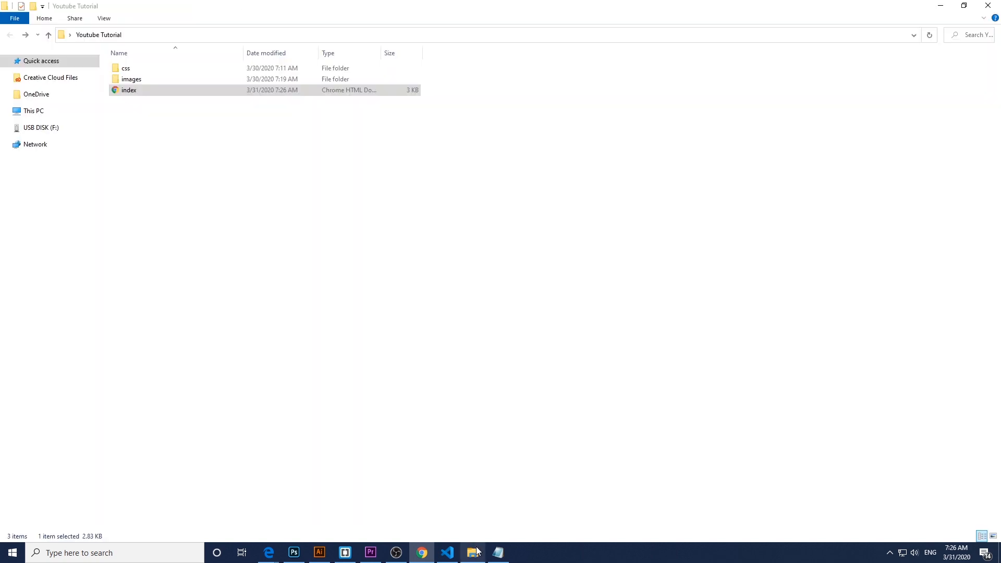
pyautogui.click(420, 553)
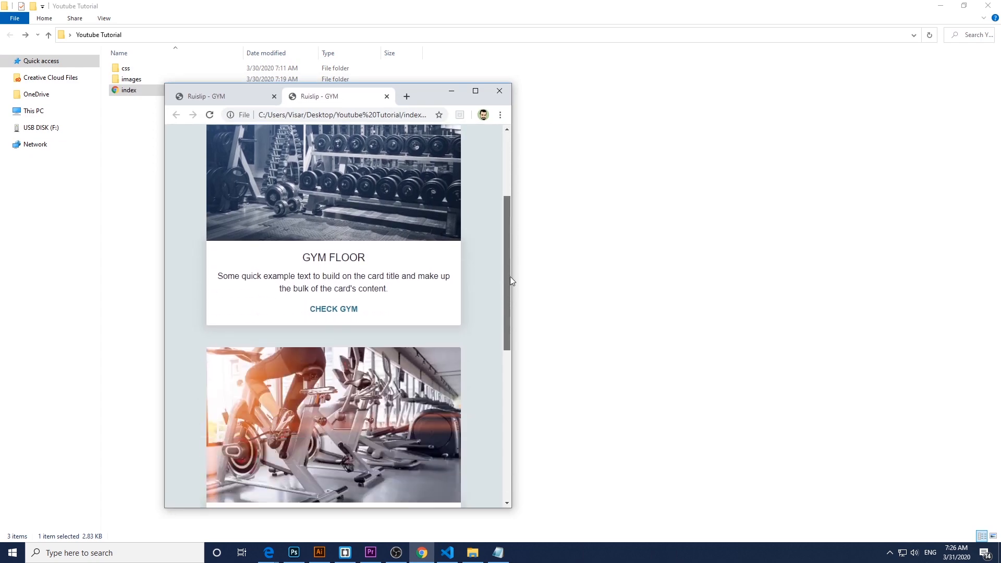
pyautogui.scroll(3)
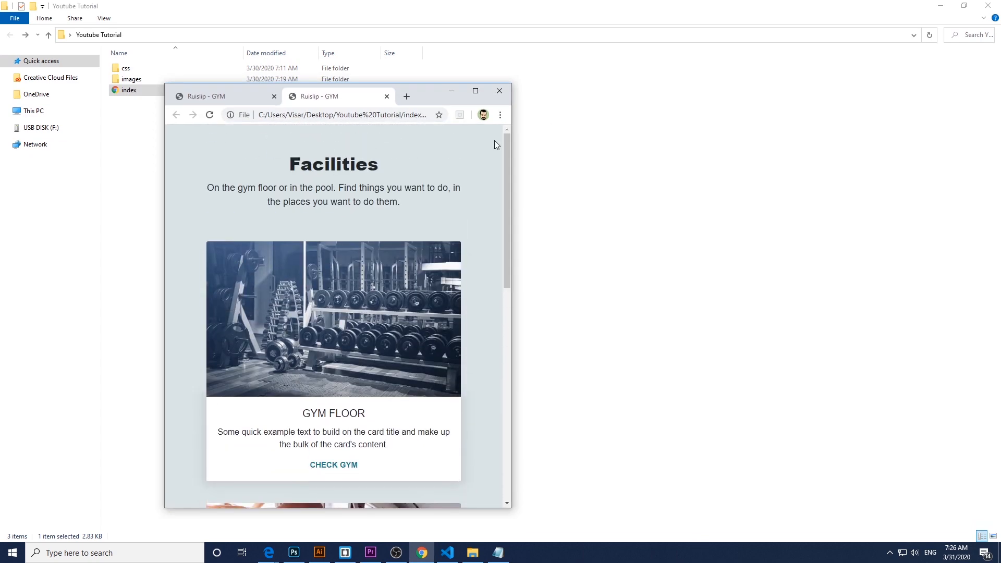
pyautogui.click(476, 91)
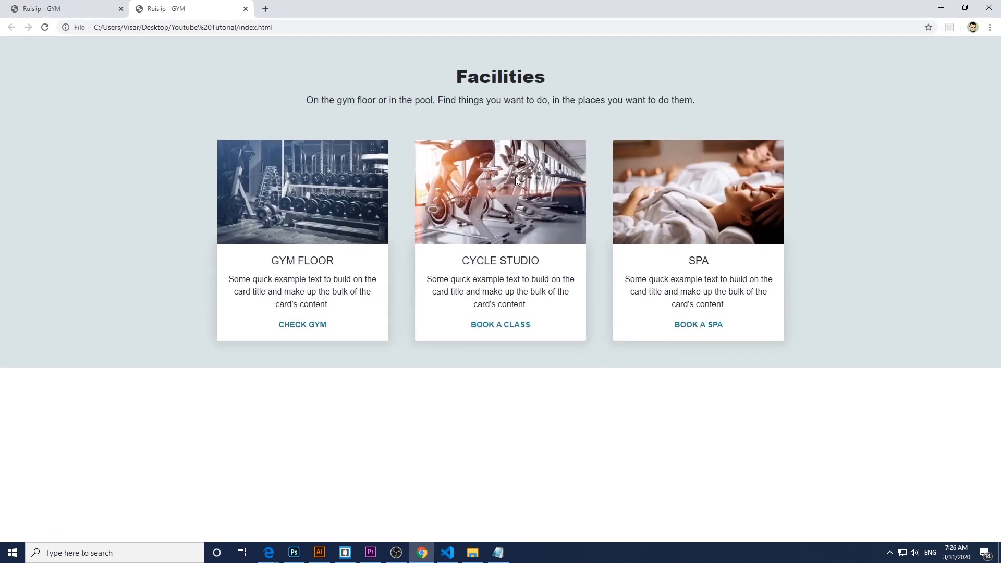